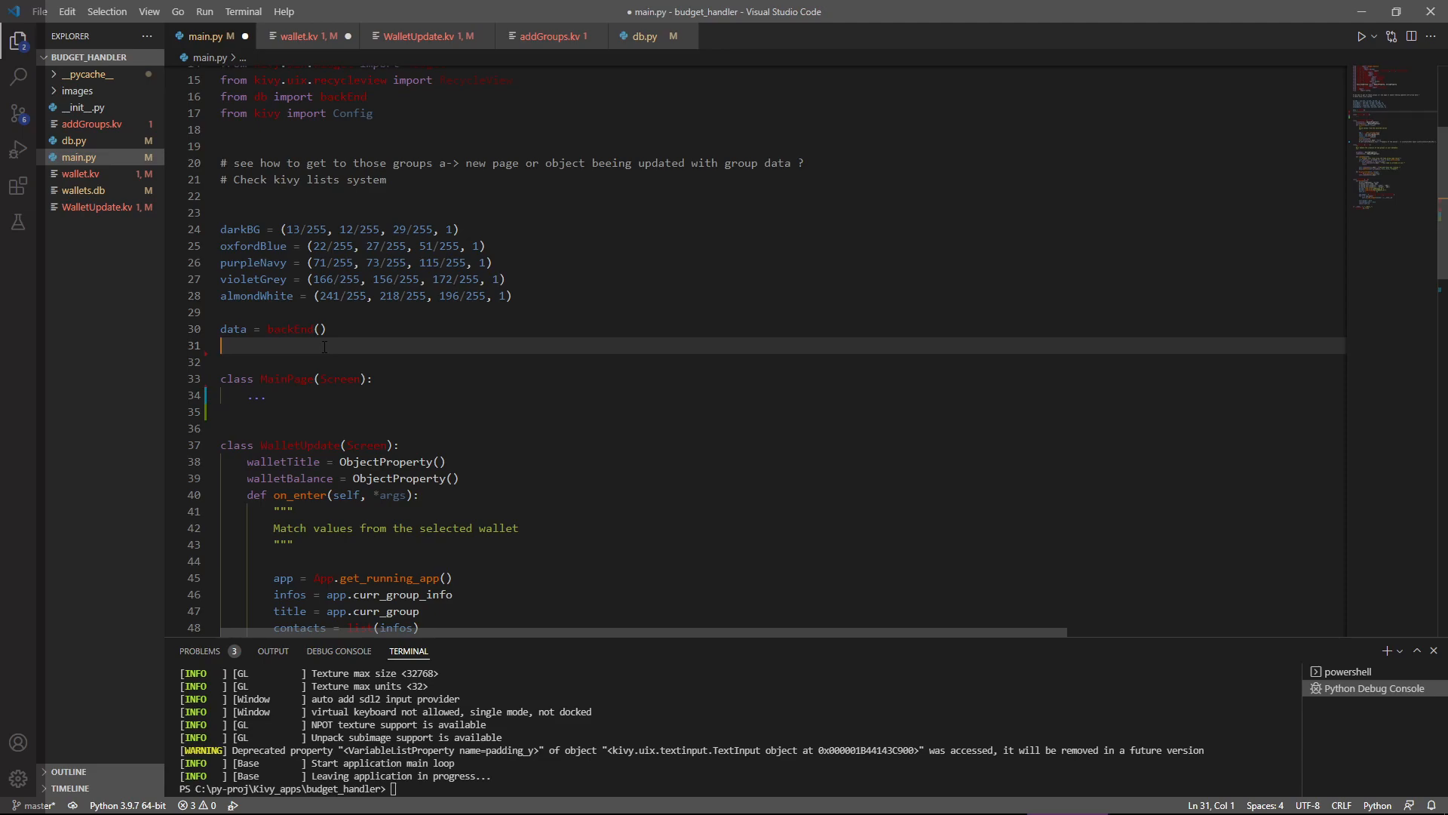
pyautogui.moveTo(460, 336)
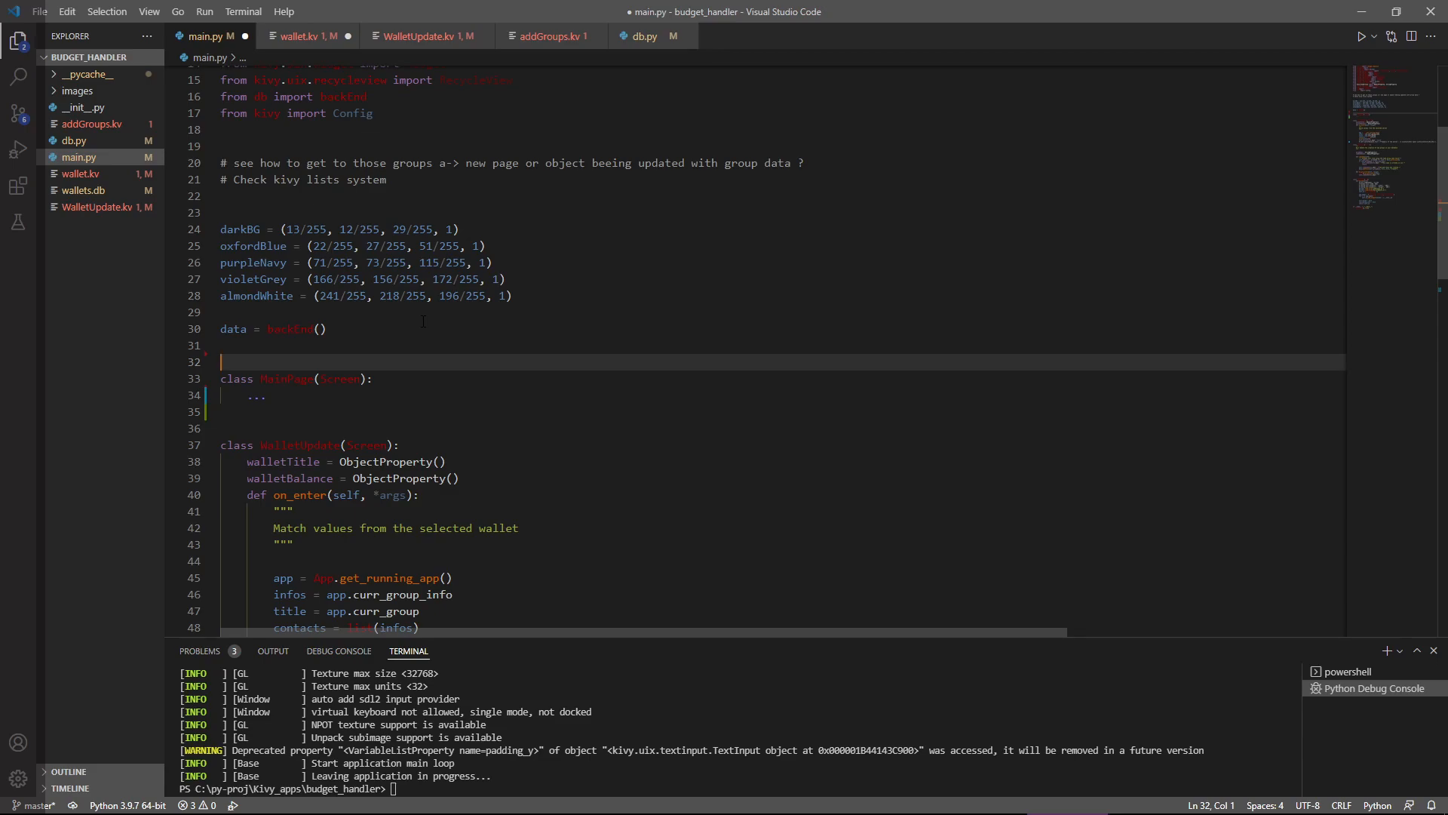
# - Launch the Kivy wallet app with Start Debugging to preview its empty MY WALLET page
pyautogui.click(1361, 36)
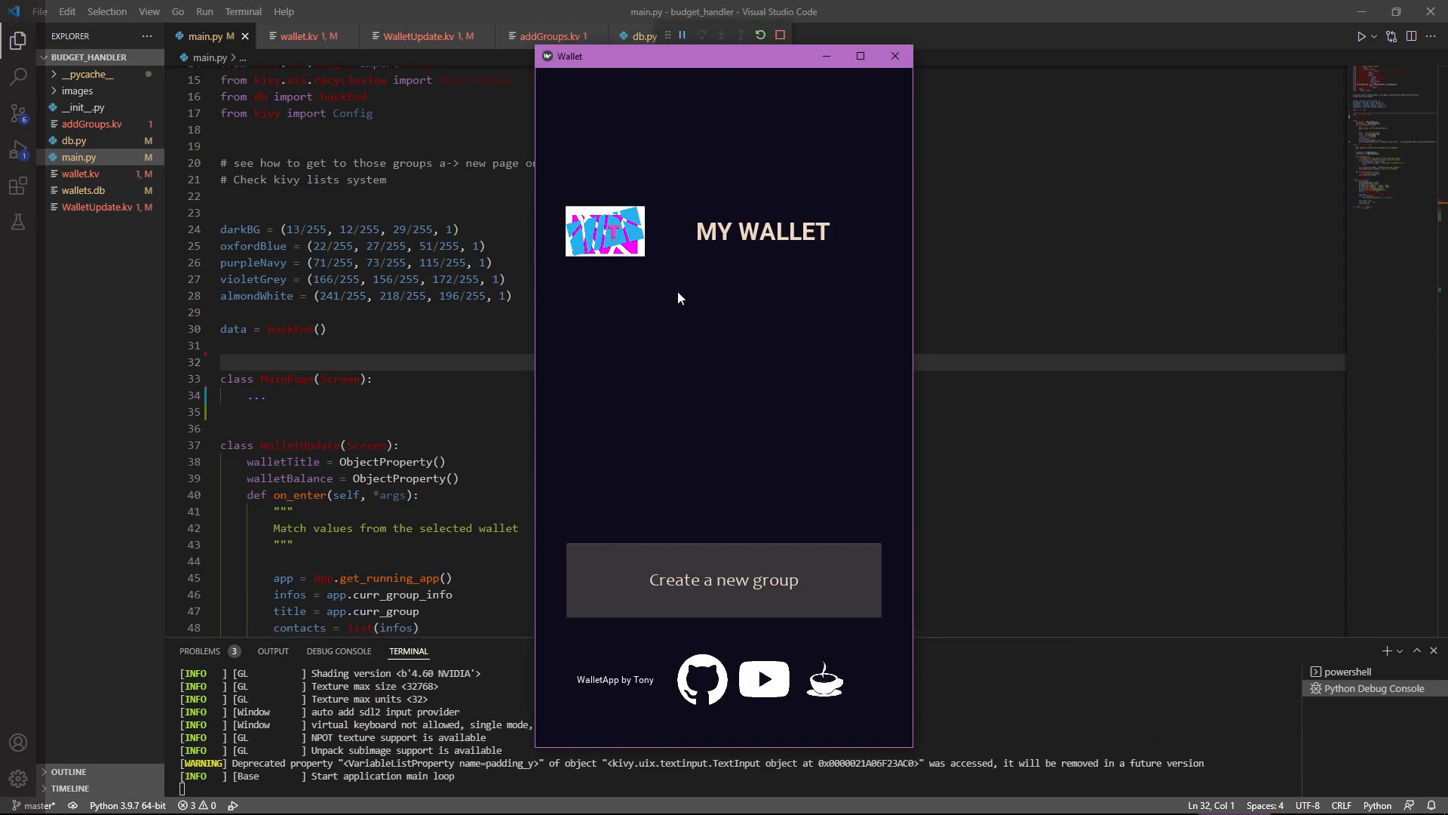
pyautogui.moveTo(725, 386)
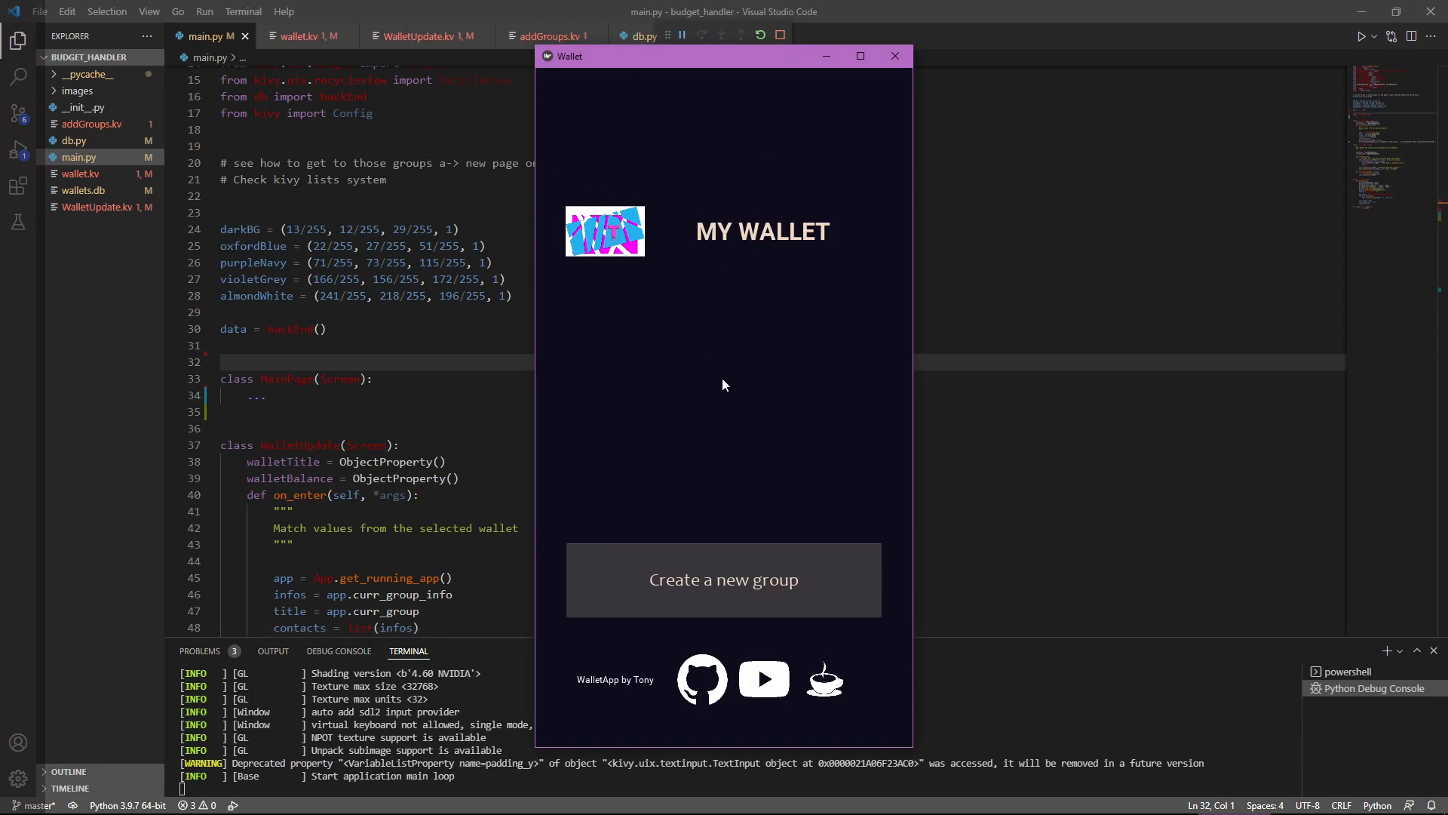
pyautogui.moveTo(728, 385)
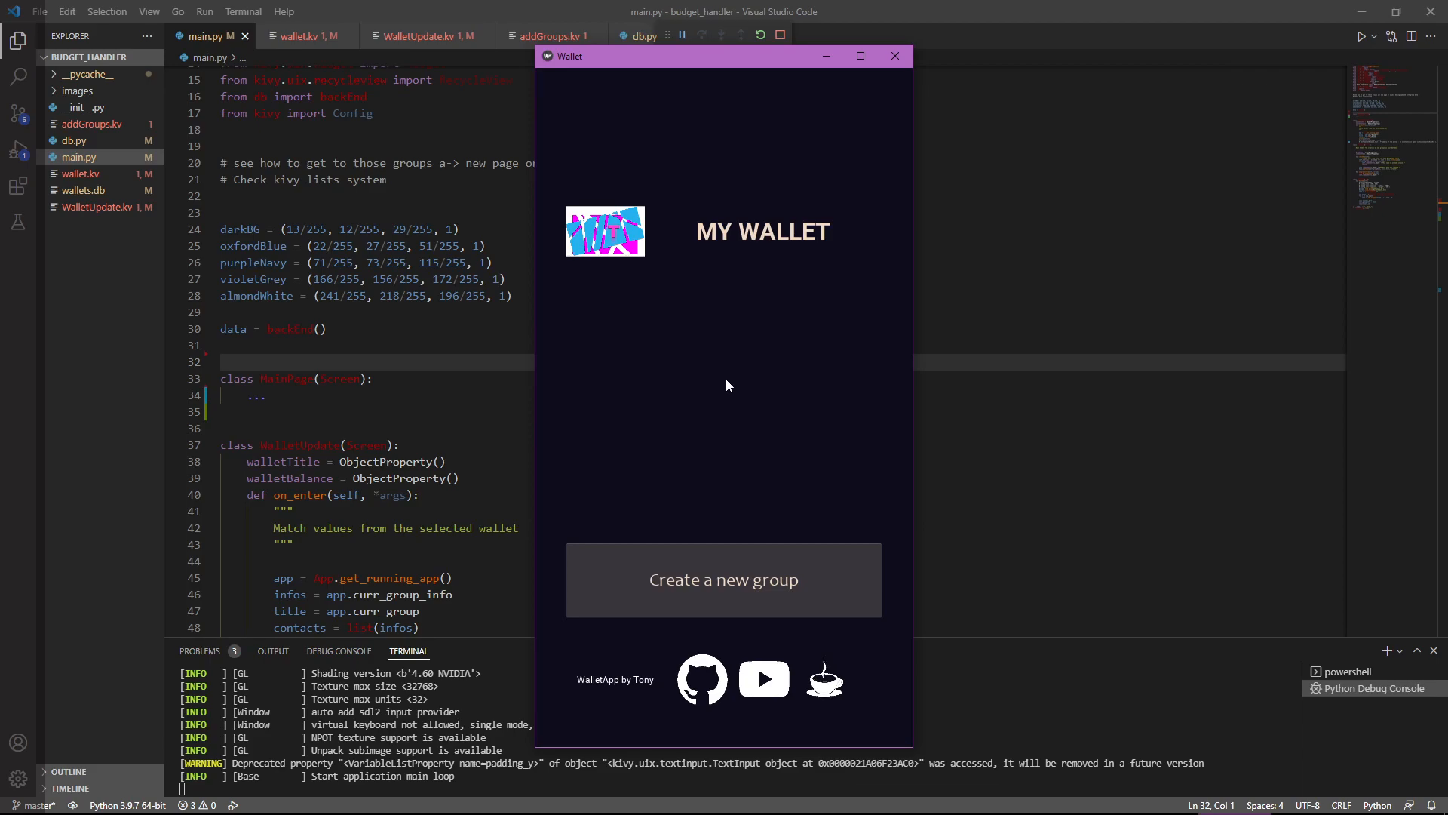
pyautogui.click(724, 579)
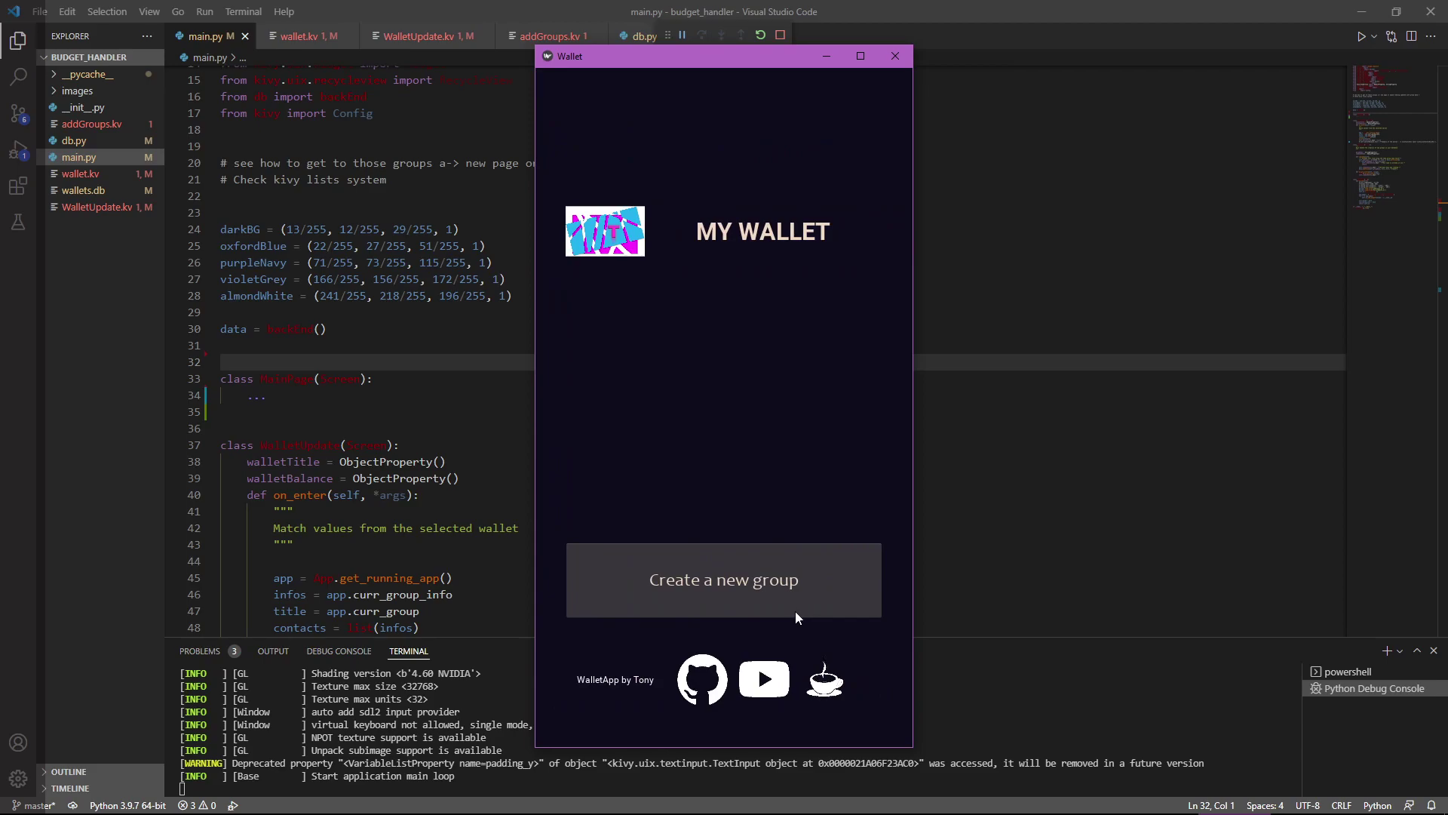
pyautogui.moveTo(679, 596)
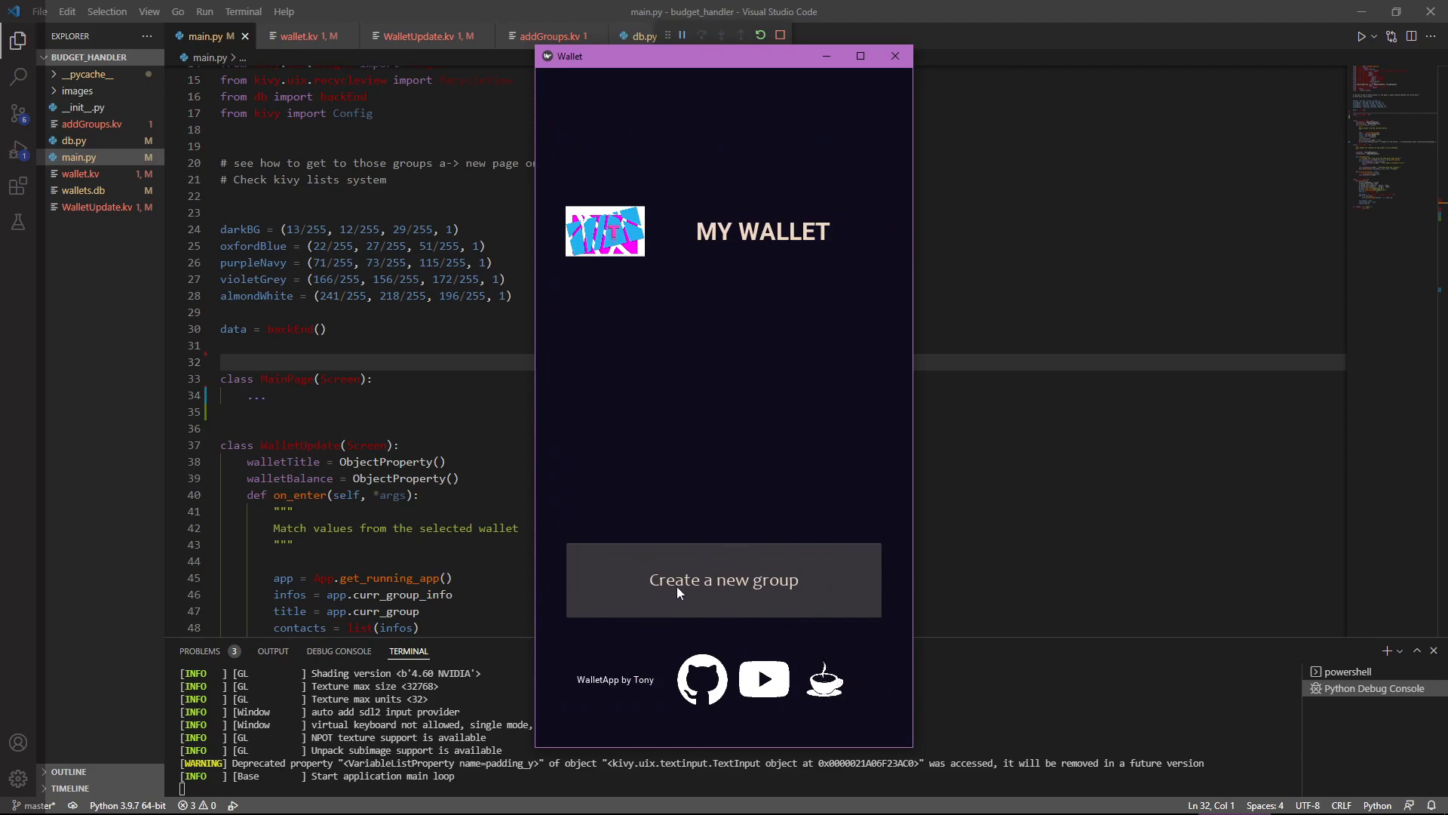
pyautogui.moveTo(718, 388)
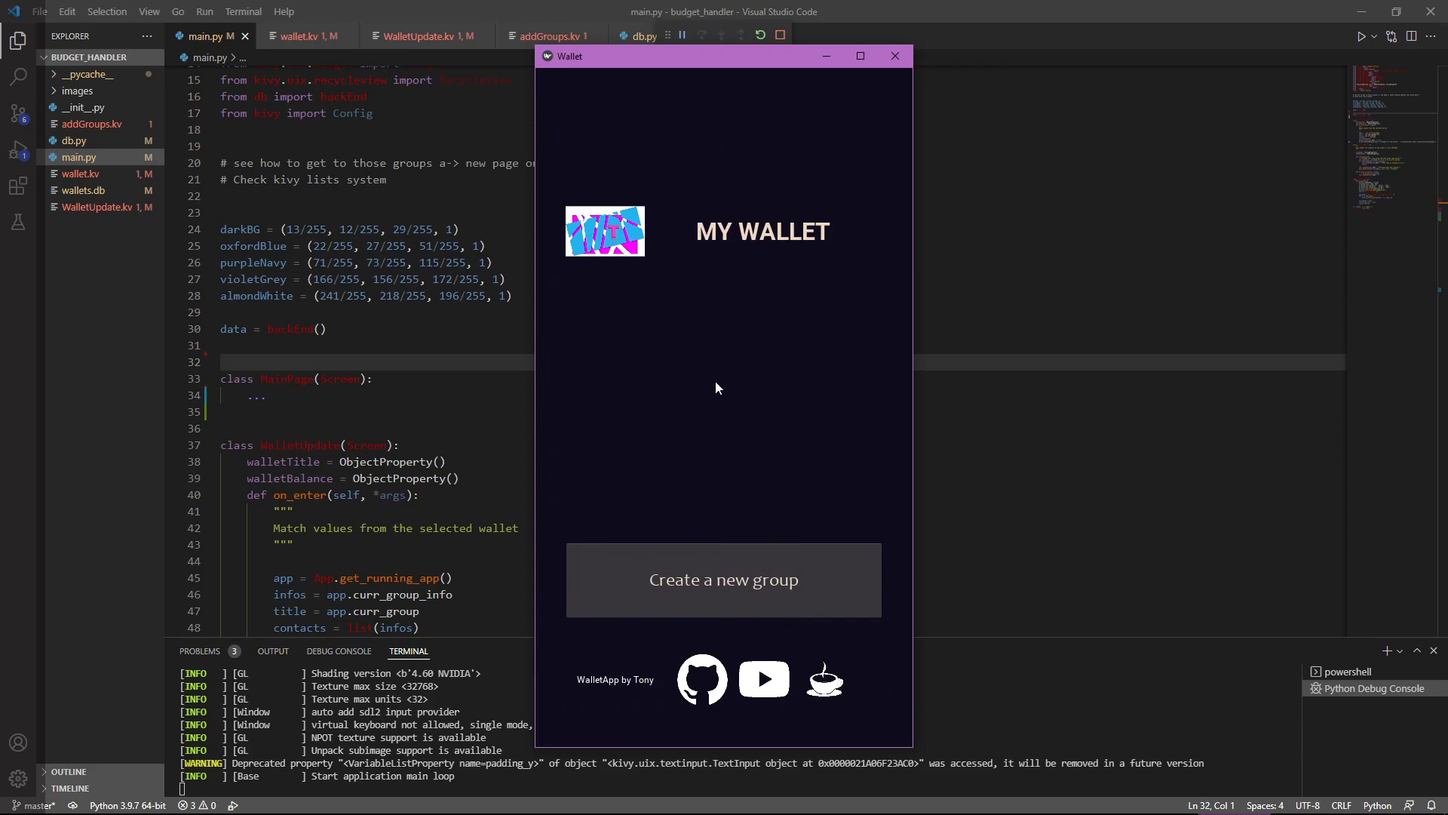
pyautogui.moveTo(820, 589)
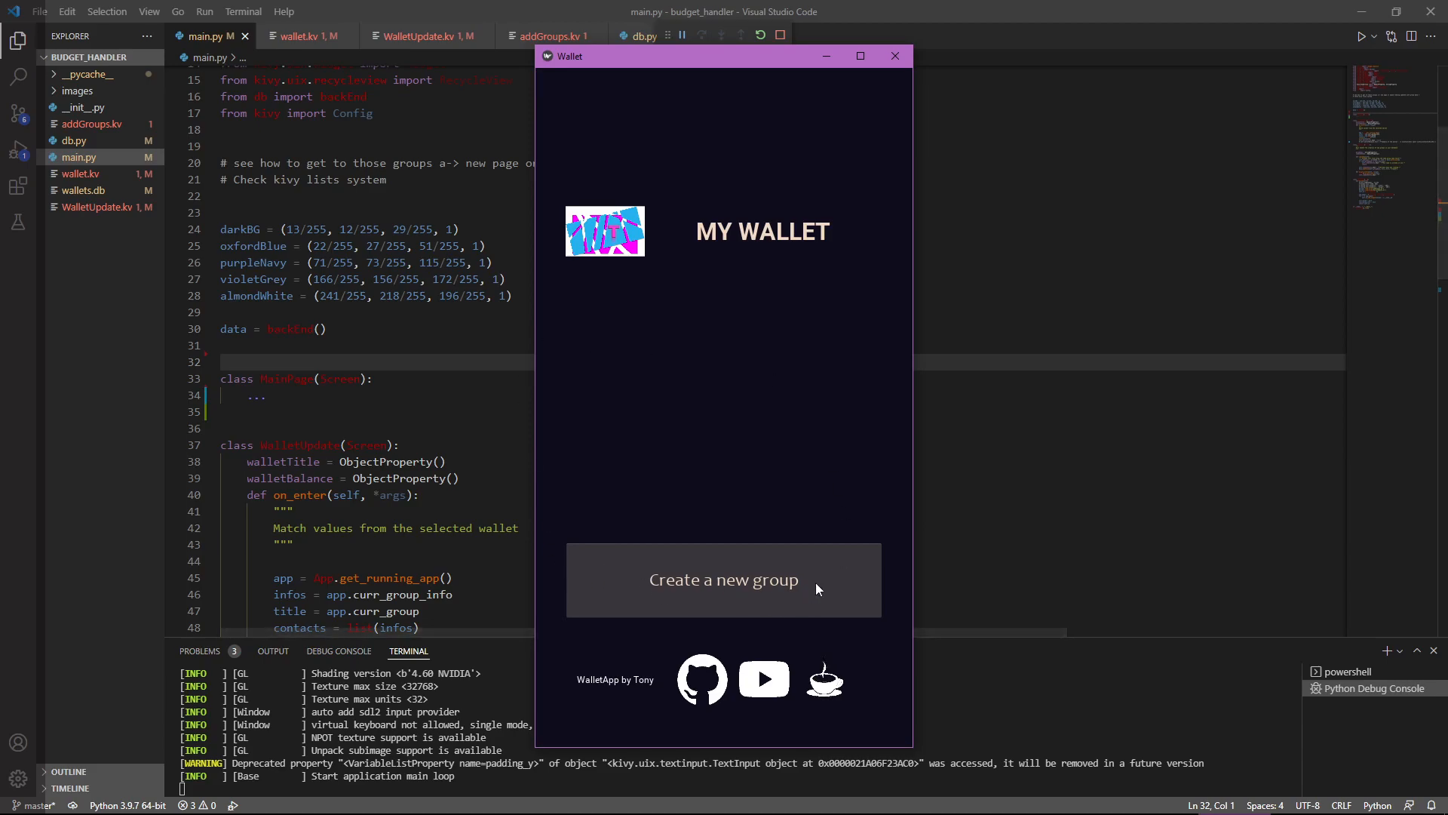
pyautogui.moveTo(641, 565)
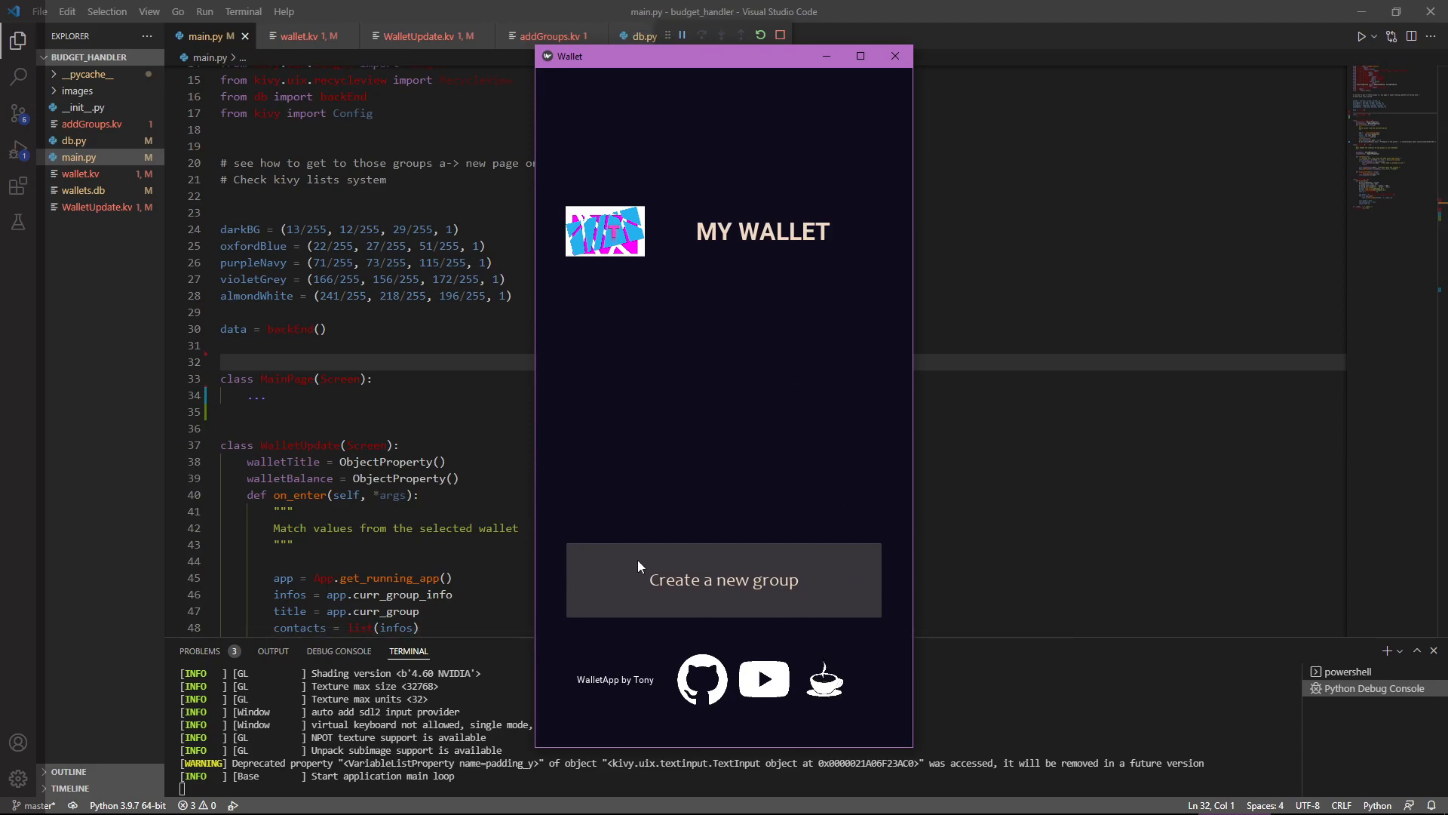
pyautogui.moveTo(648, 547)
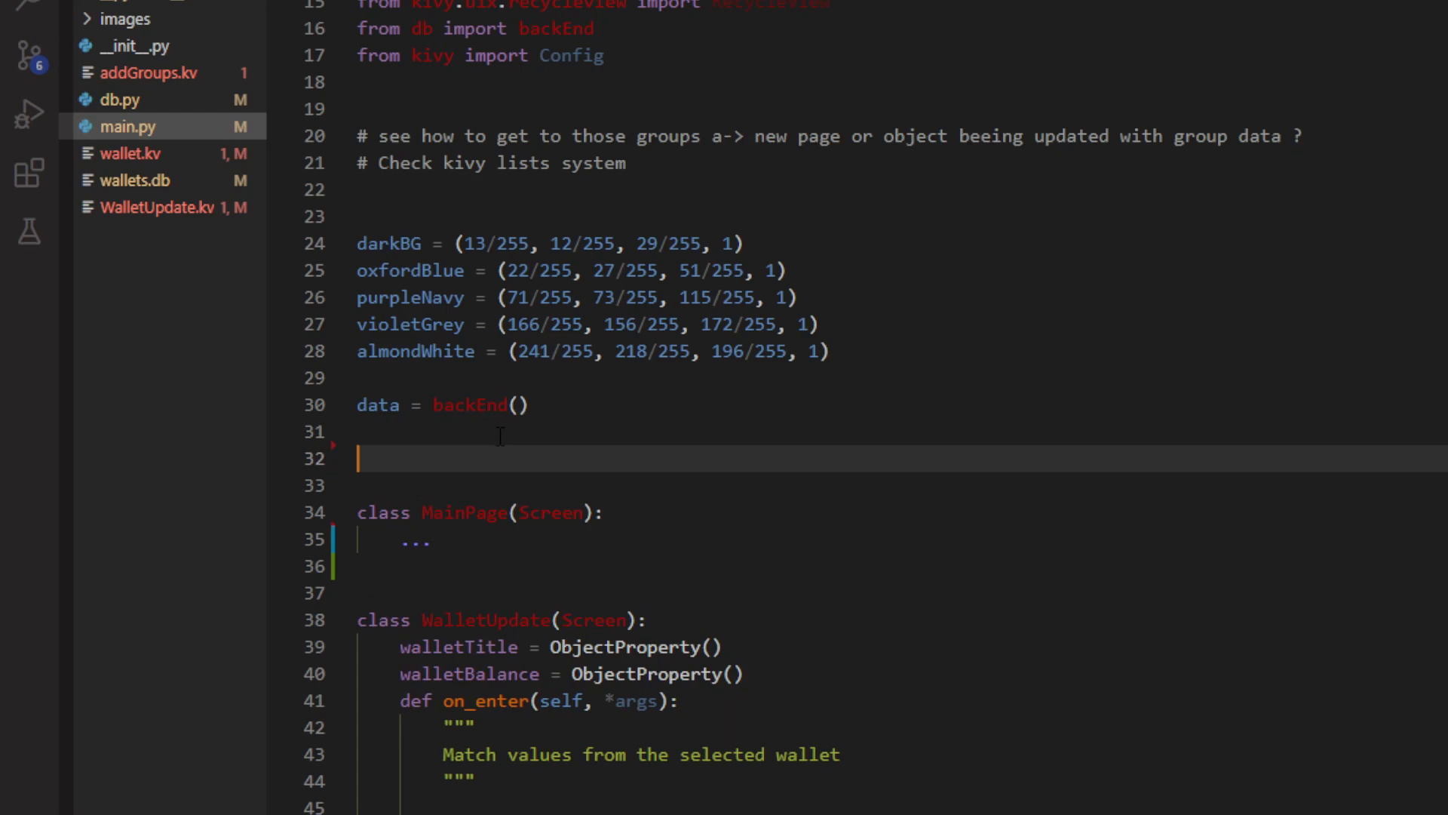
# - Declare 'class scrollerPage(RecycleView):' on line 32 of main.py
pyautogui.write('cla')
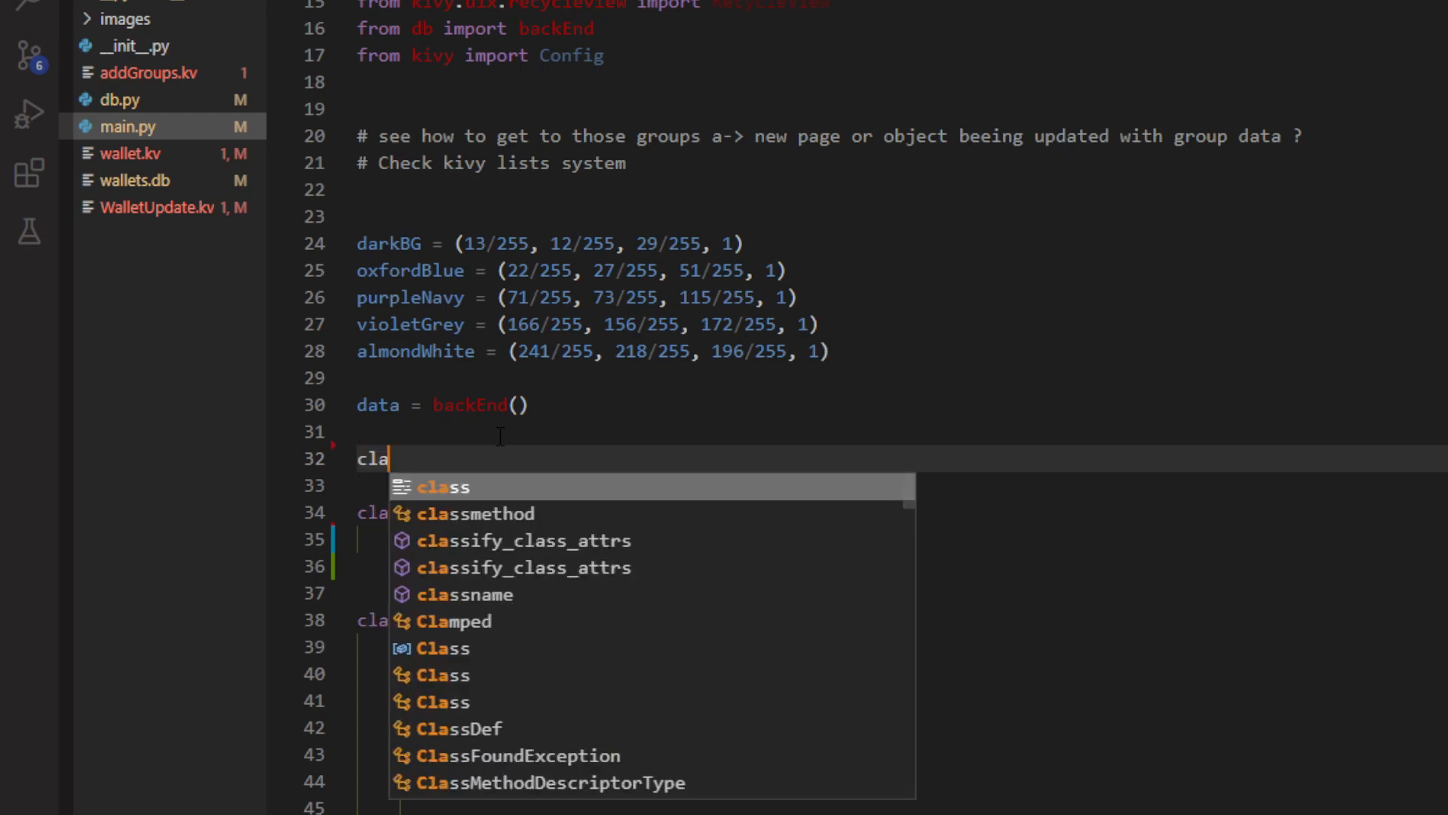
pyautogui.write('ss')
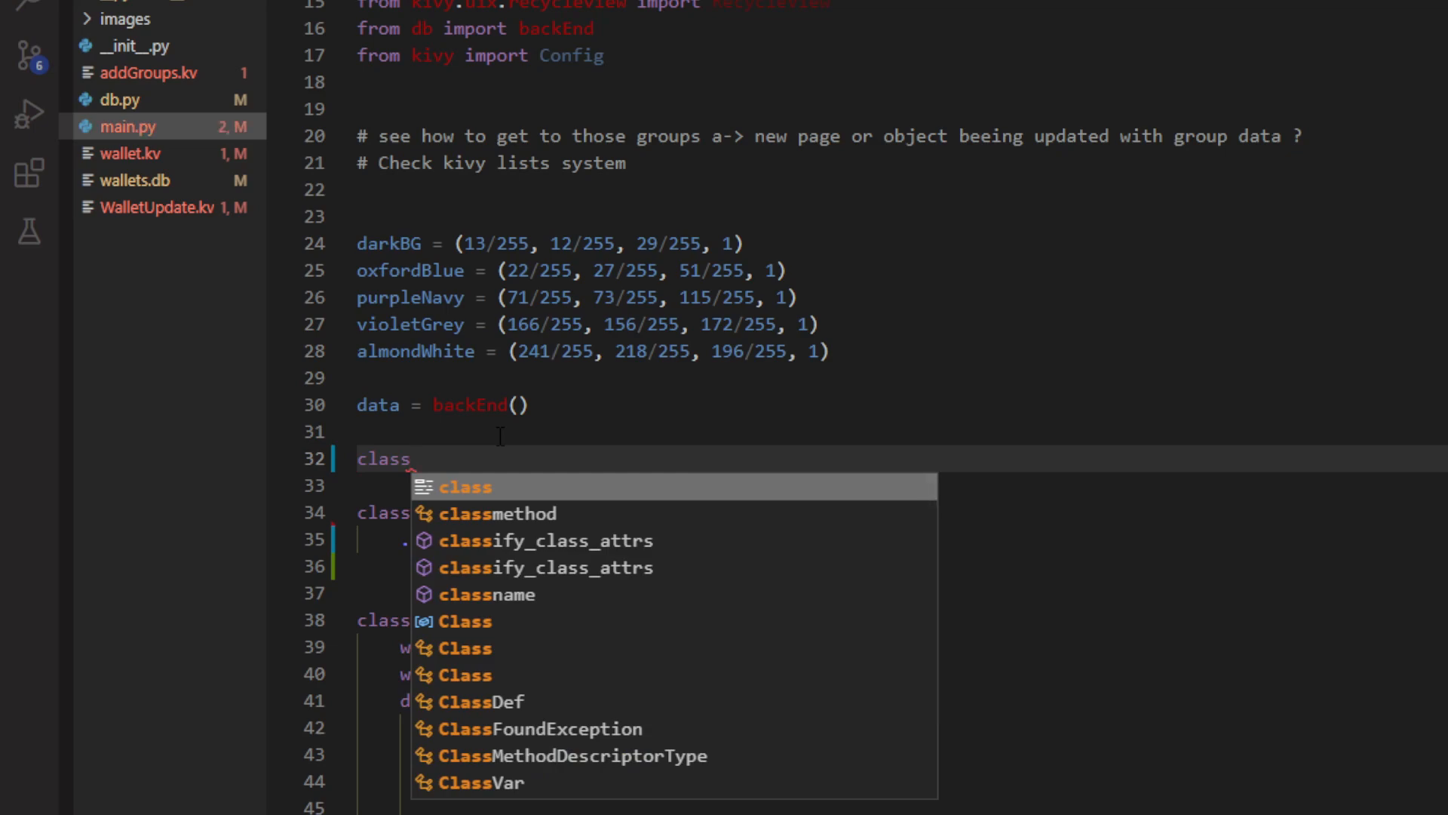
pyautogui.press('Escape')
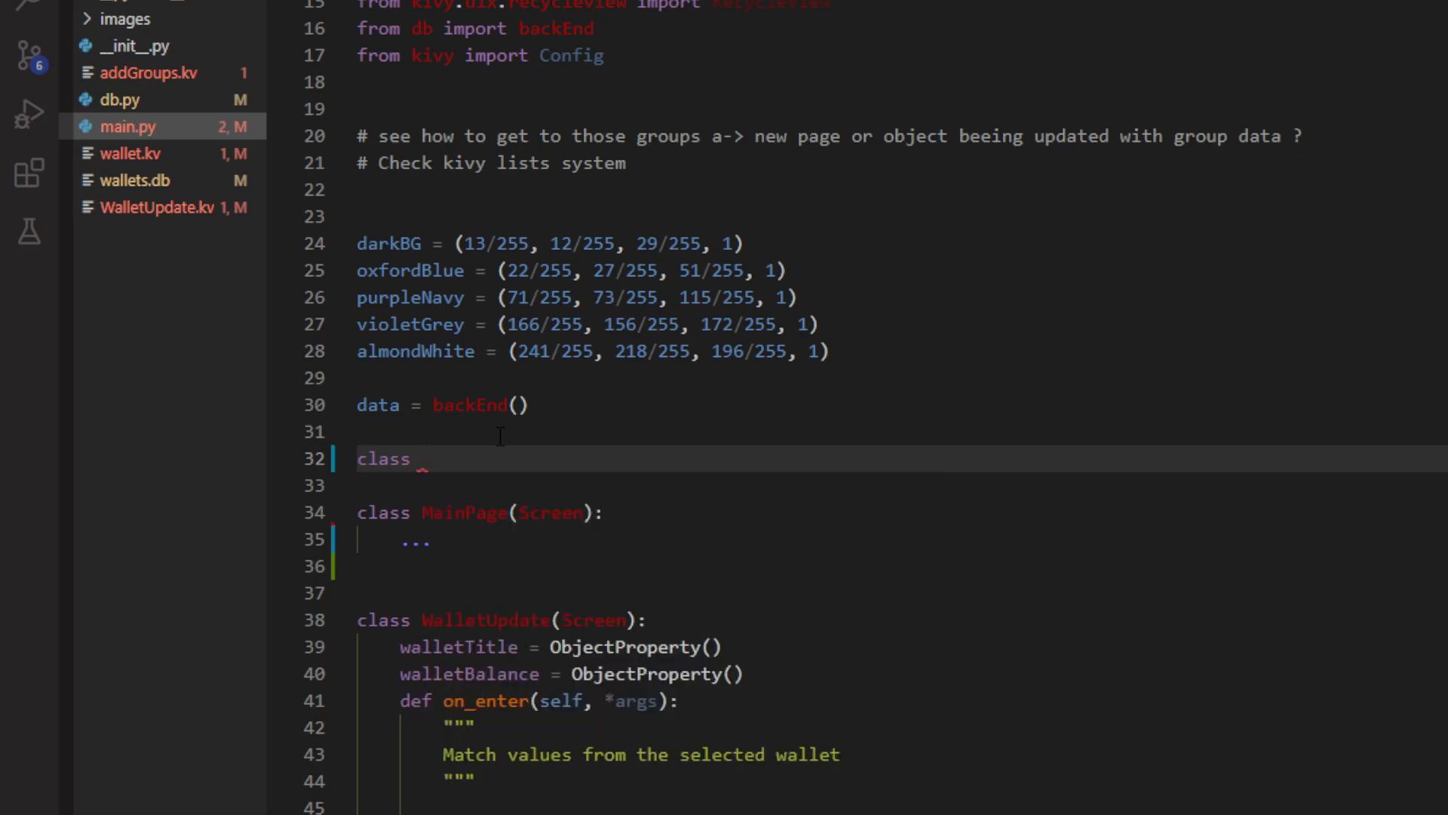
pyautogui.write('scroll')
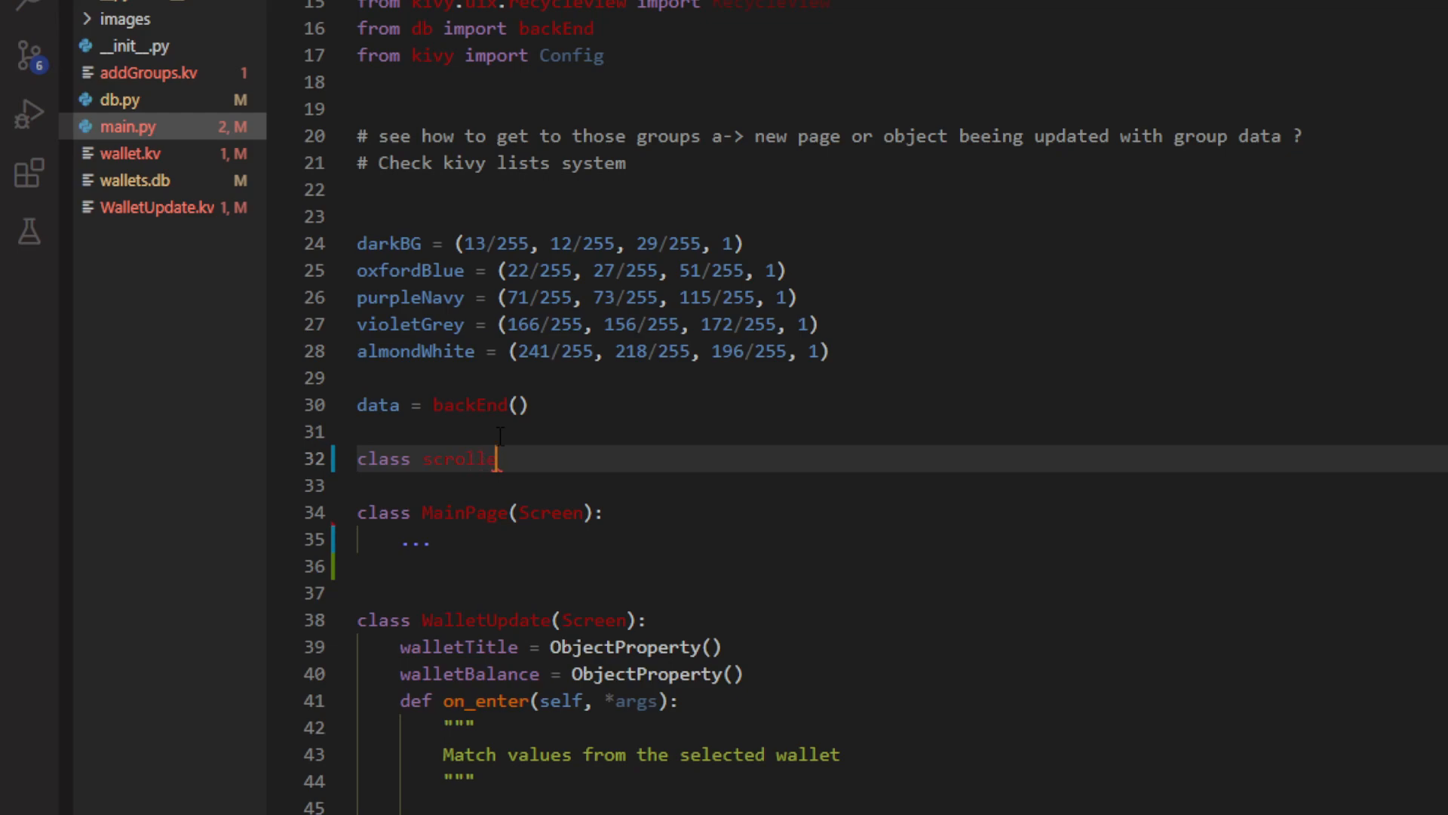
pyautogui.write('erPage')
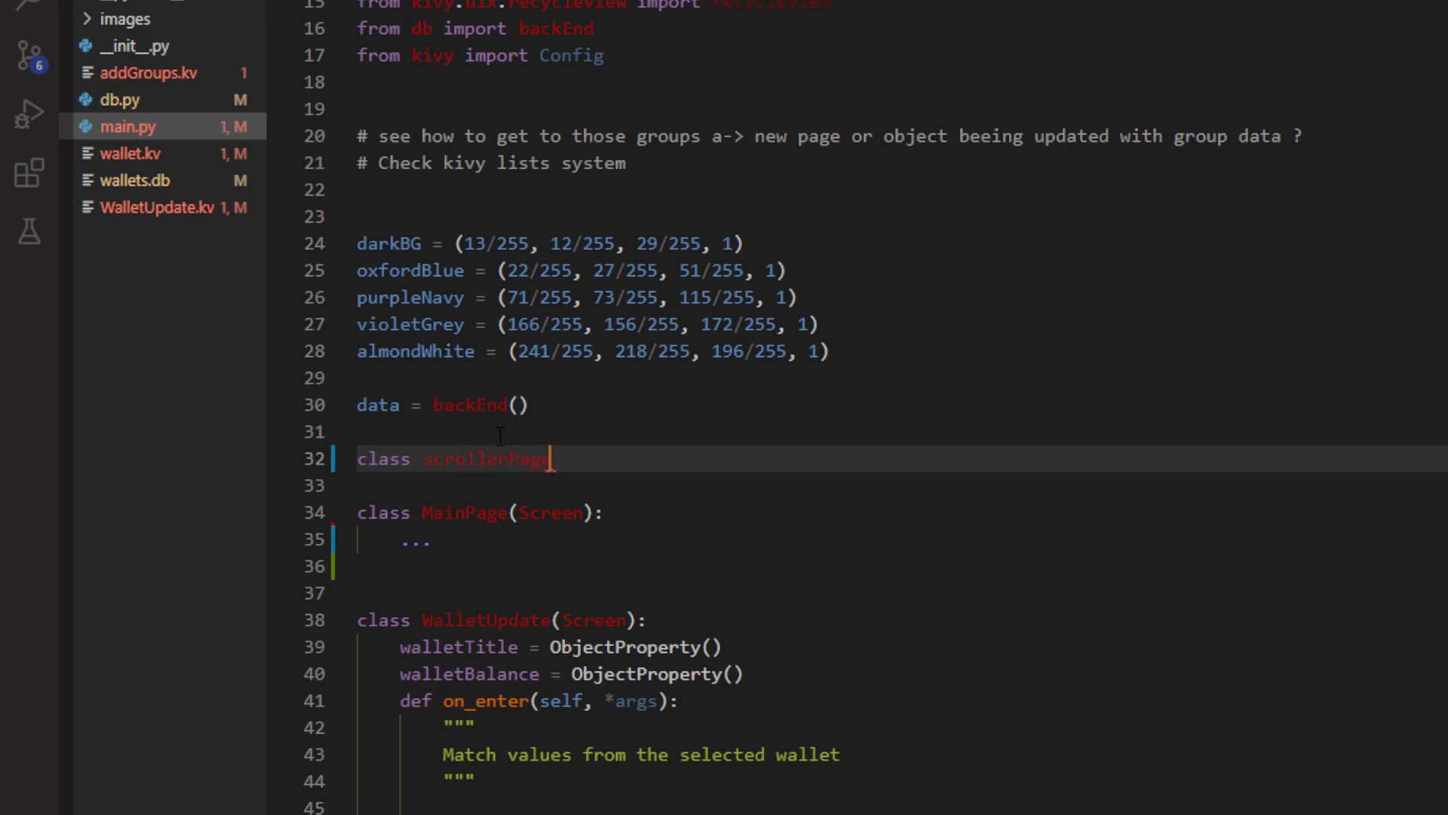
pyautogui.write('()')
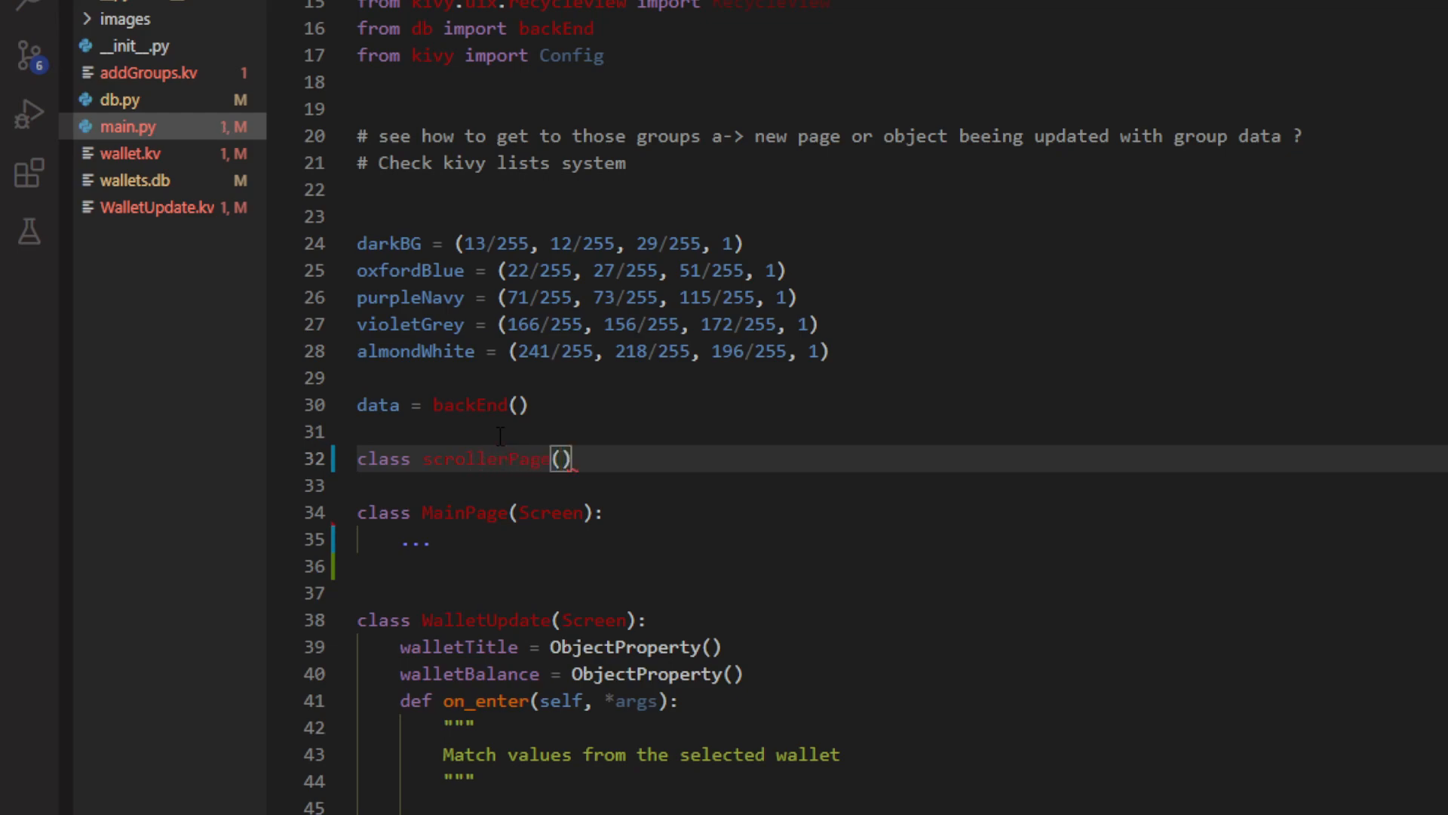
pyautogui.write('Recy')
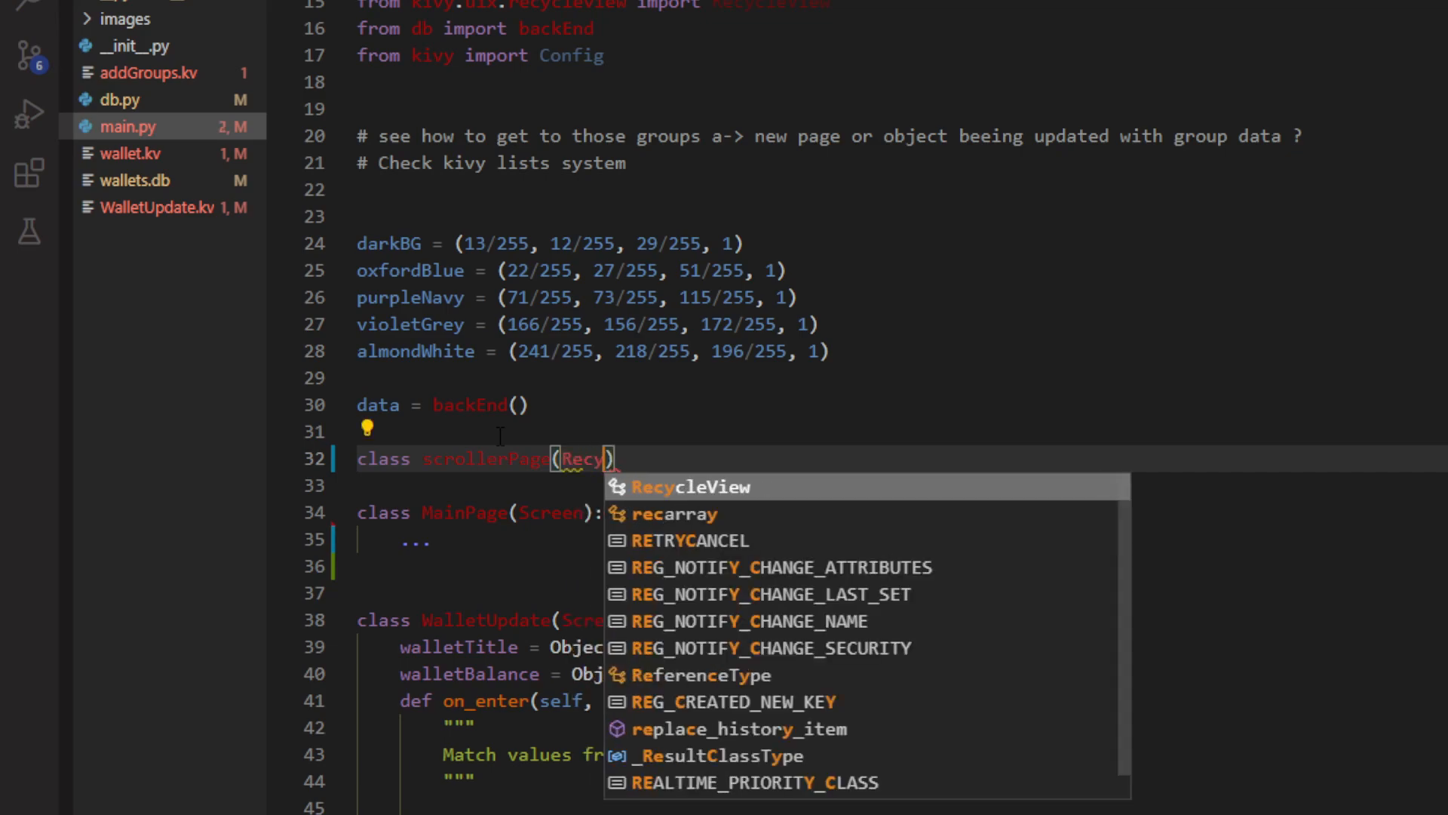
pyautogui.click(690, 487)
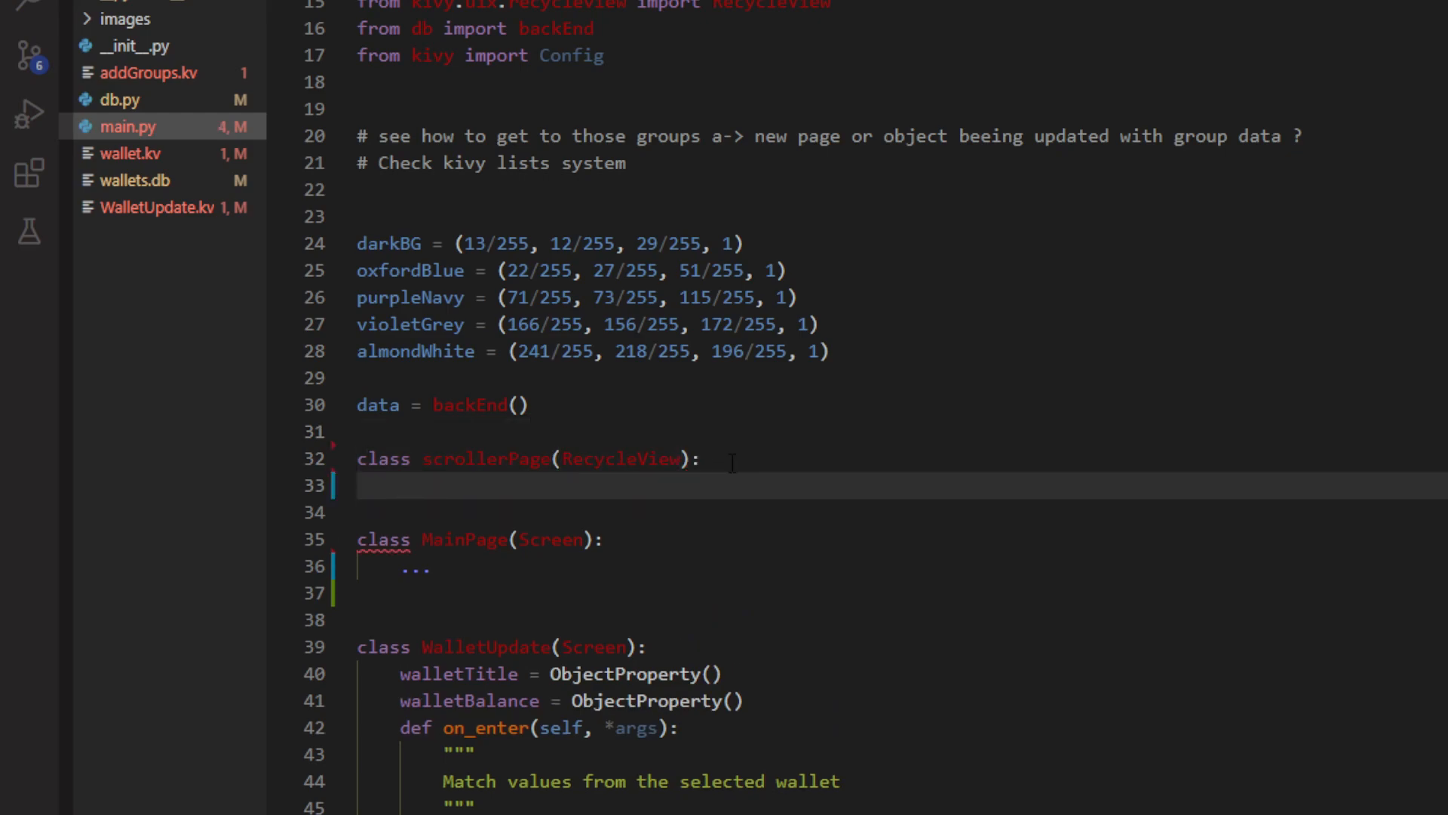
# - Write scrollerPage's __init__(self, **kwargs) that calls super().__init__(**kwargs)
pyautogui.write('def __')
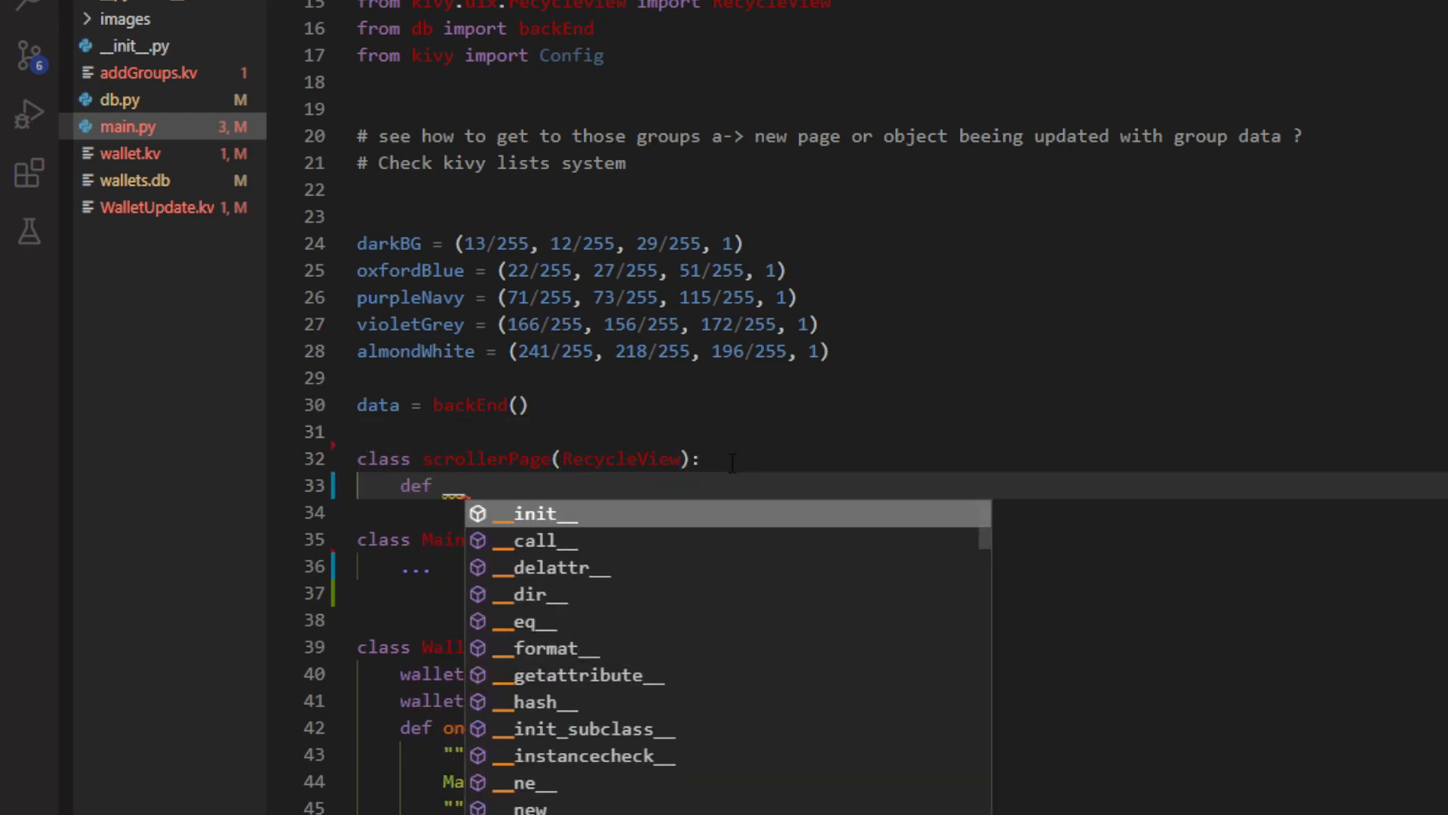
pyautogui.click(541, 514)
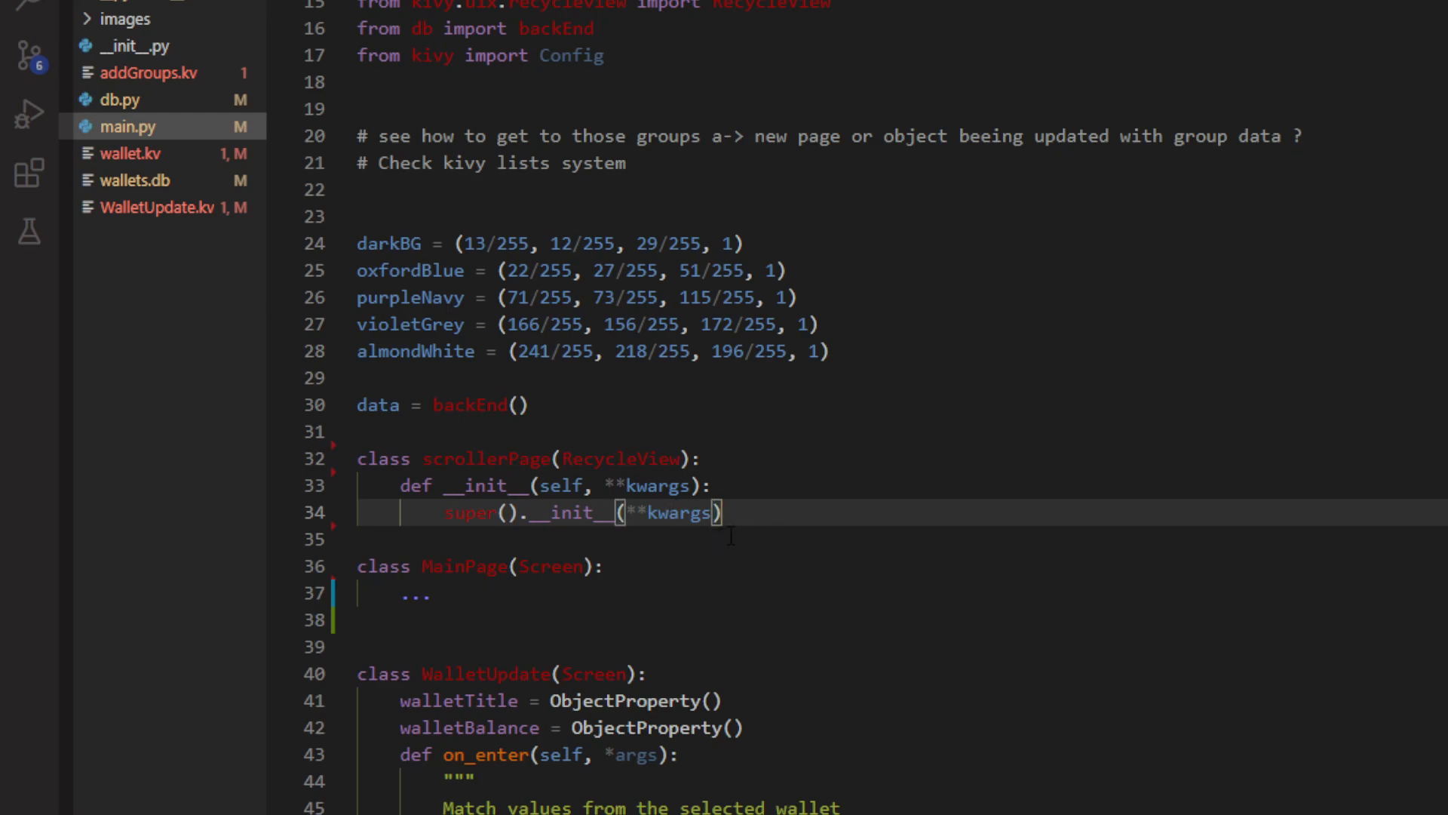
pyautogui.moveTo(745, 532)
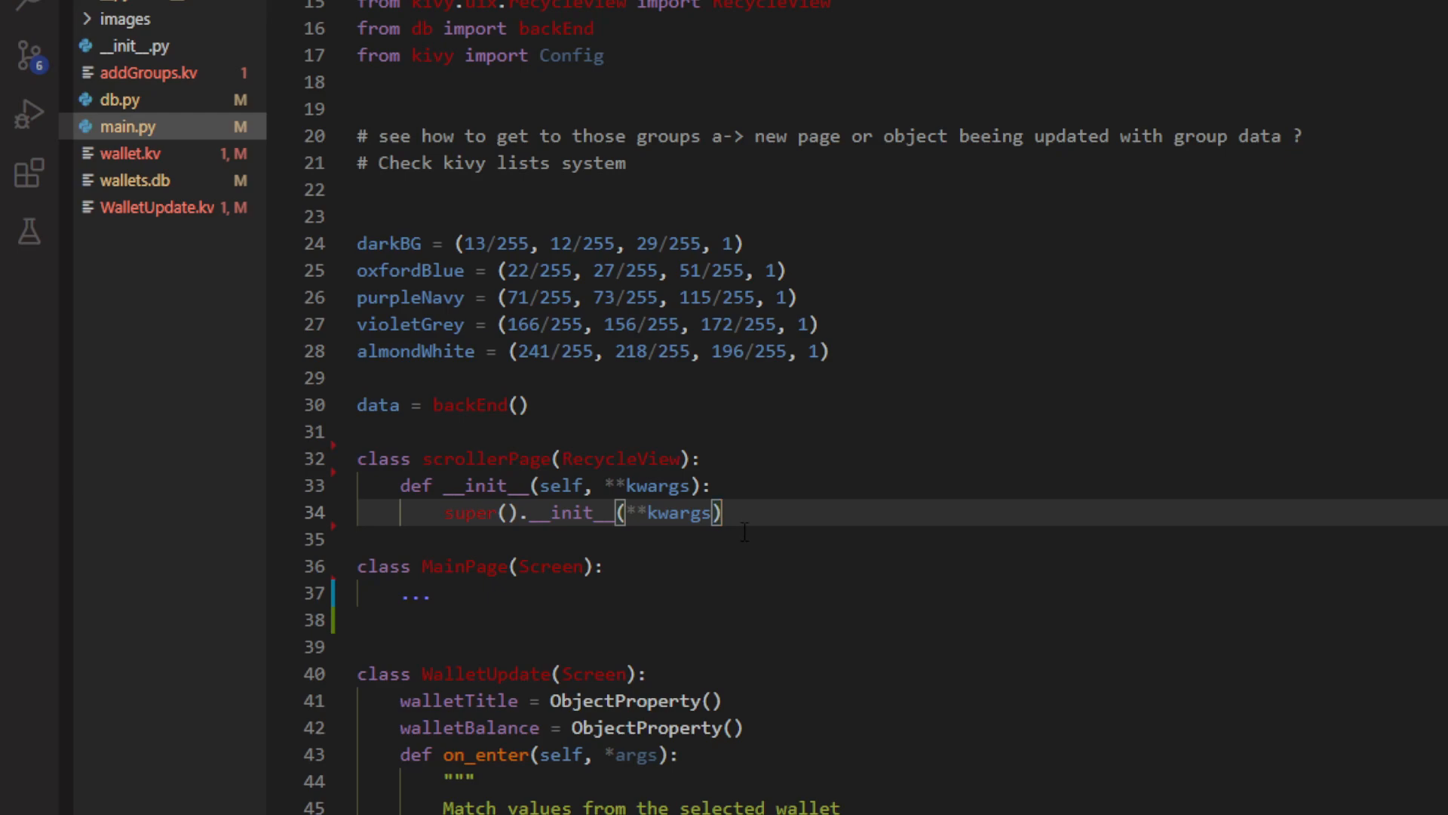
pyautogui.moveTo(750, 526)
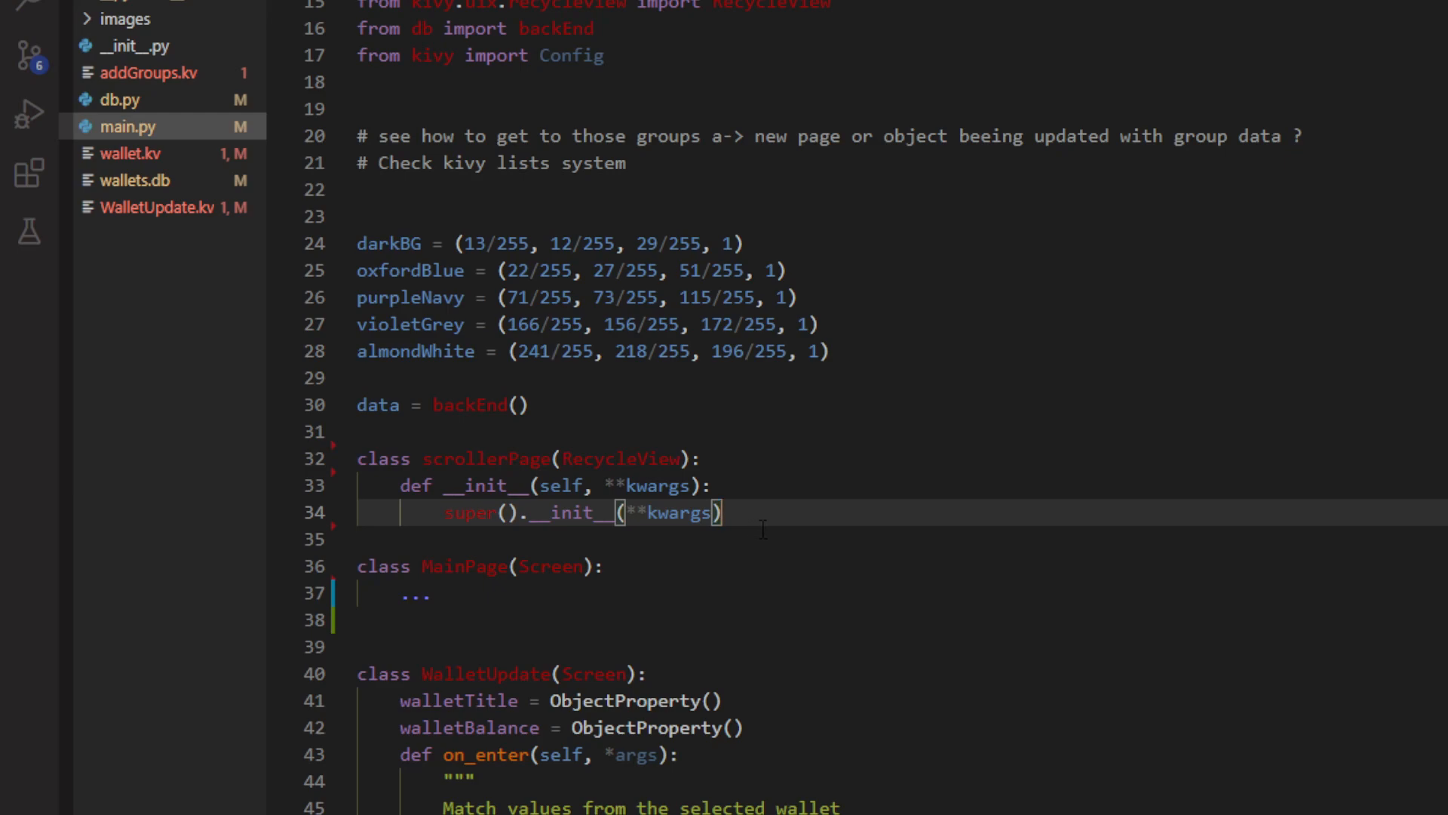
pyautogui.moveTo(787, 527)
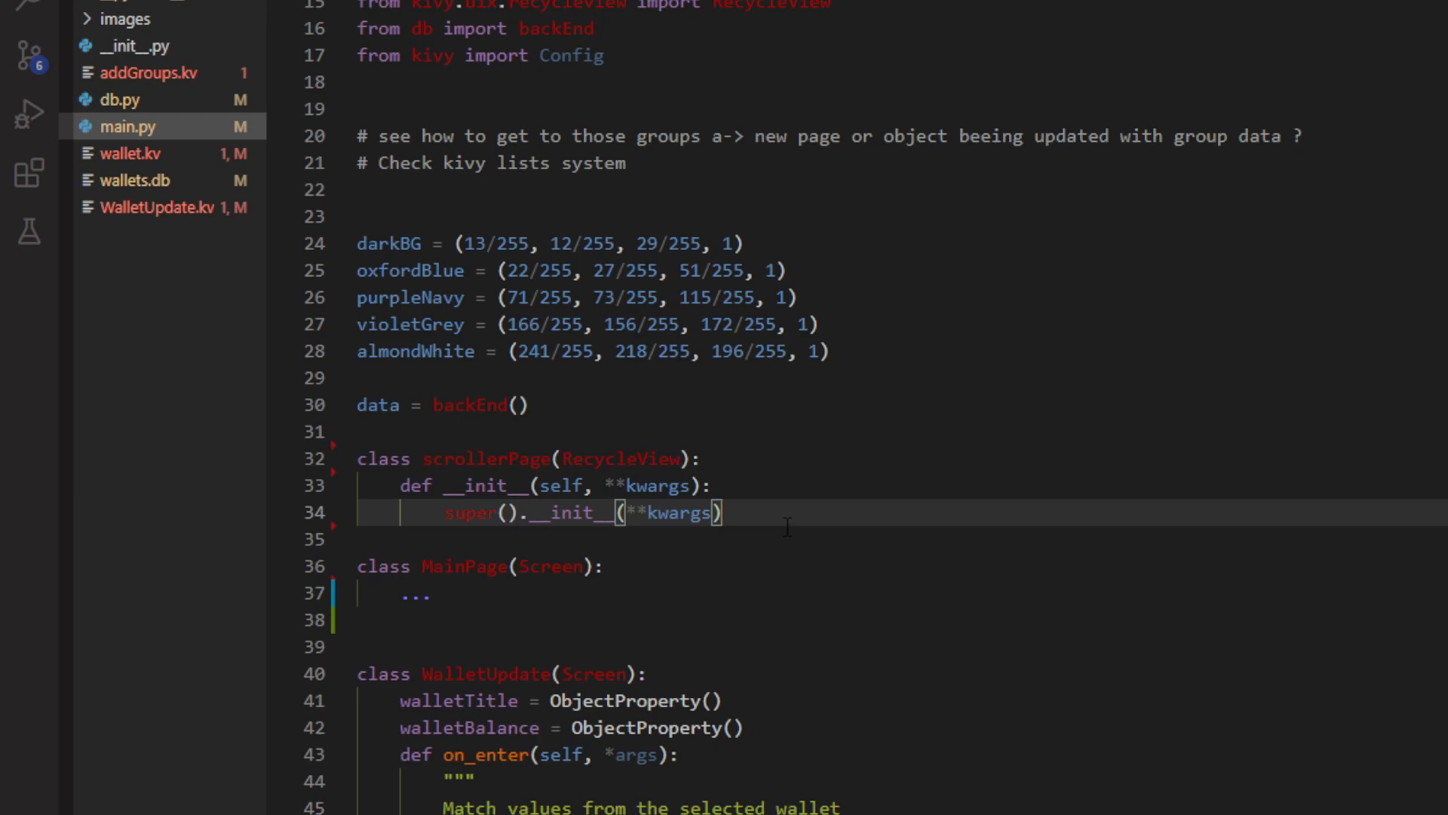
pyautogui.moveTo(797, 510)
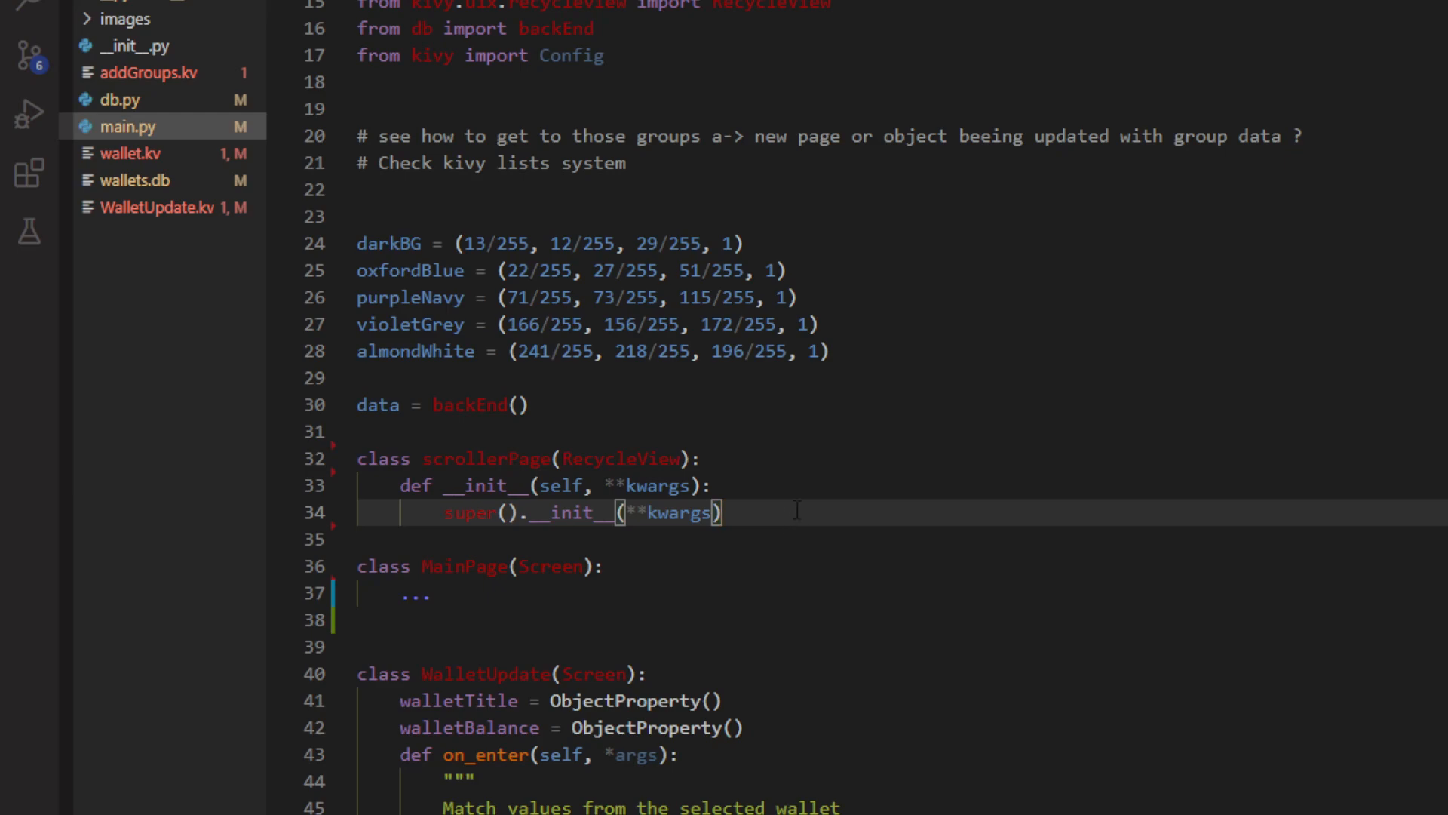
# - Type a trial "text" entry with values like str(1) and Paris, then erase it
pyautogui.press('Enter')
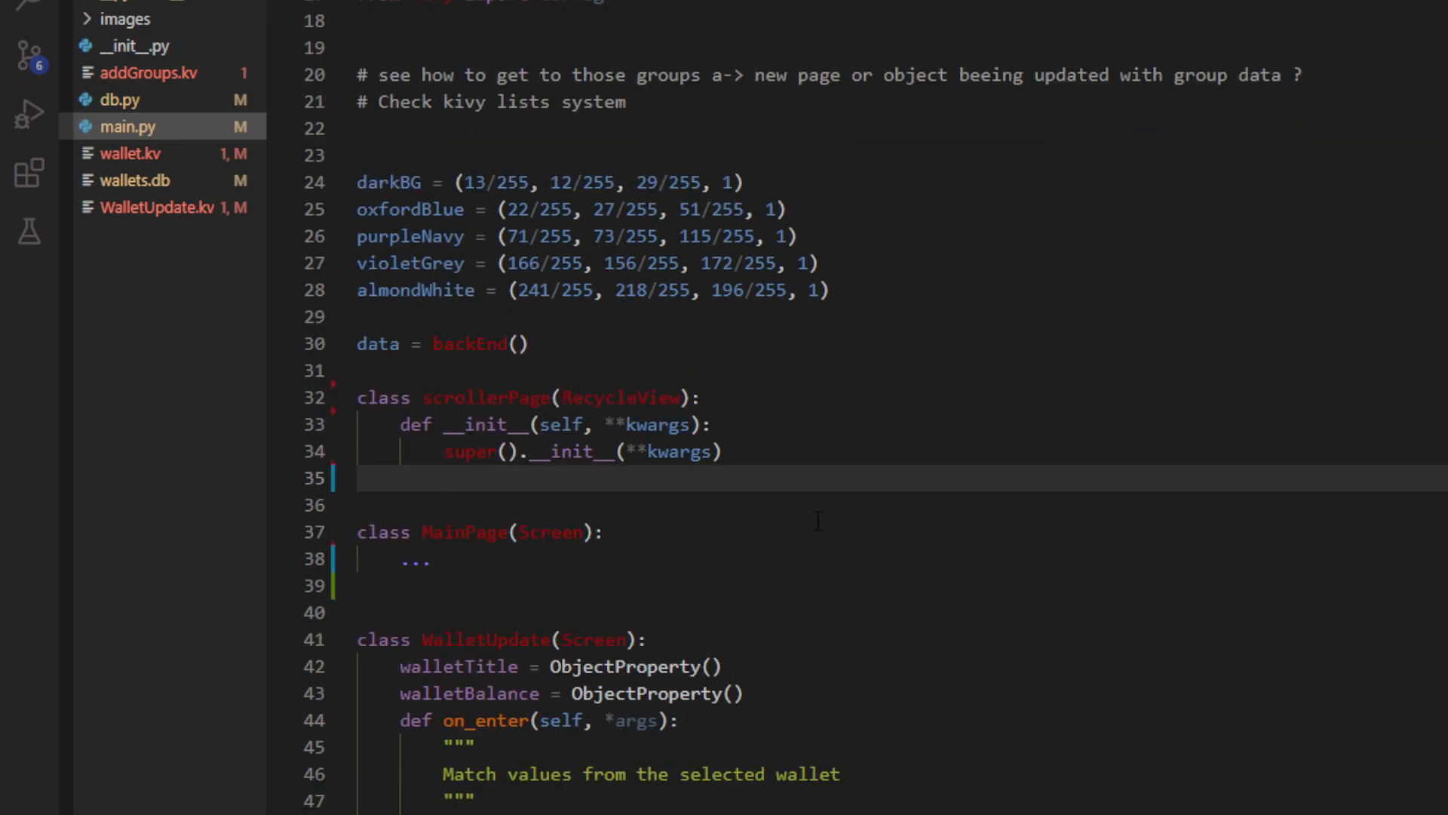
pyautogui.write('""')
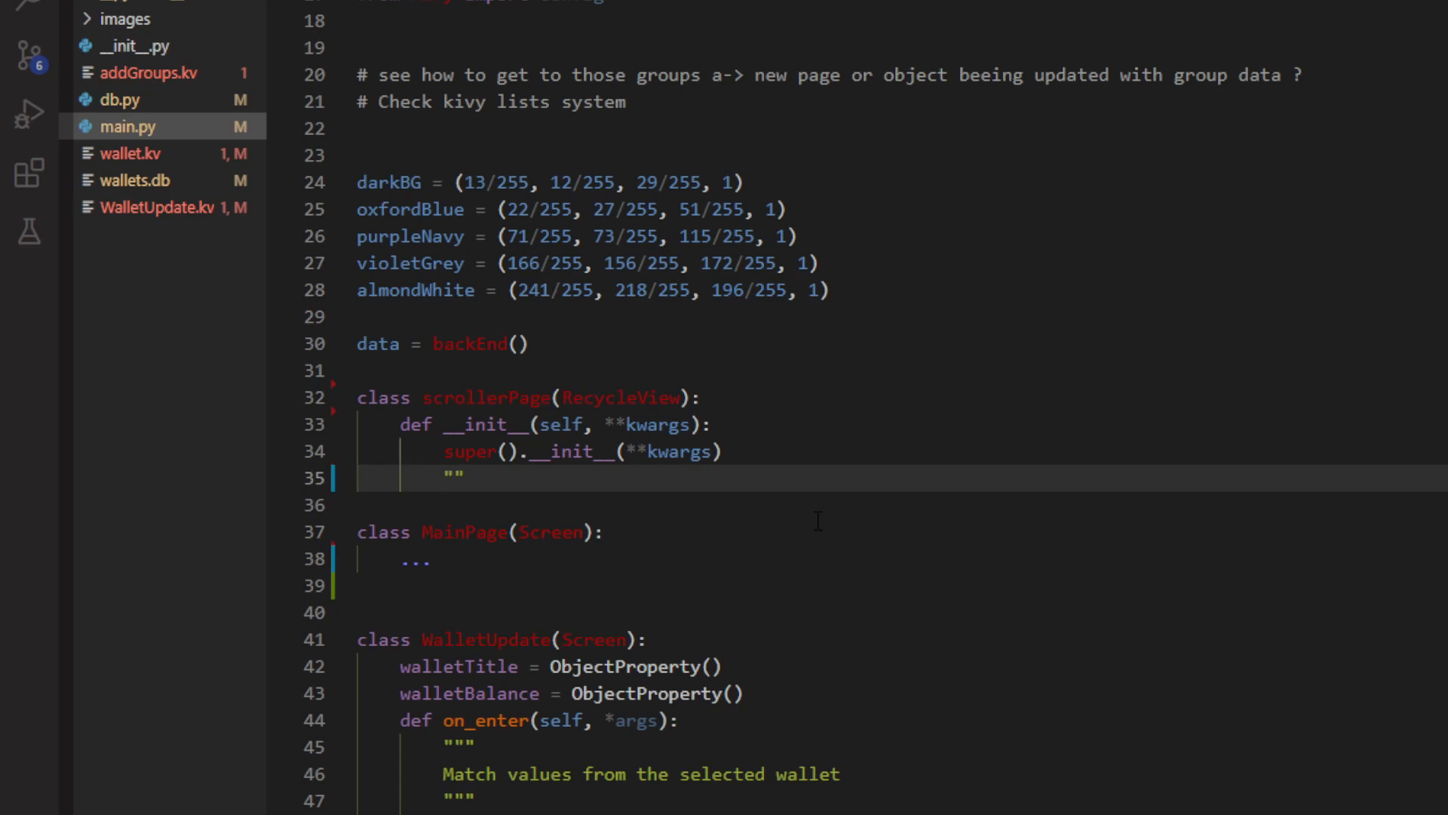
pyautogui.write('text')
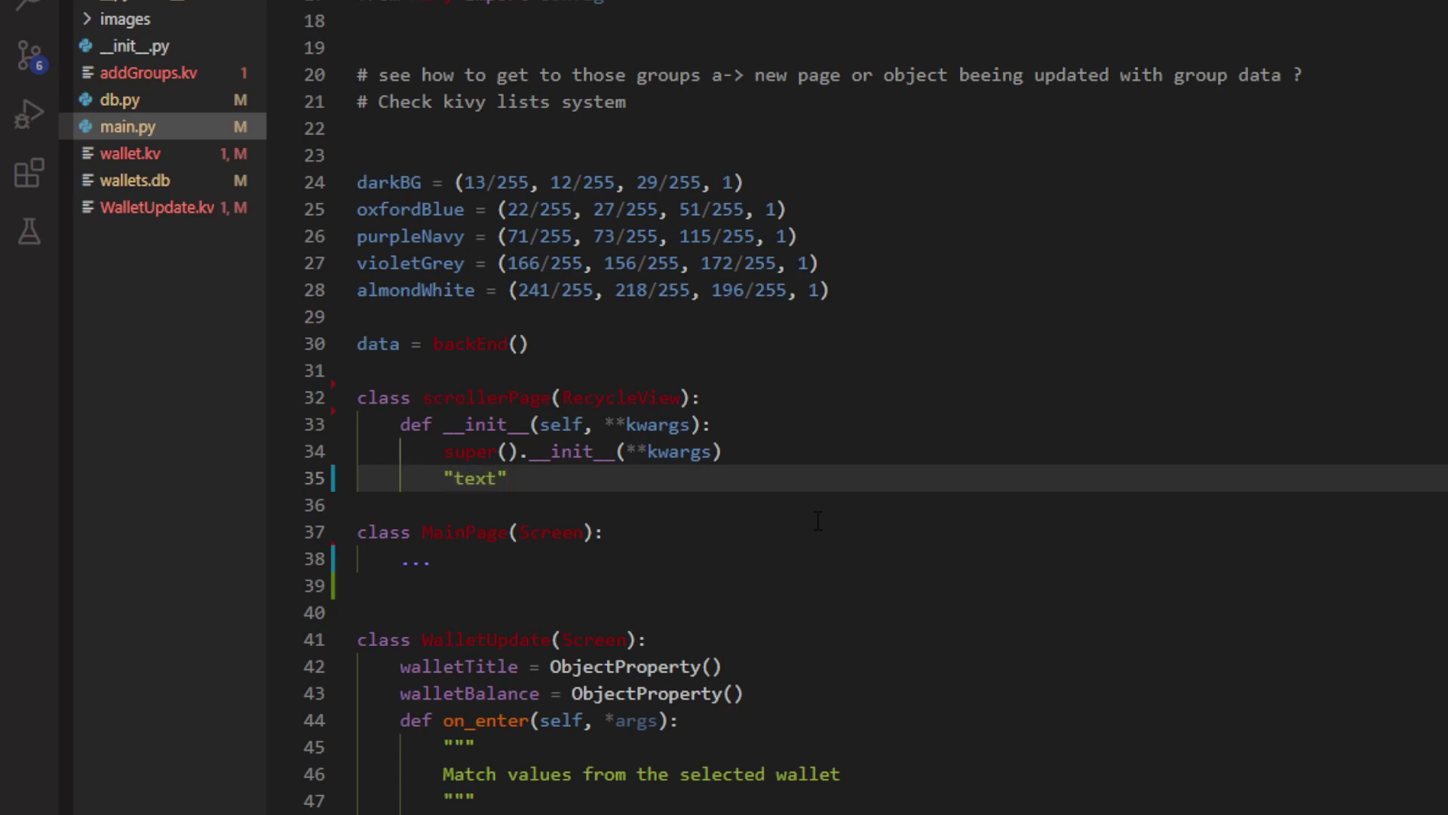
pyautogui.write(':')
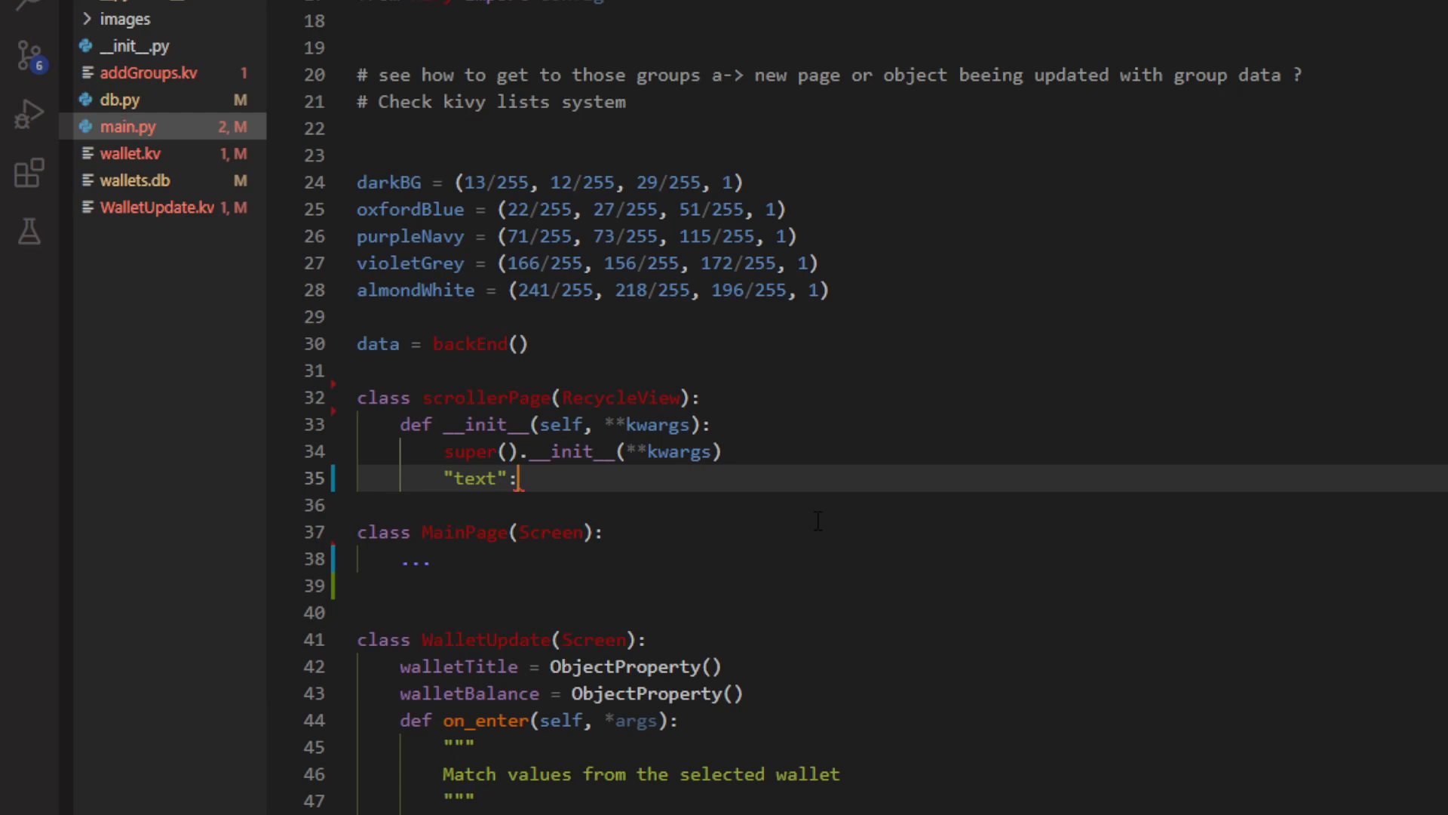
pyautogui.write('1"')
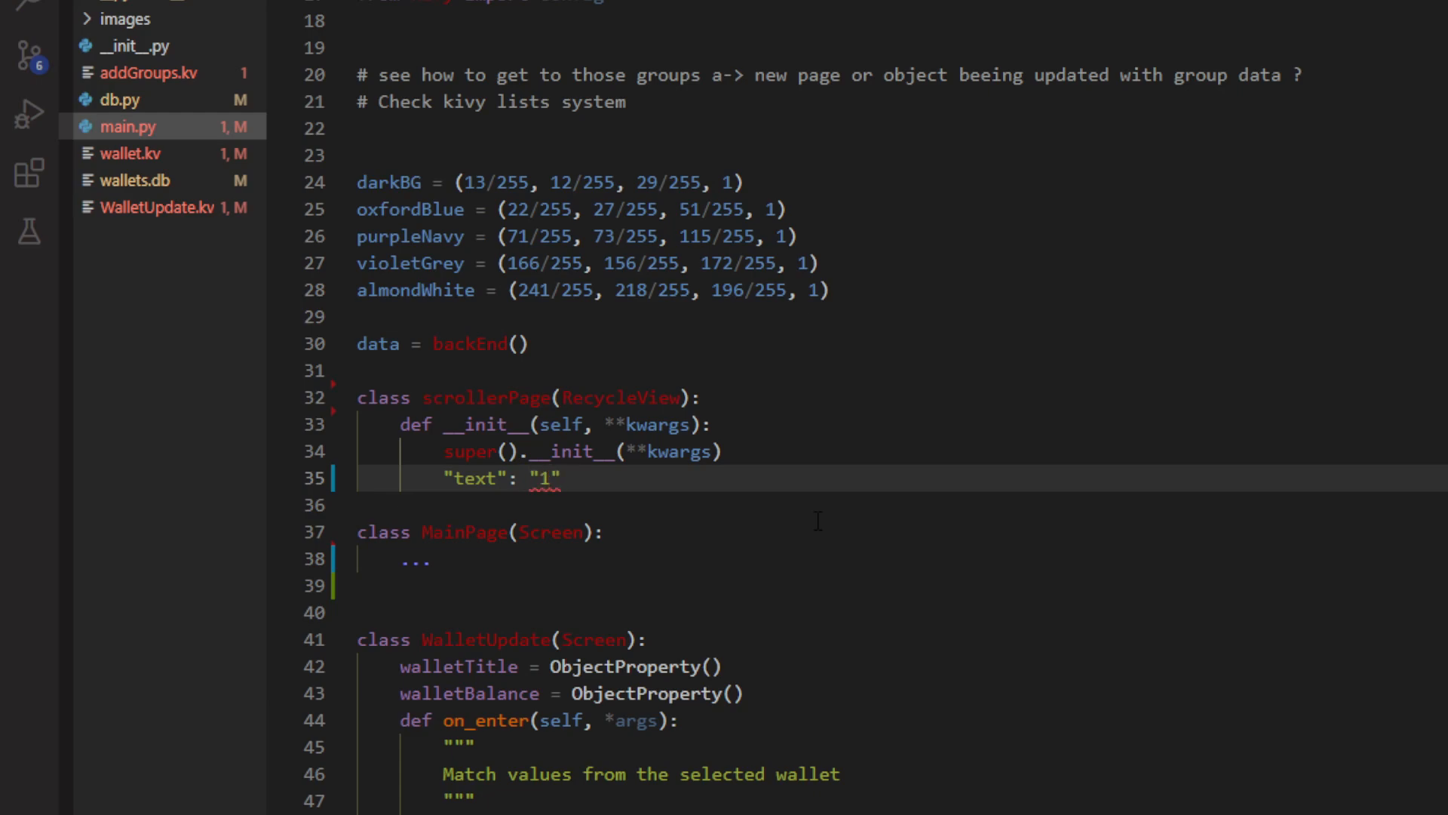
pyautogui.write('str()')
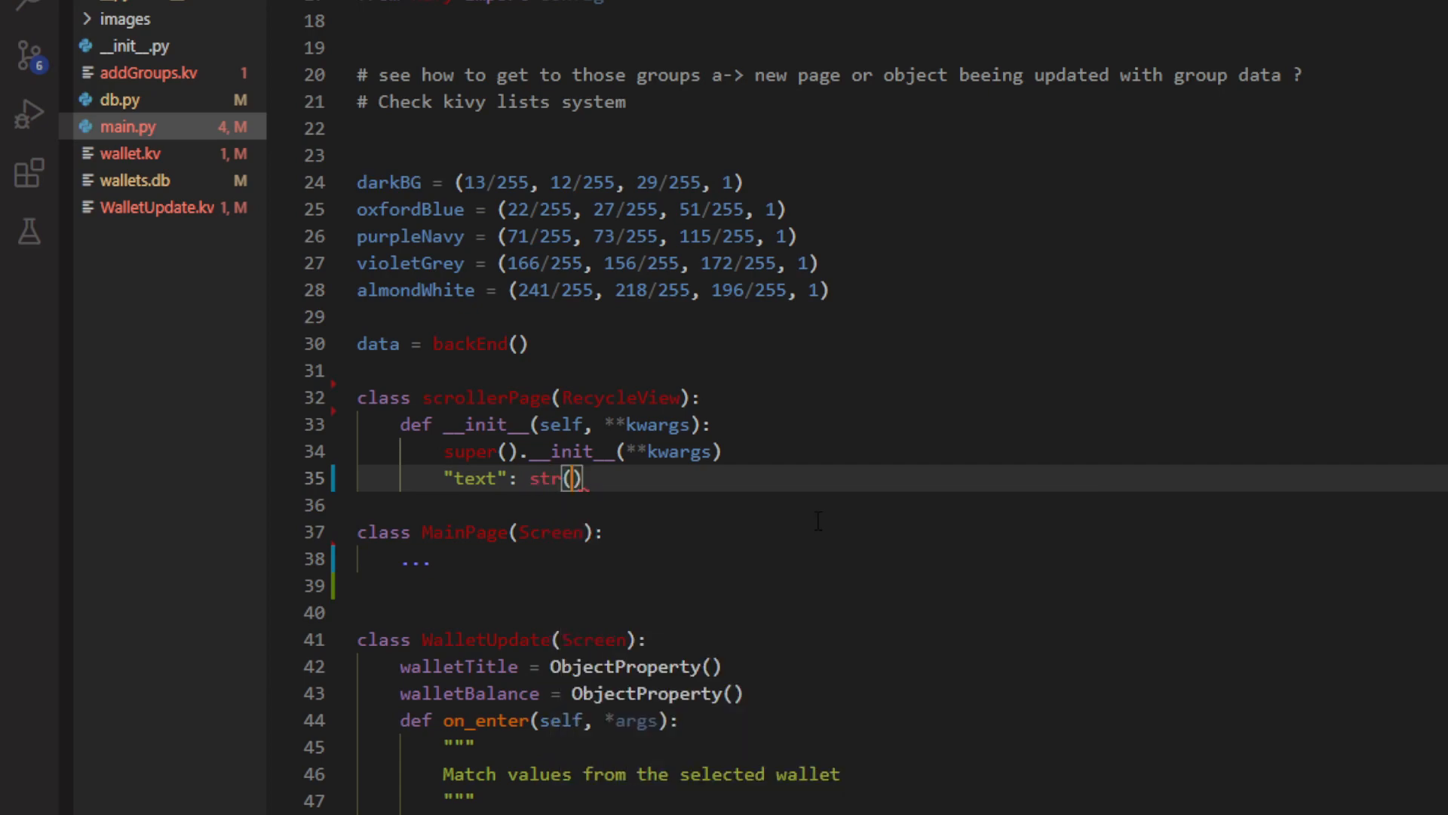
pyautogui.write('1')
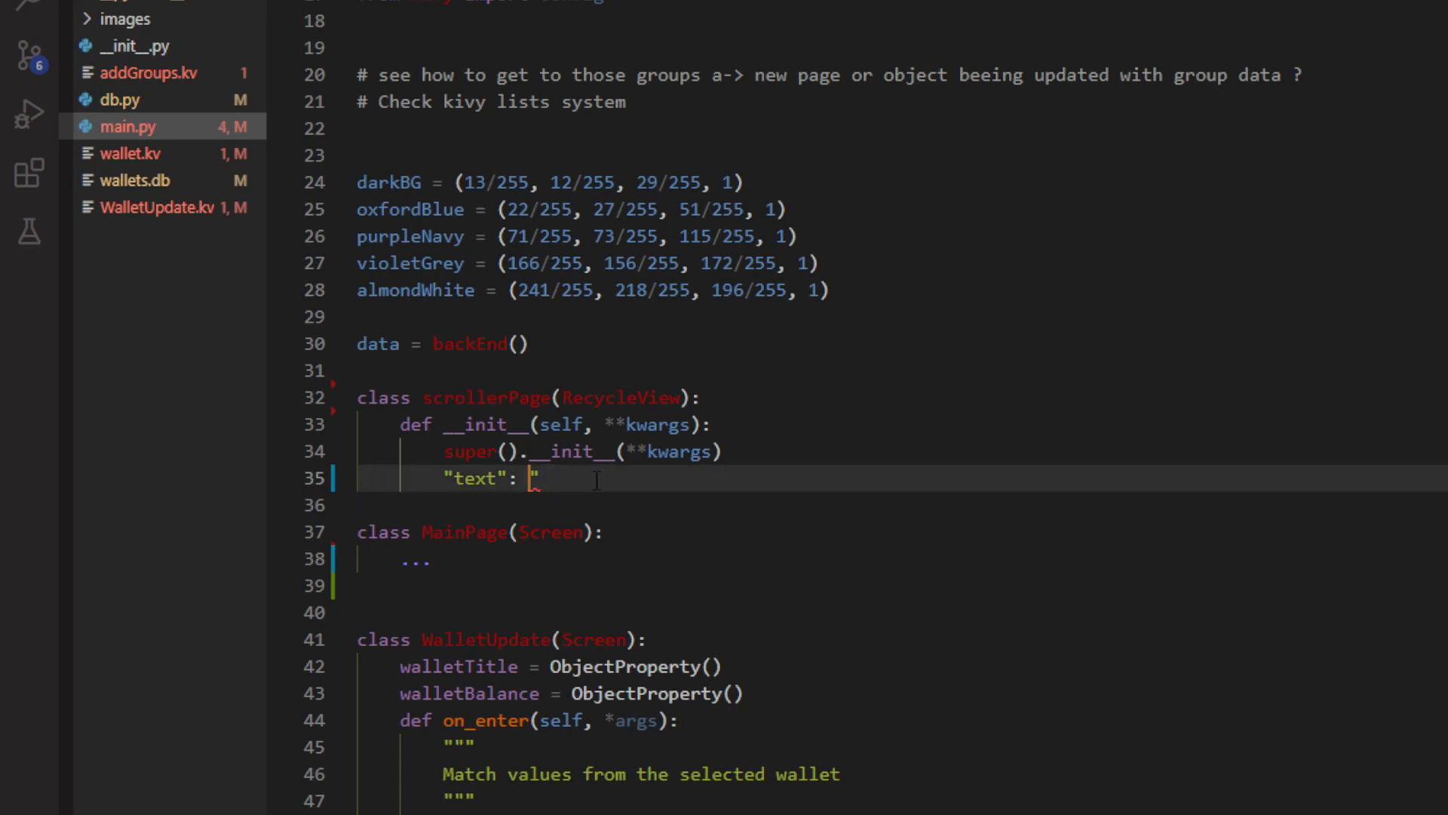
pyautogui.write('Paris')
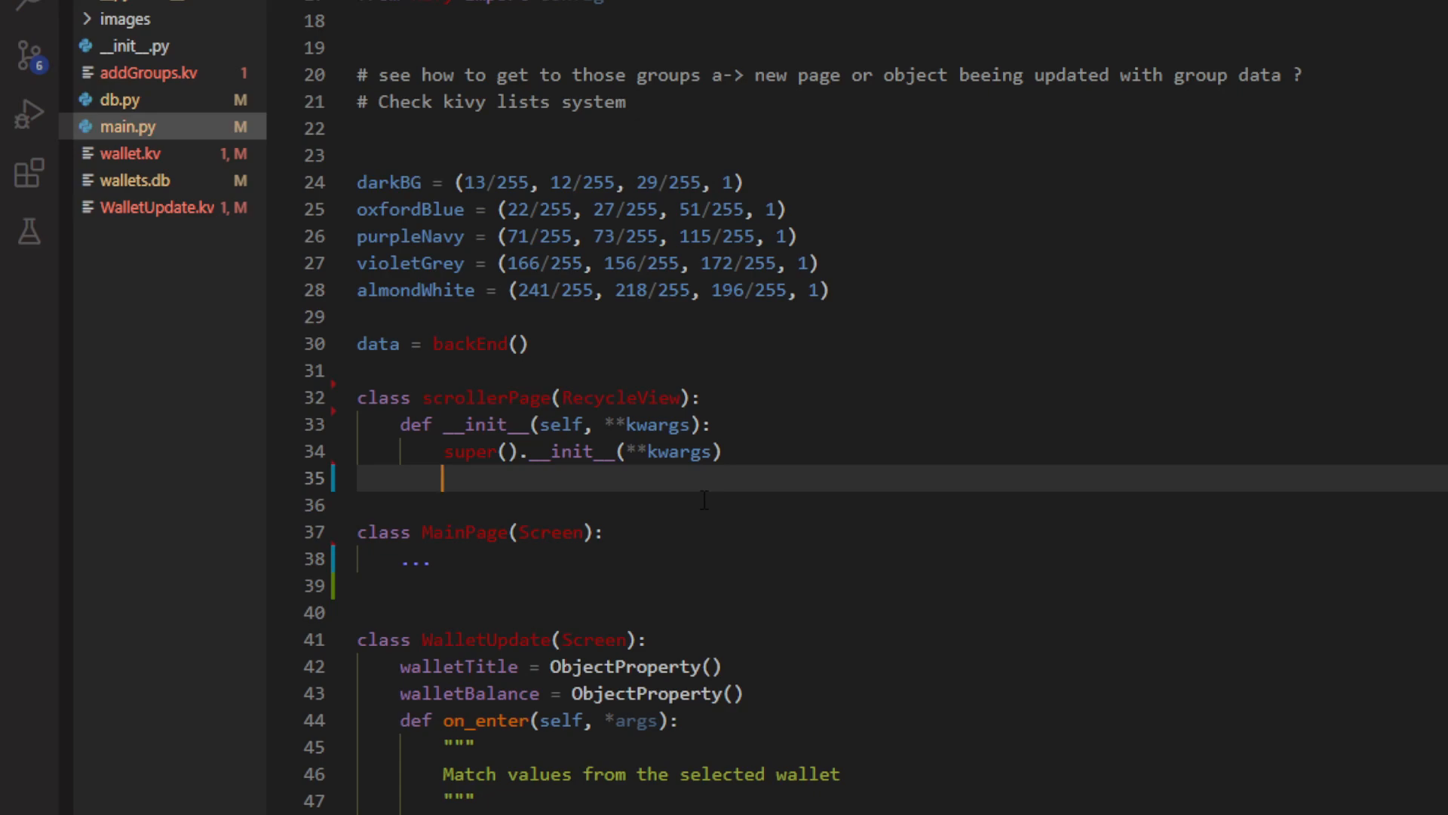
# - Set self.data = [{"text": str(x)} for x in range 20] in the constructor, then open wallet.kv
pyautogui.write('self.data')
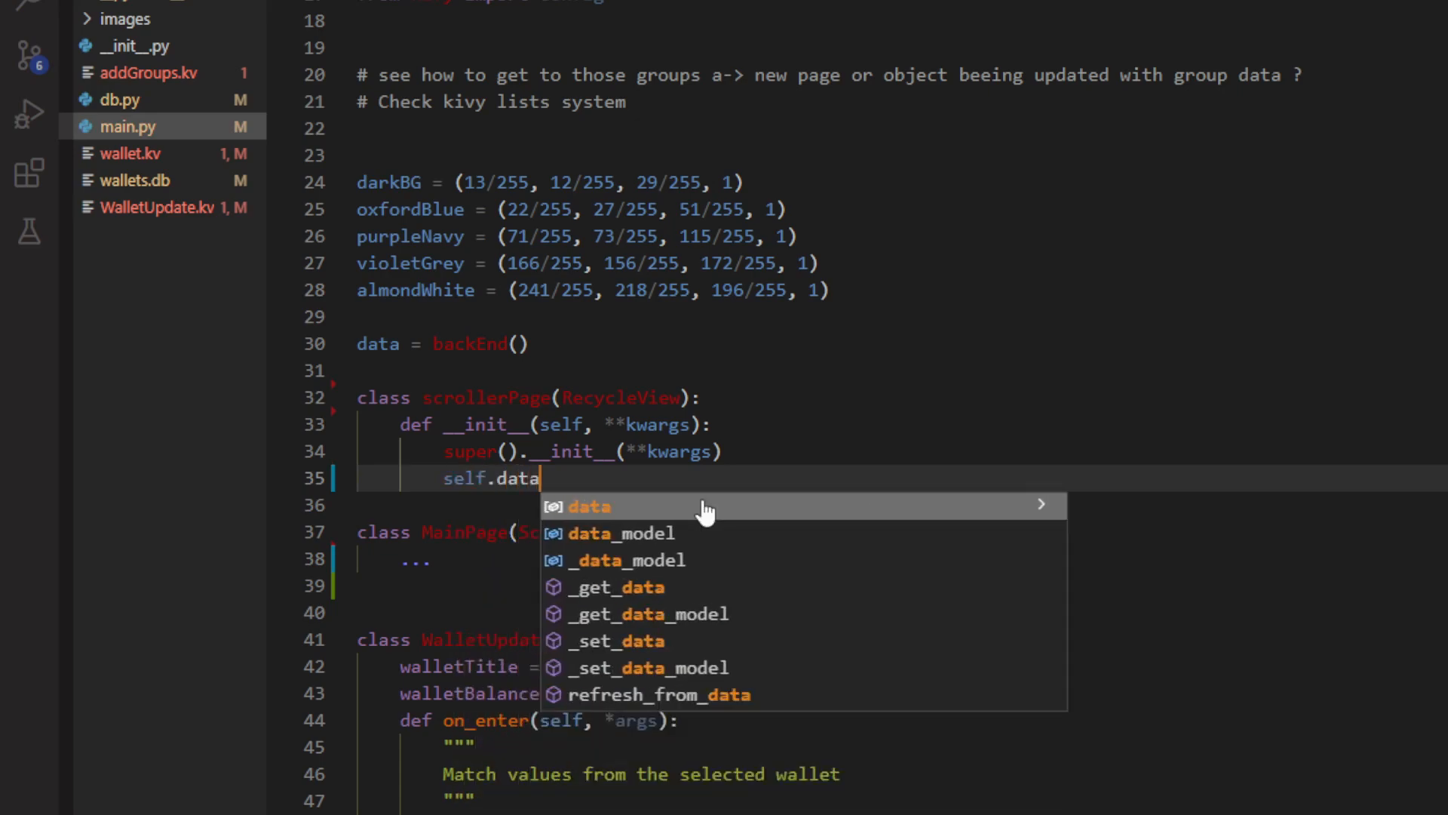
pyautogui.press('Escape')
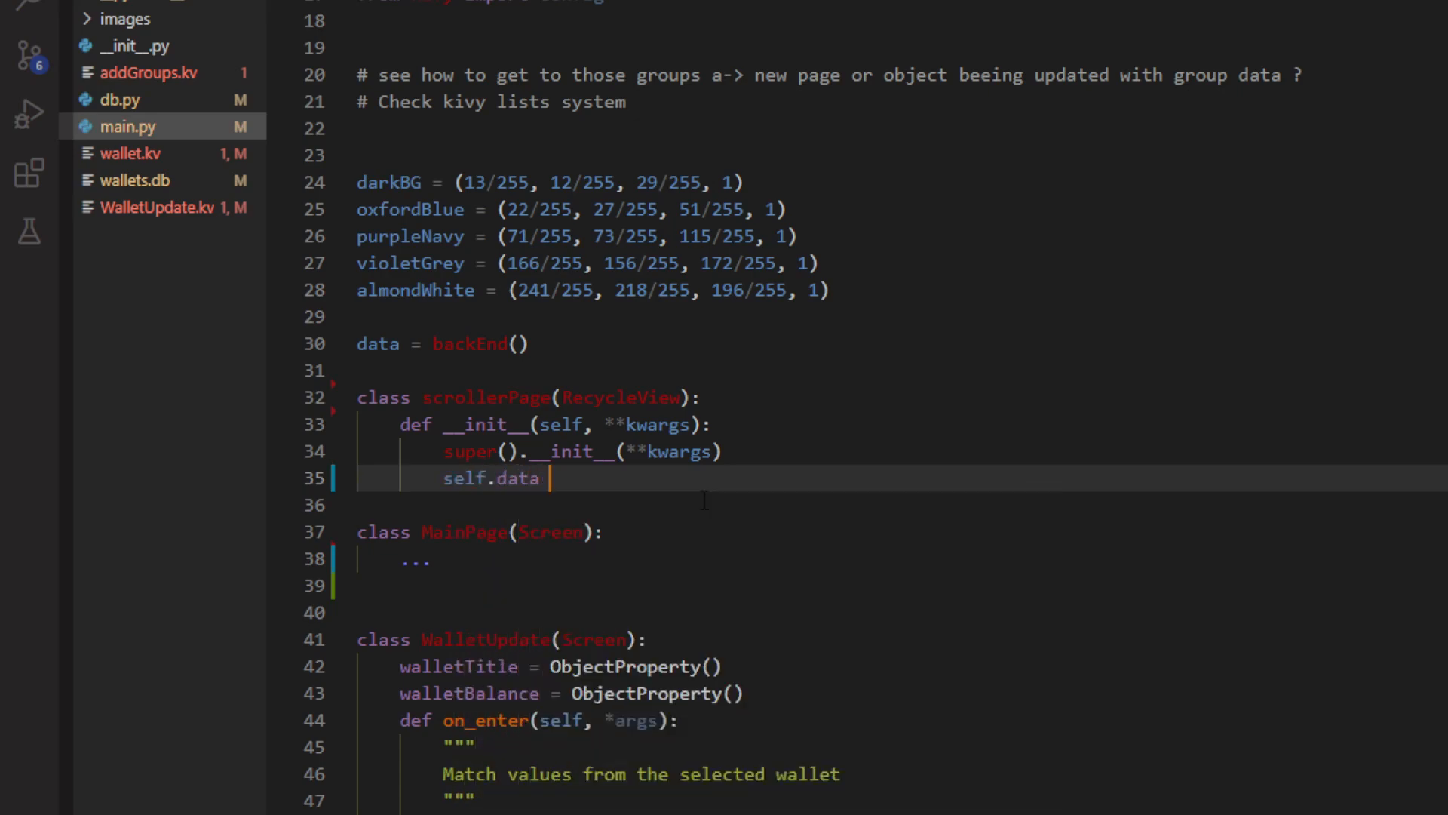
pyautogui.write('=')
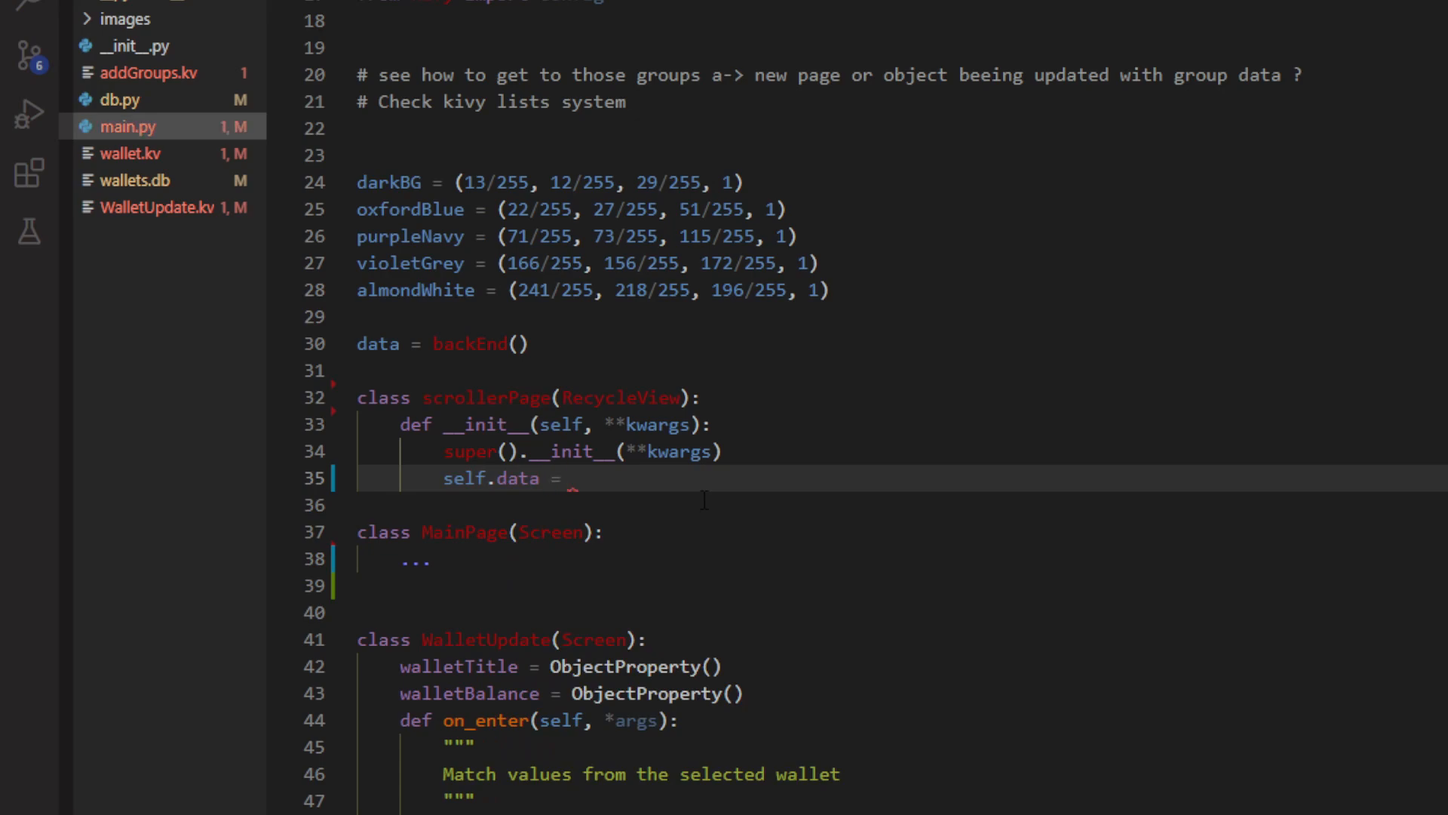
pyautogui.write('[]')
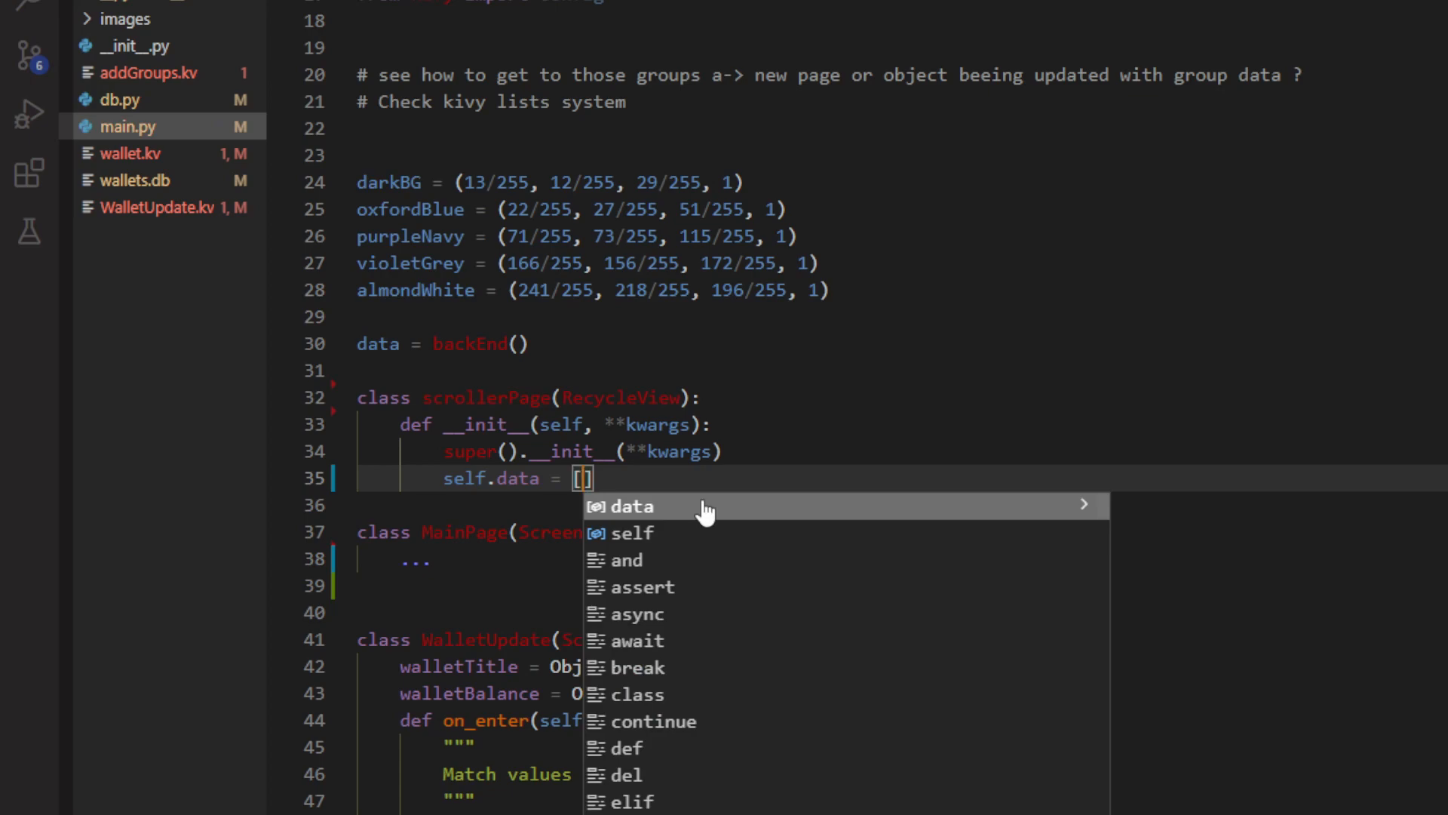
pyautogui.write('{}')
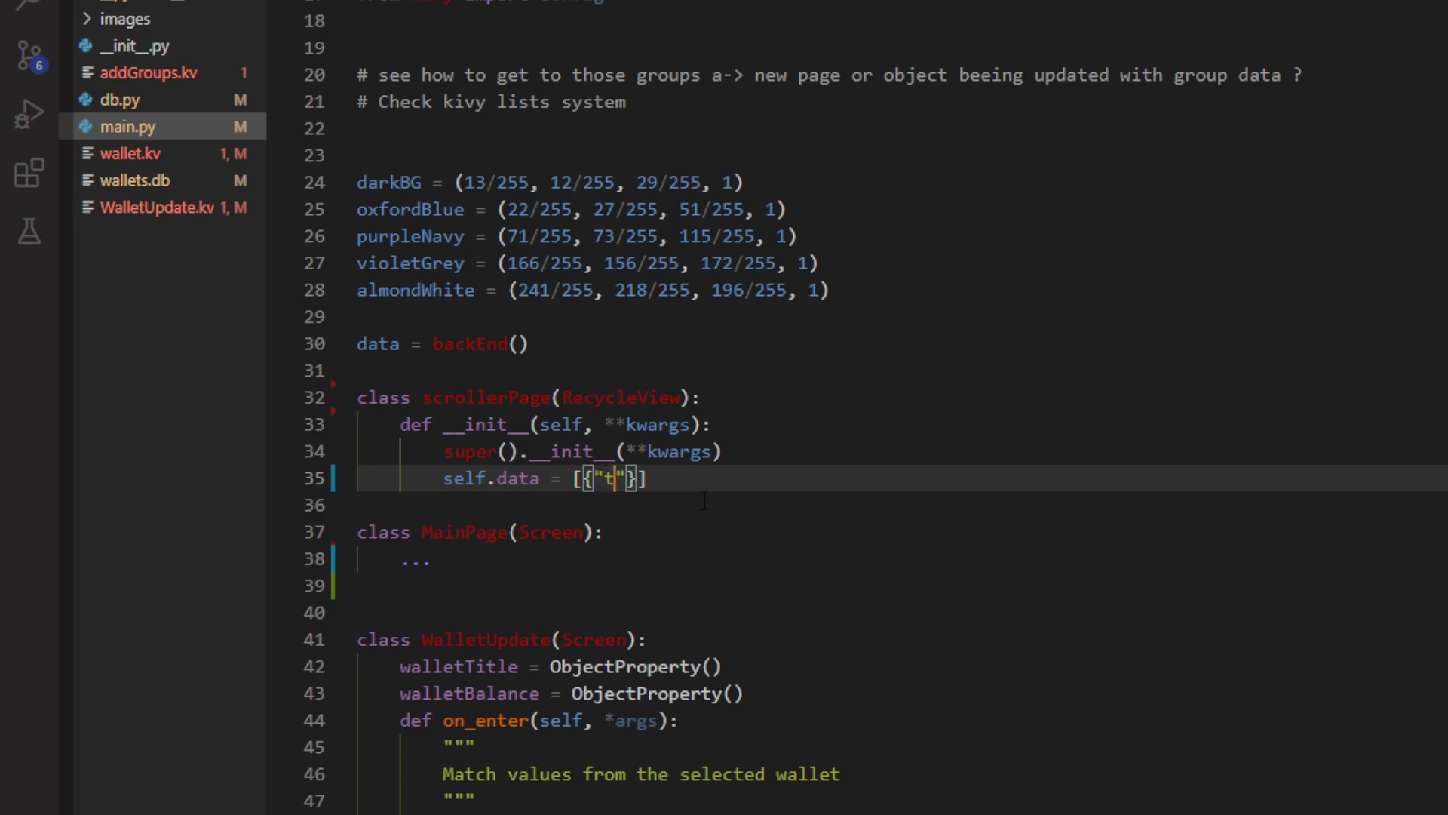
pyautogui.write('ext')
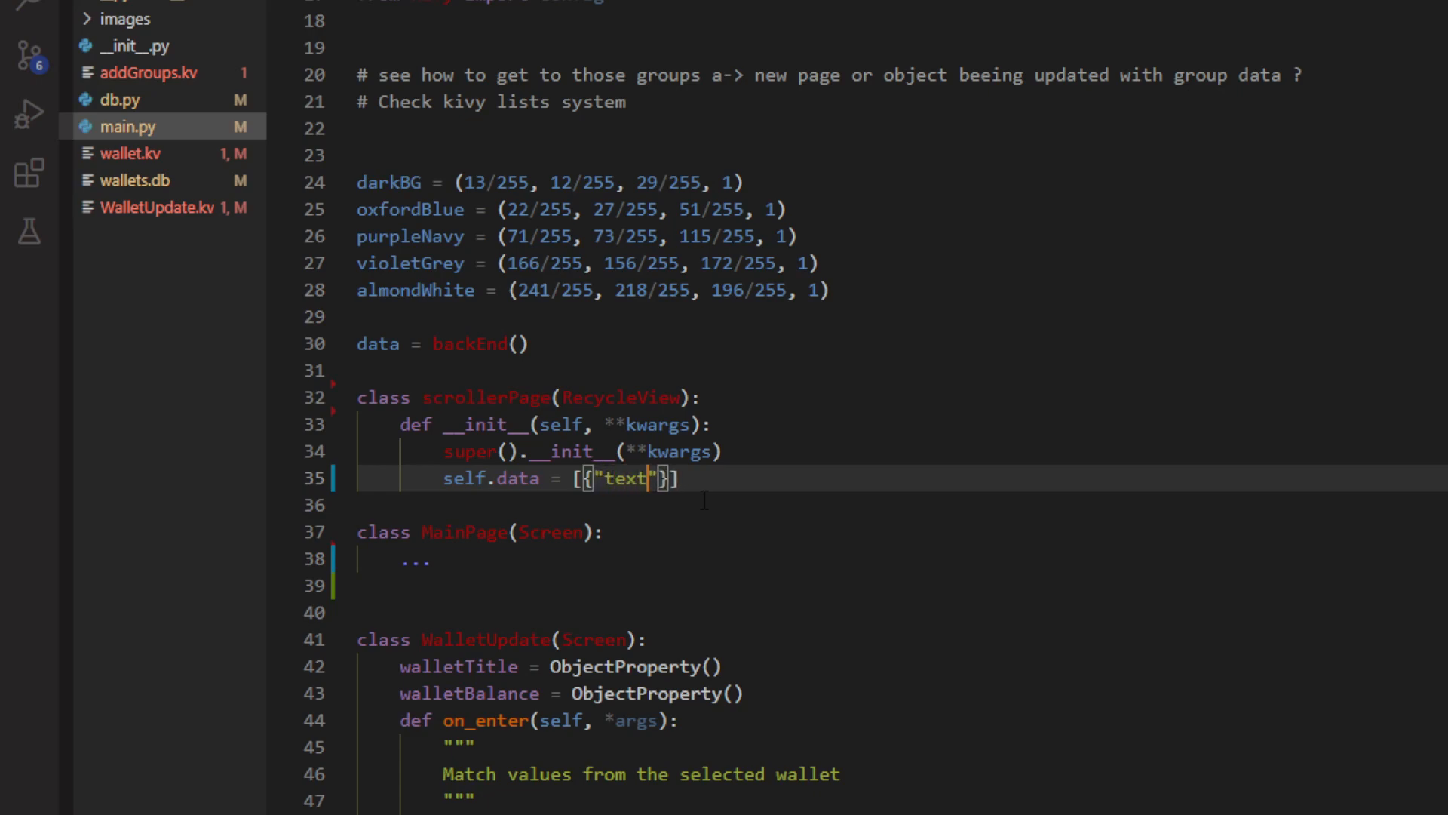
pyautogui.write(':')
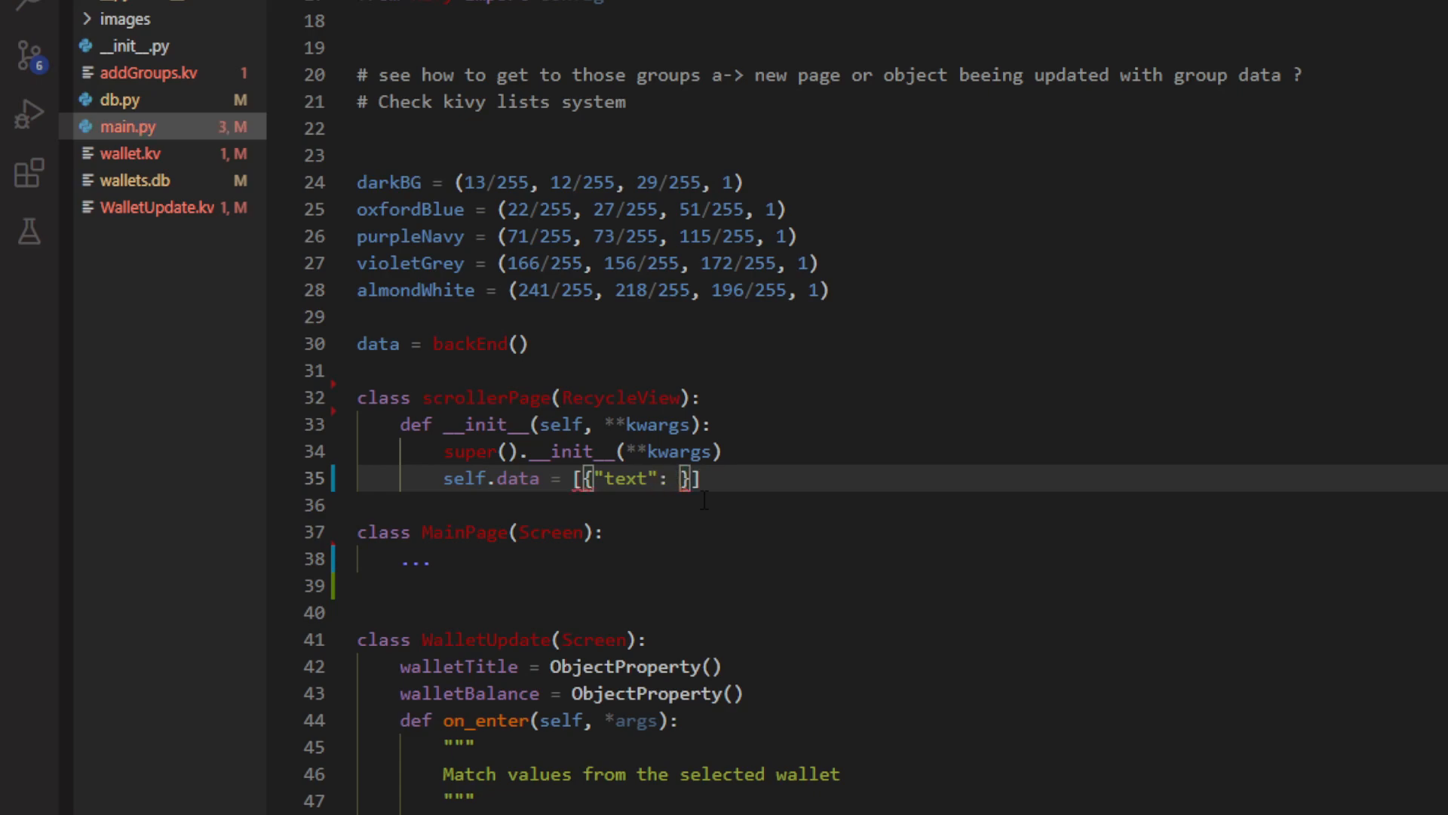
pyautogui.write('str')
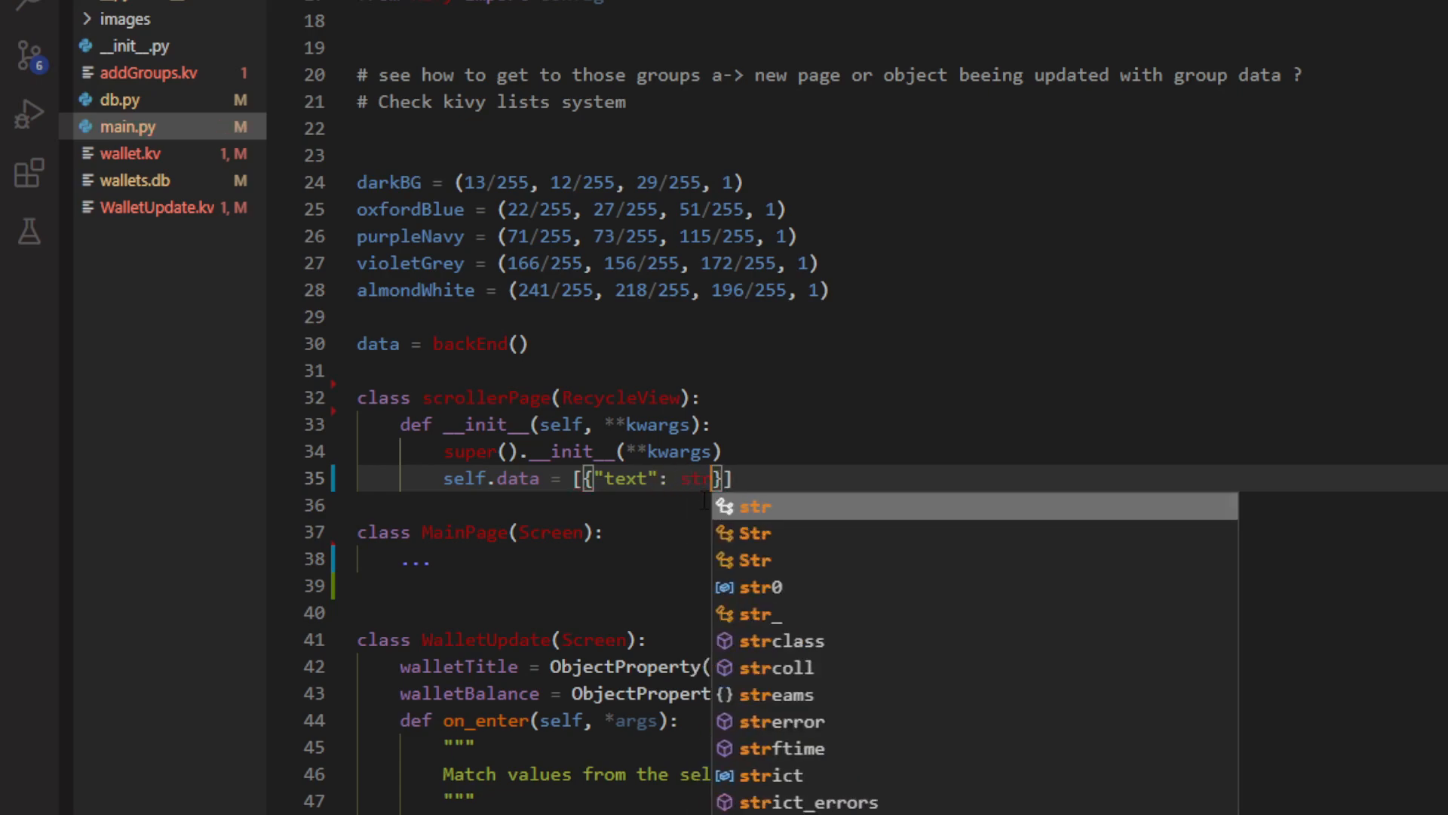
pyautogui.write('(x')
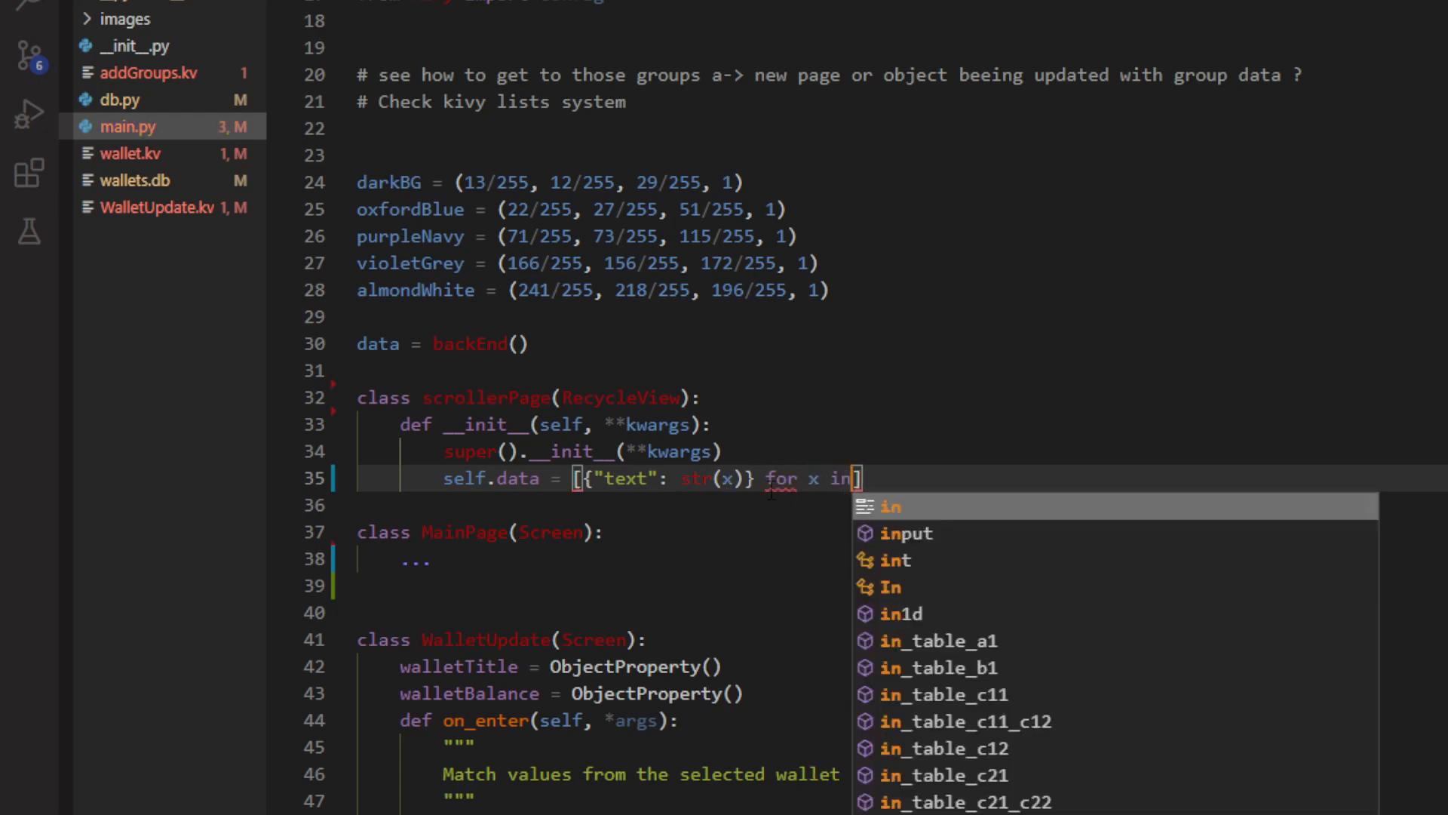
pyautogui.write('range')
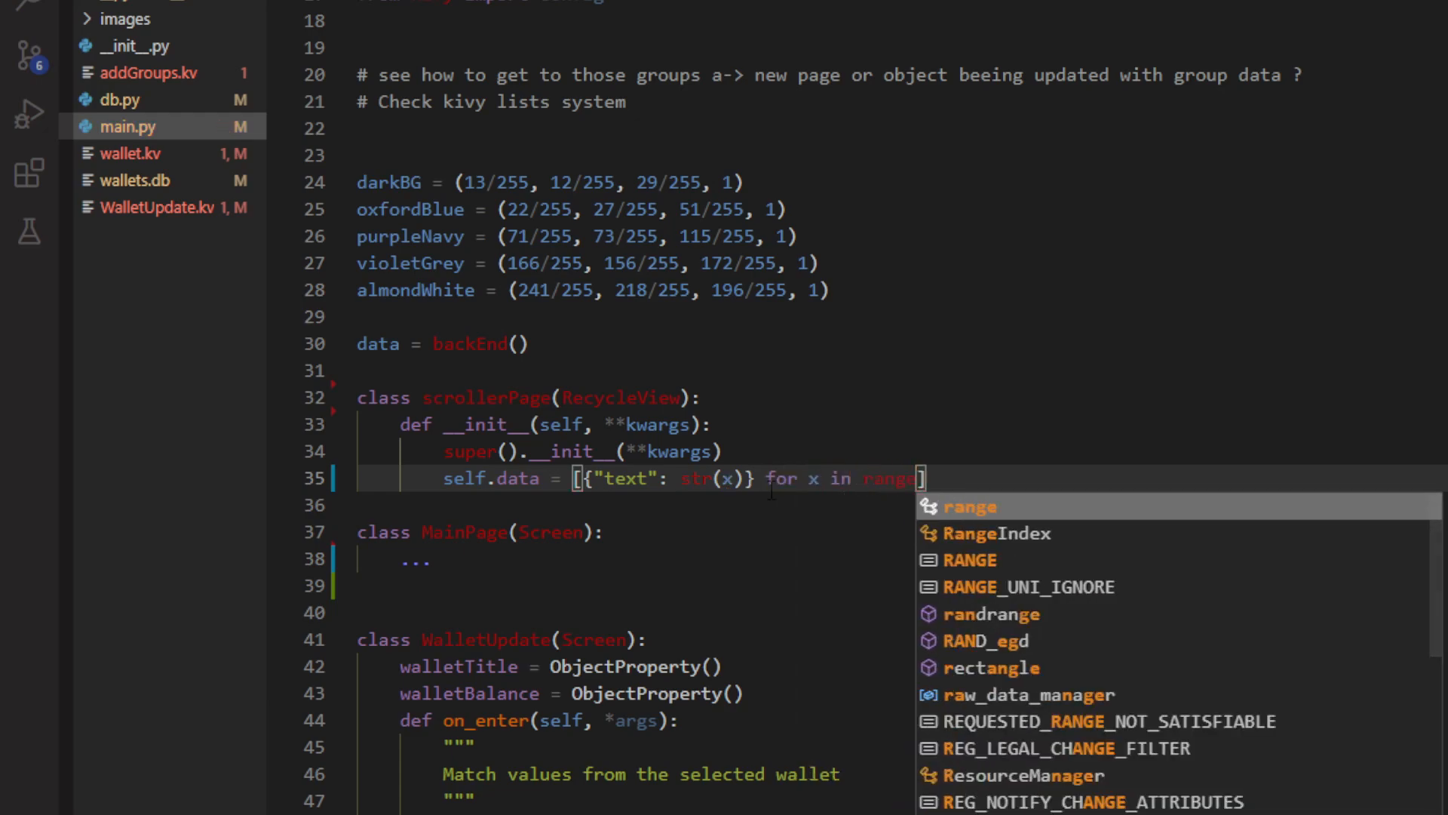
pyautogui.write('20')
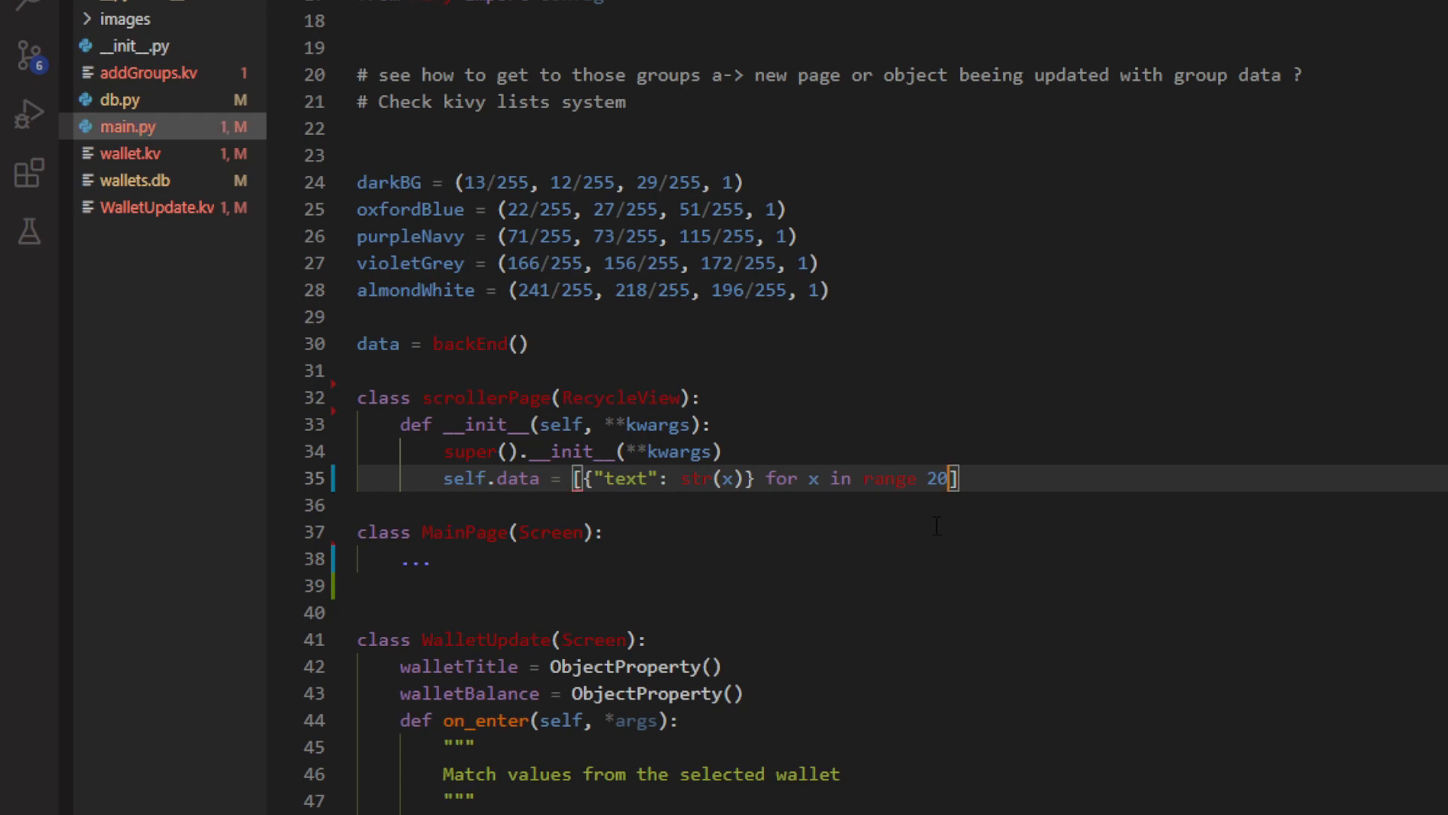
pyautogui.click(432, 560)
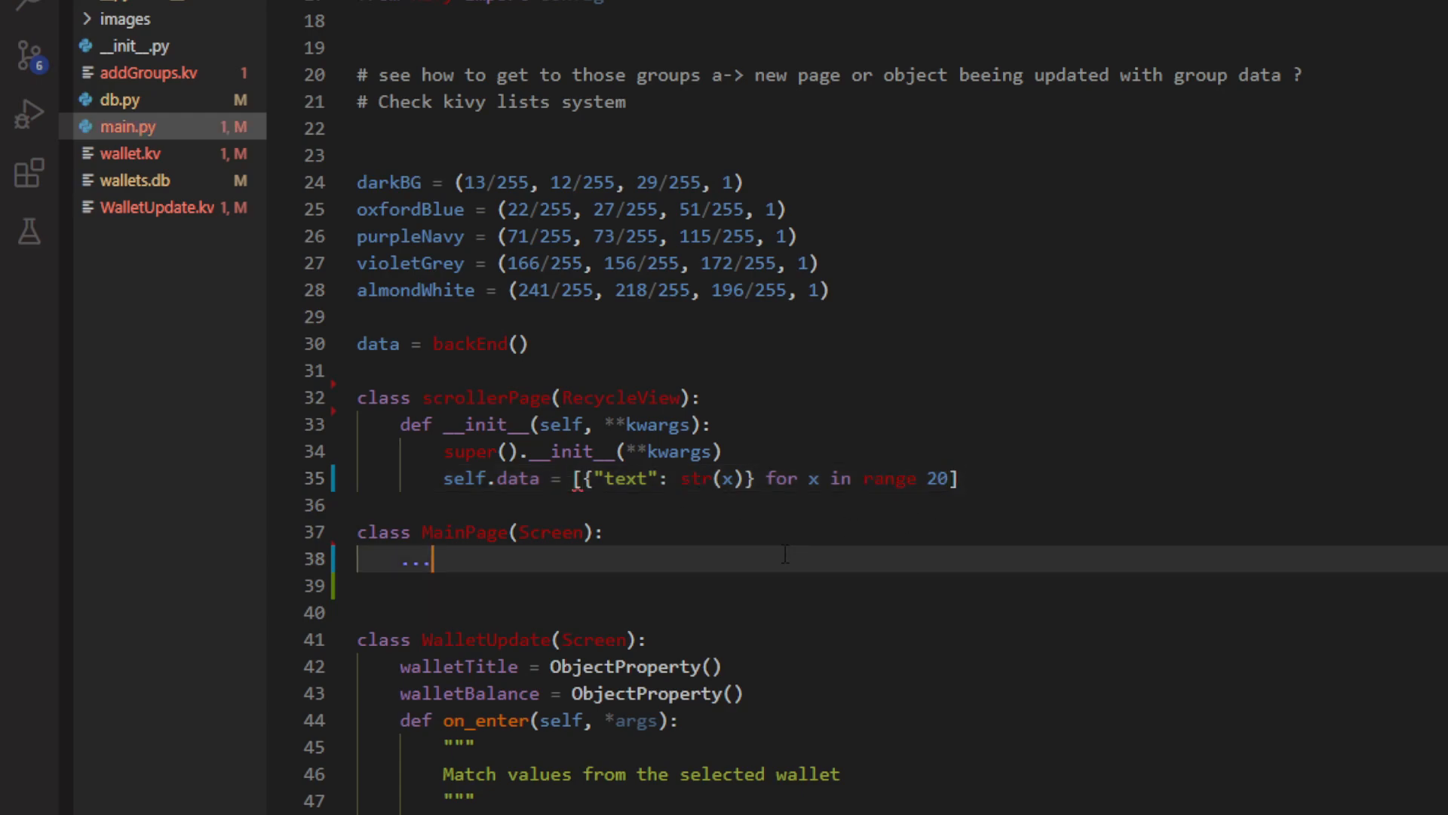
pyautogui.moveTo(862, 524)
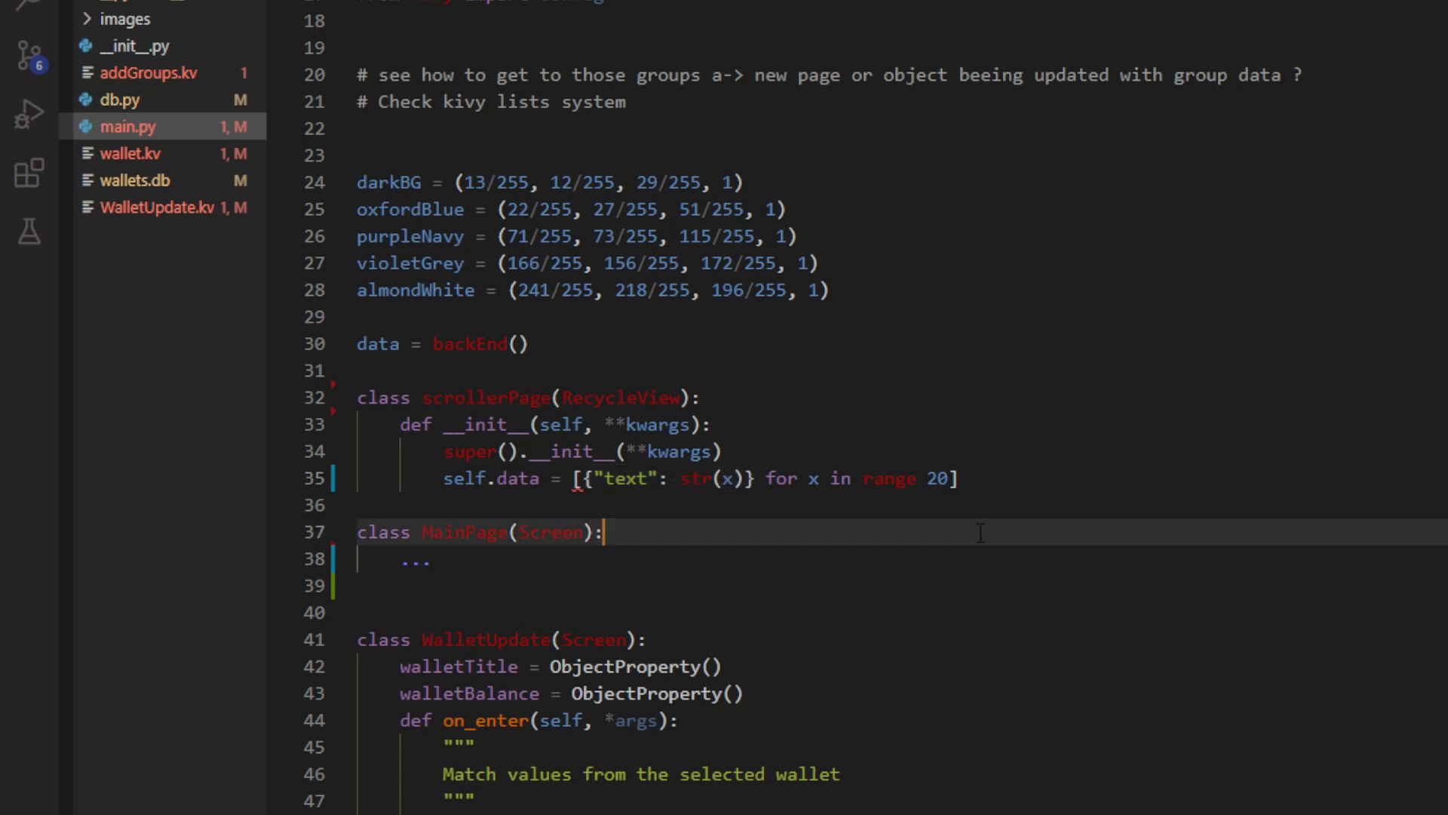
pyautogui.moveTo(875, 545)
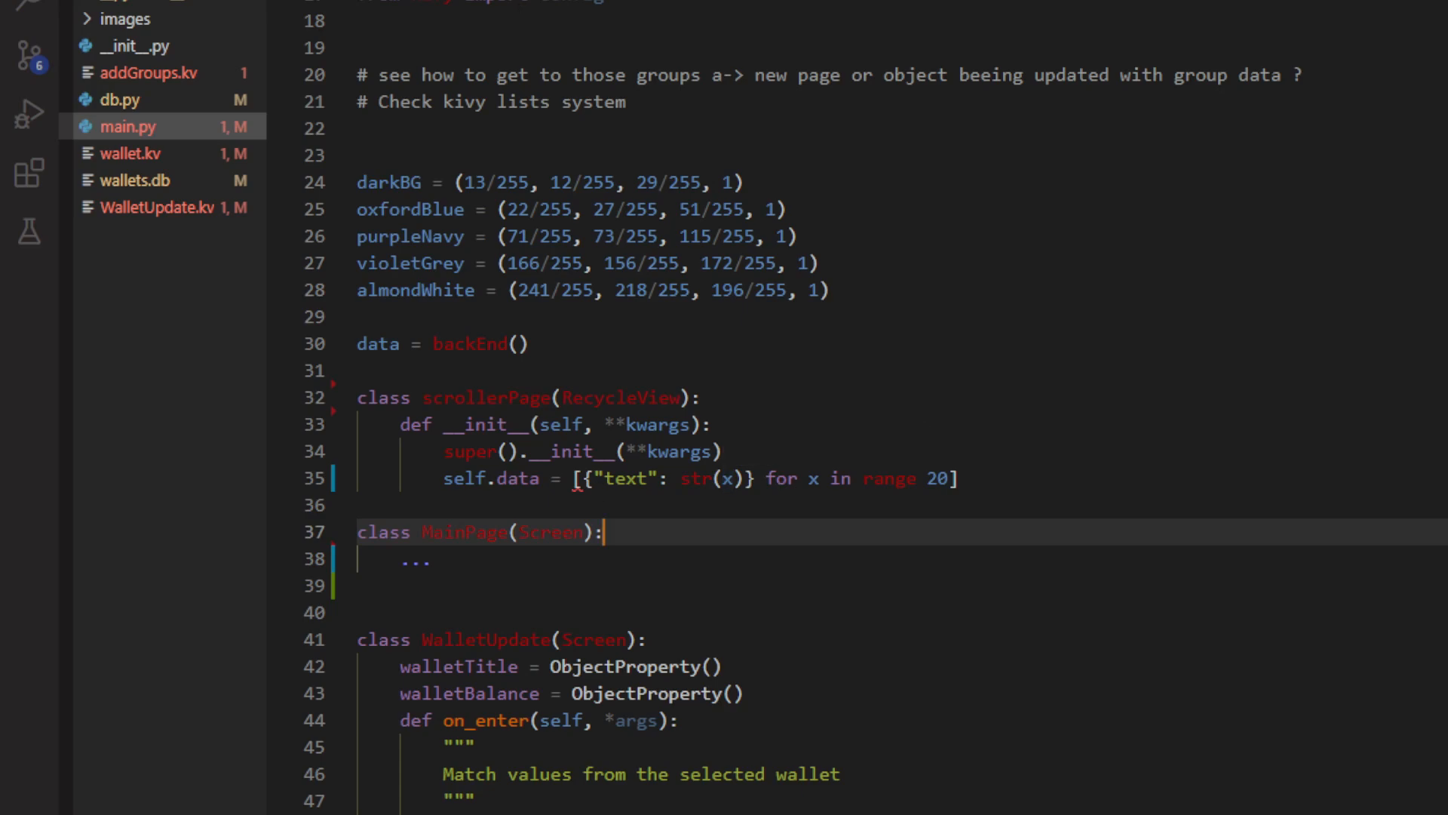
pyautogui.click(112, 153)
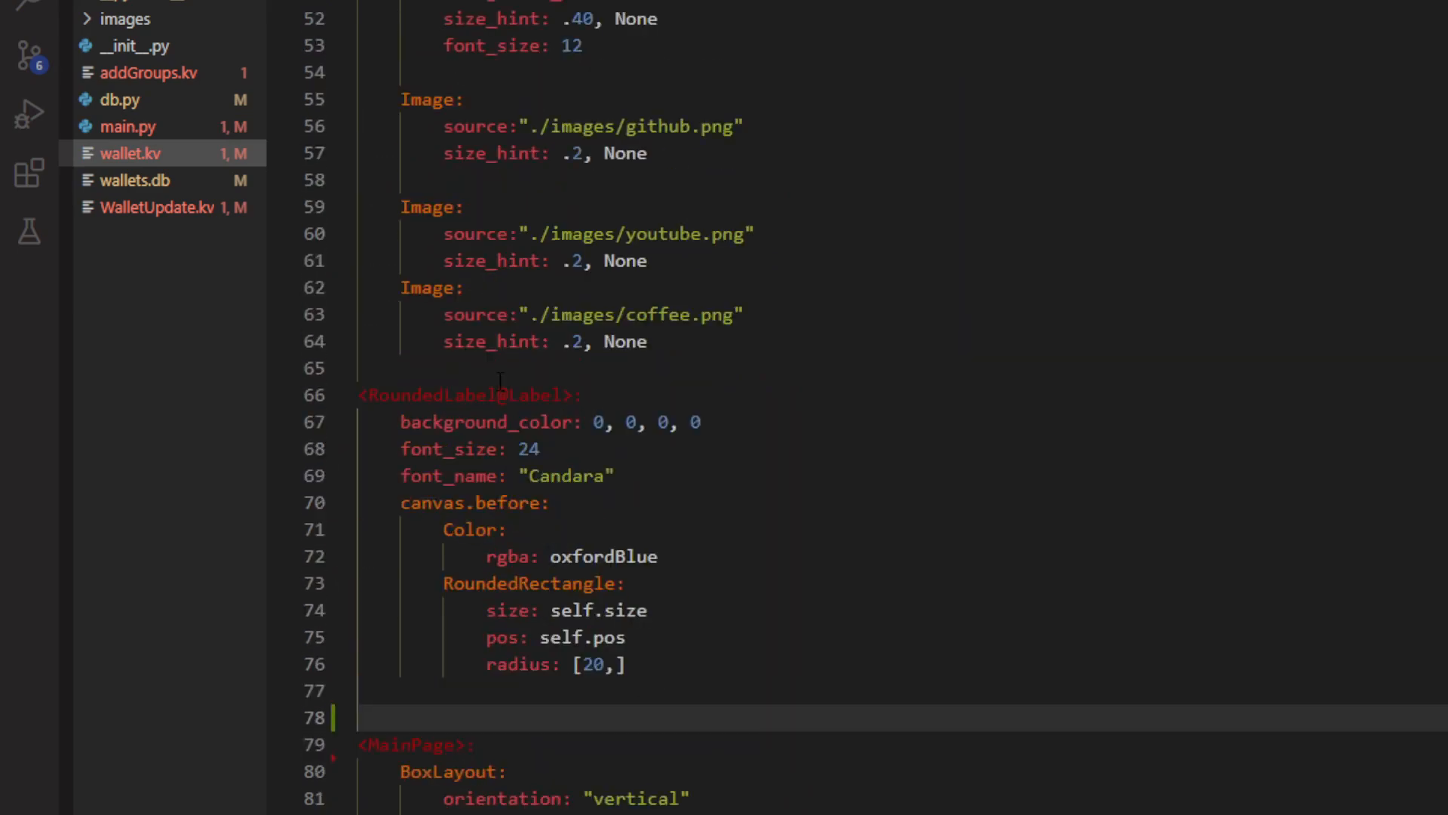
# - Add a <scrollerPage> rule above MainPage in wallet.kv containing viewclass: "Button"
pyautogui.scroll(-3)
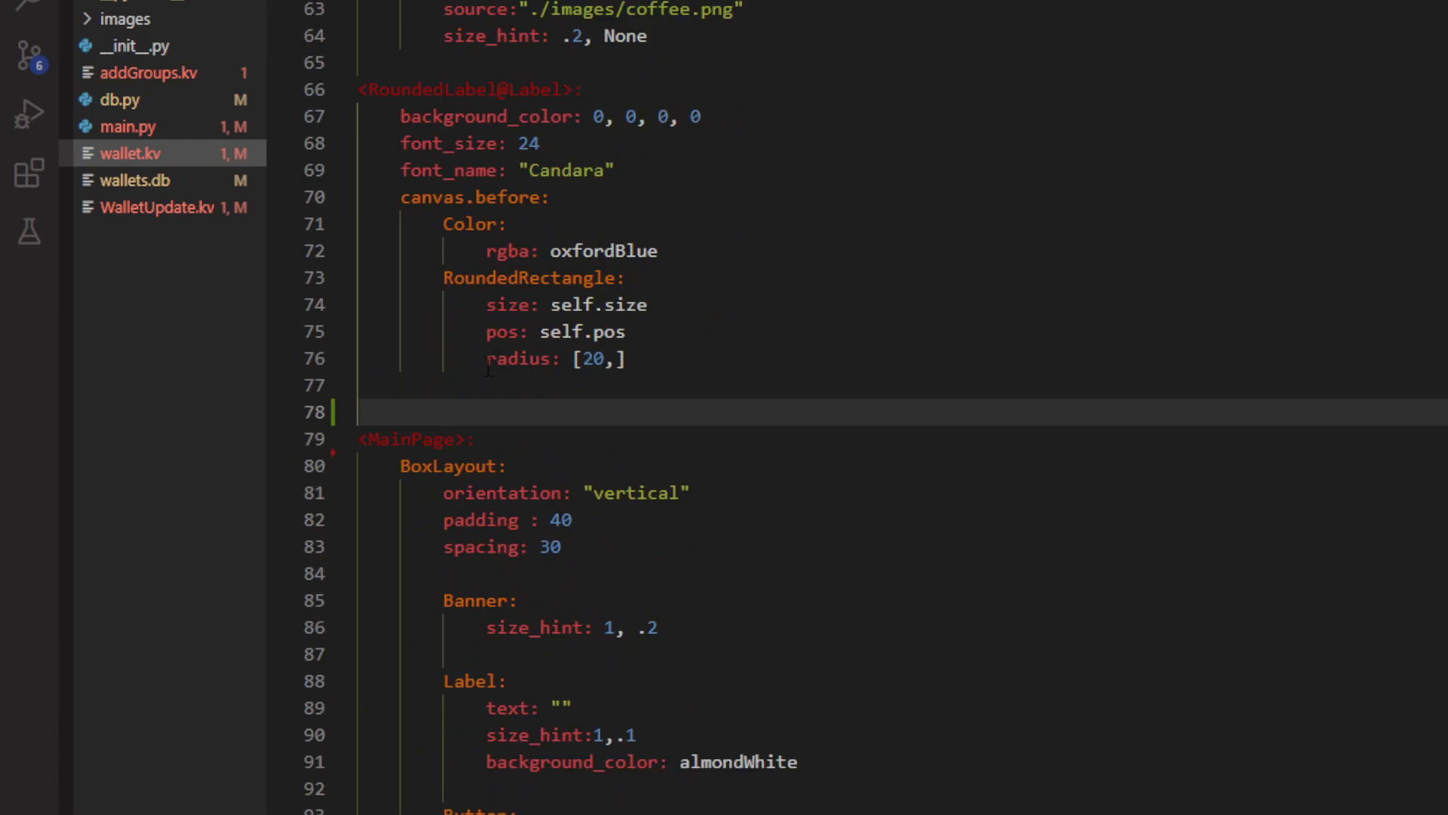
pyautogui.press('Enter')
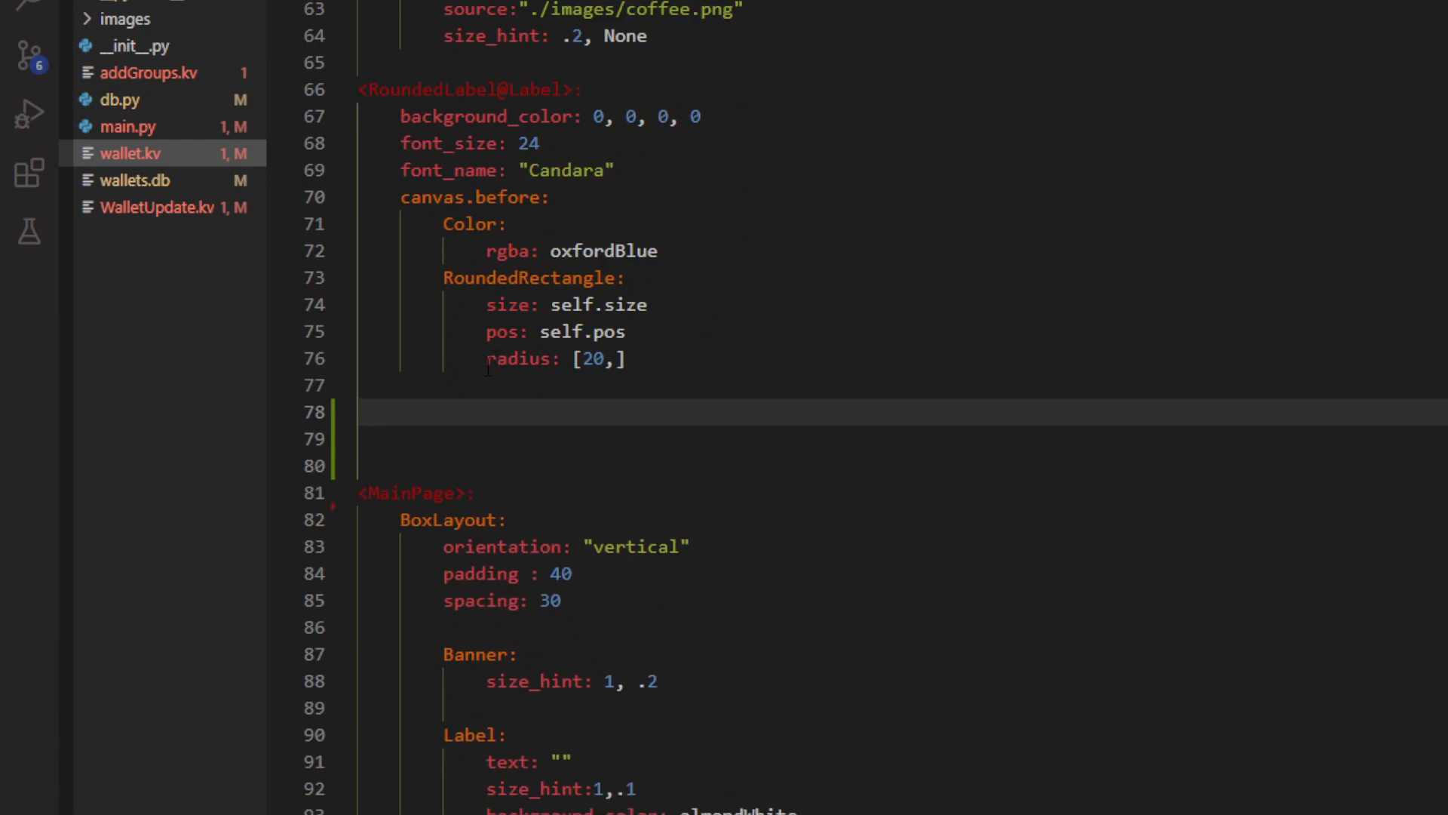
pyautogui.write('<>')
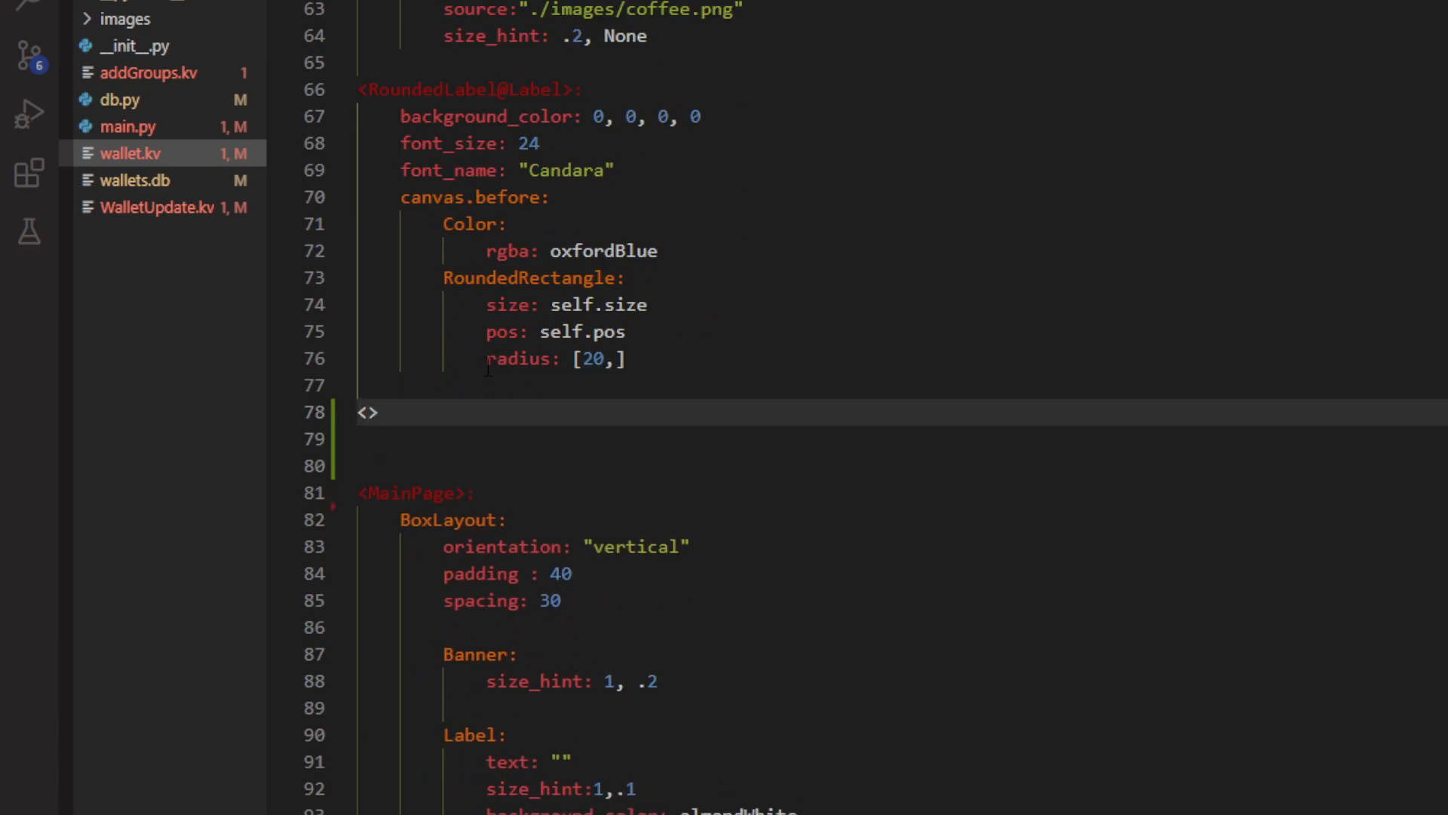
pyautogui.write('scroller')
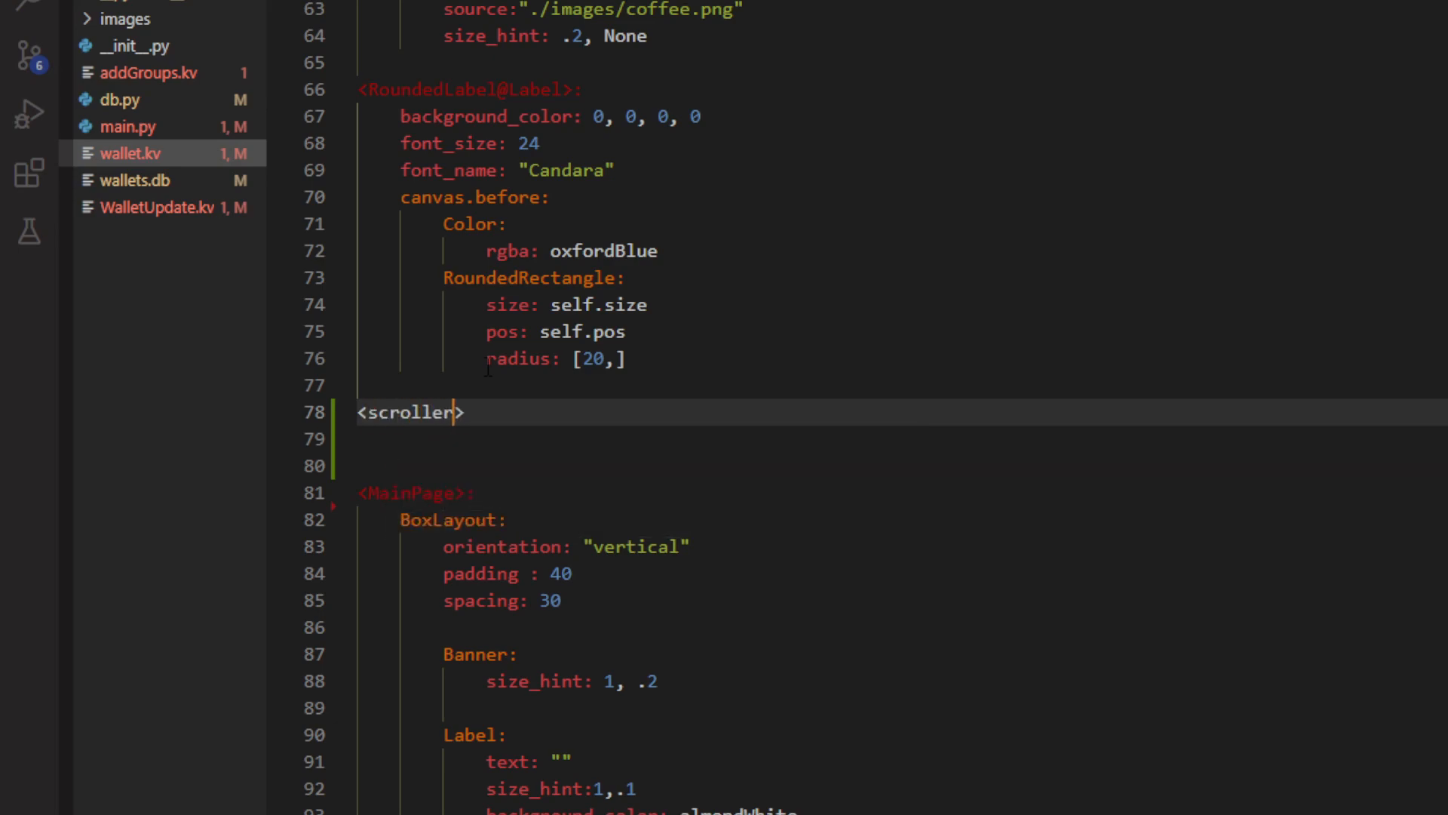
pyautogui.write('Page')
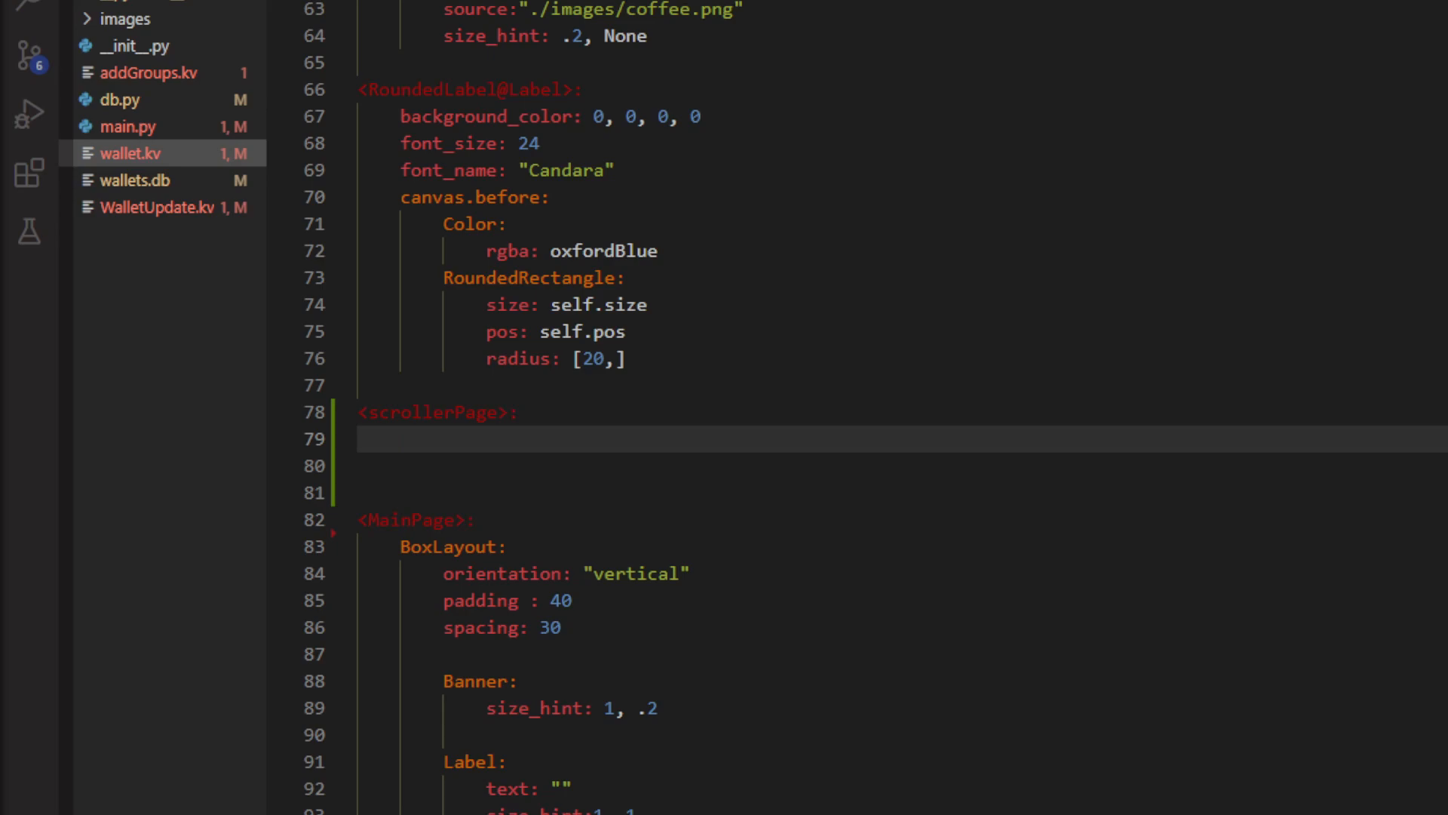
pyautogui.click(441, 439)
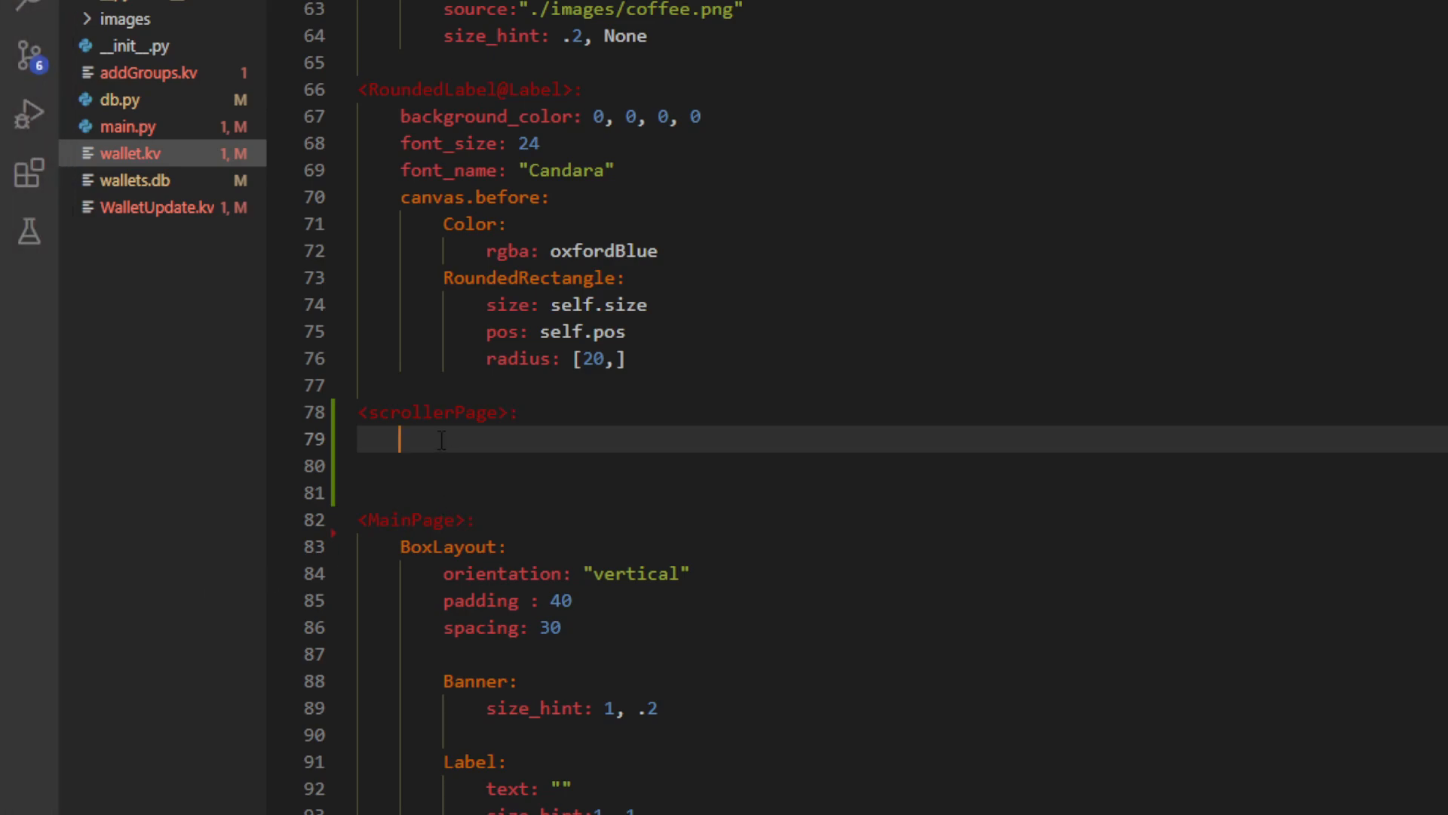
pyautogui.write('v')
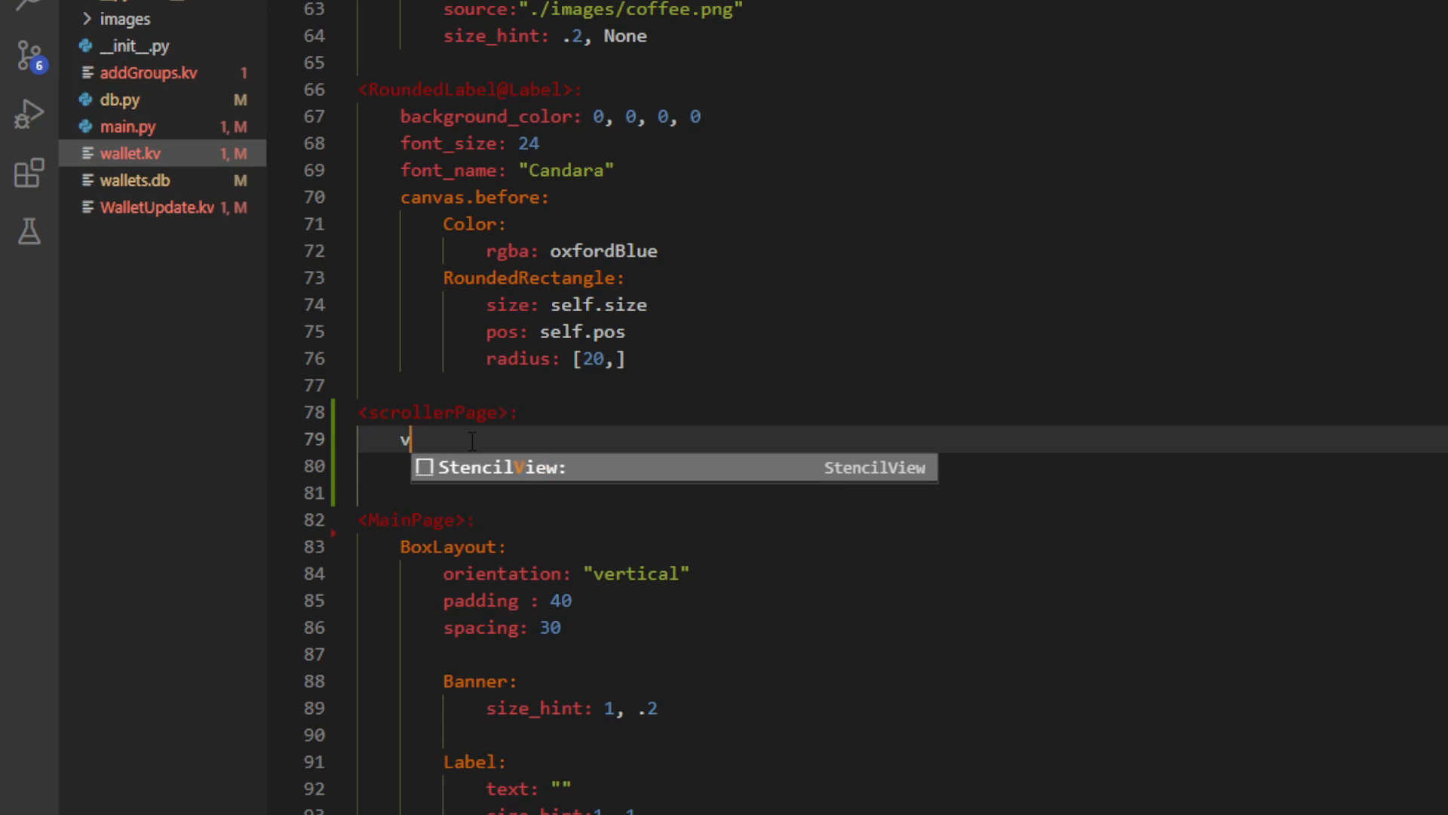
pyautogui.write('iewclass')
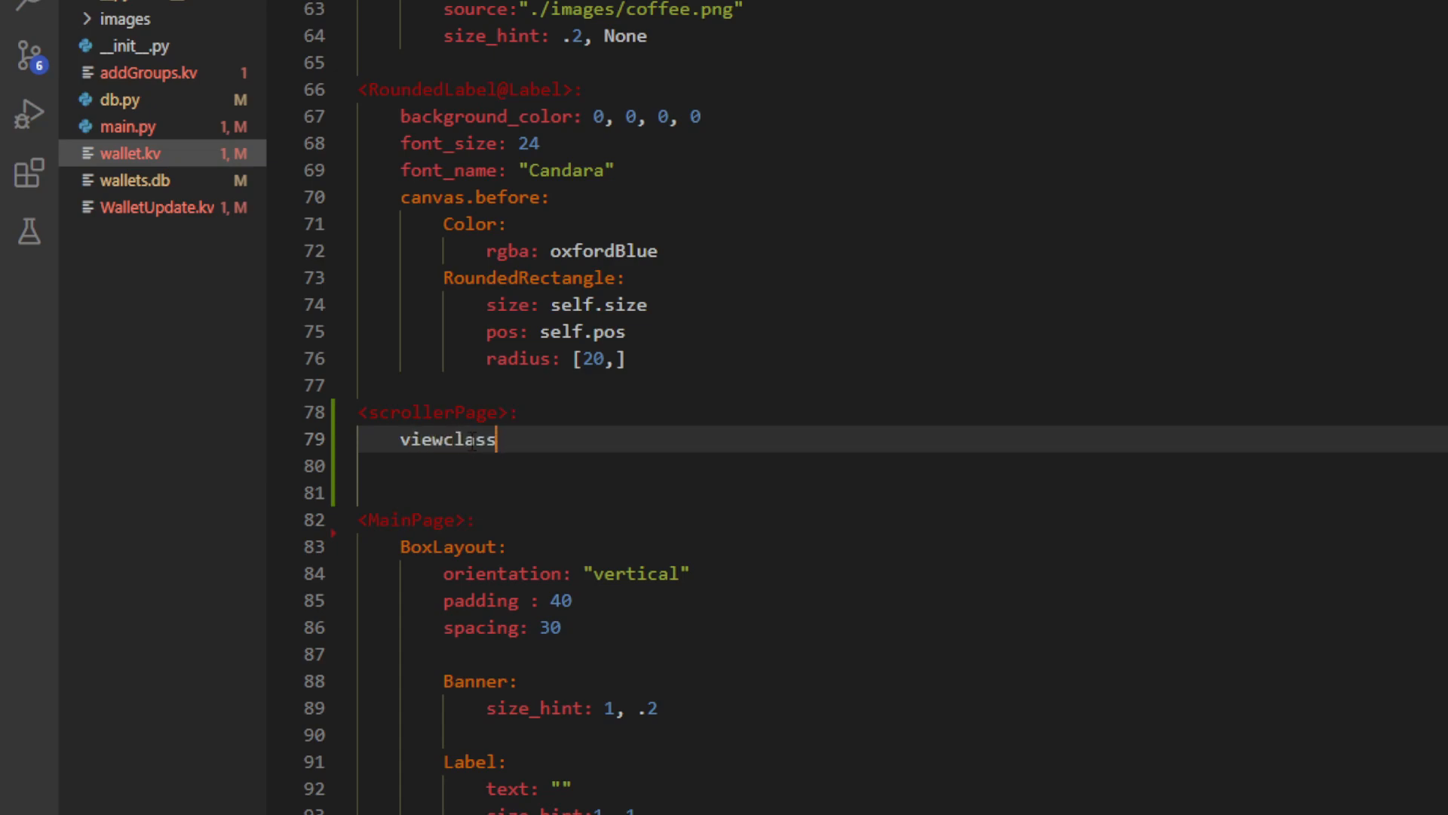
pyautogui.moveTo(760, 436)
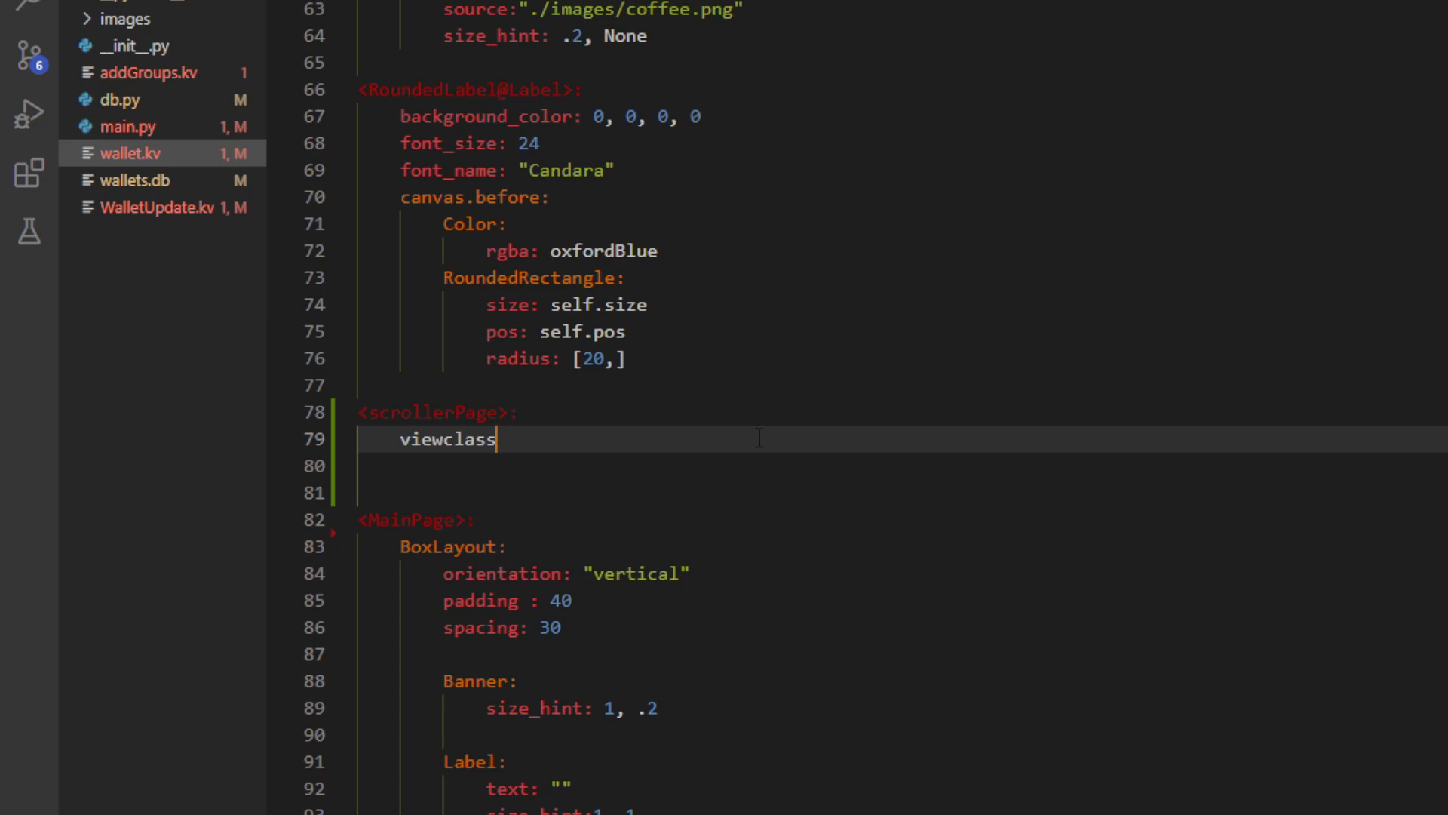
pyautogui.write(':')
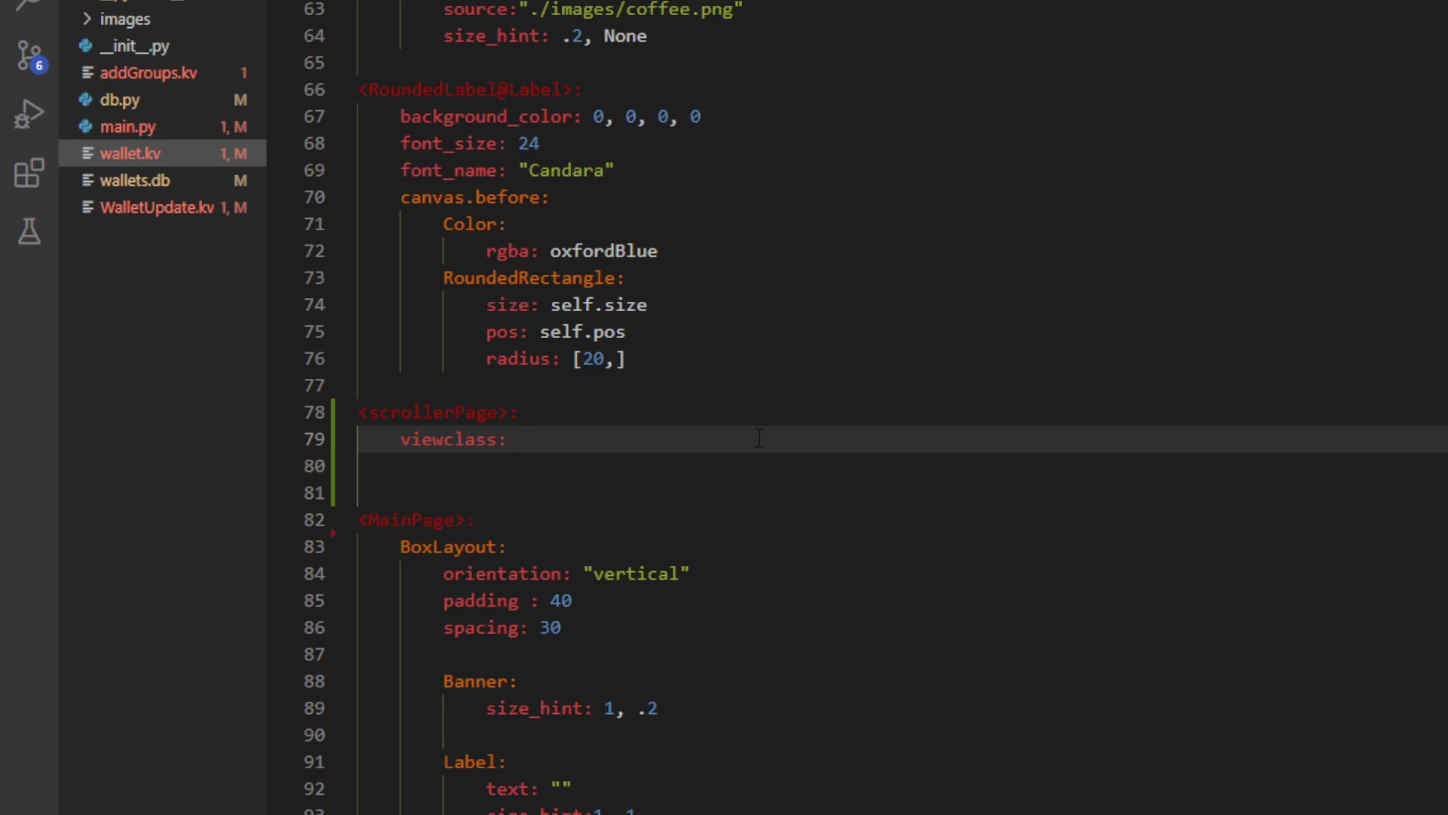
pyautogui.write('"Button"')
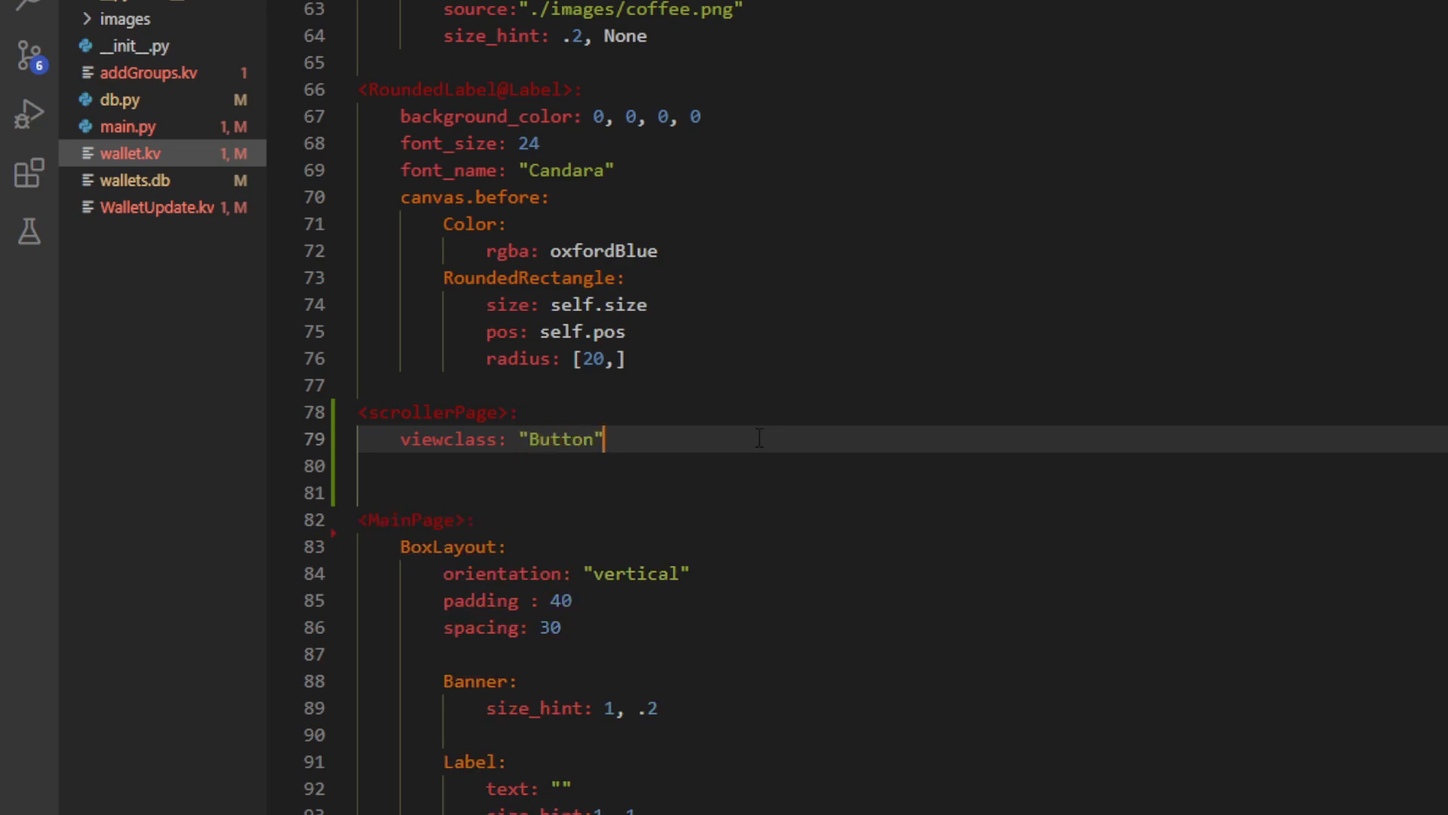
pyautogui.press('Enter')
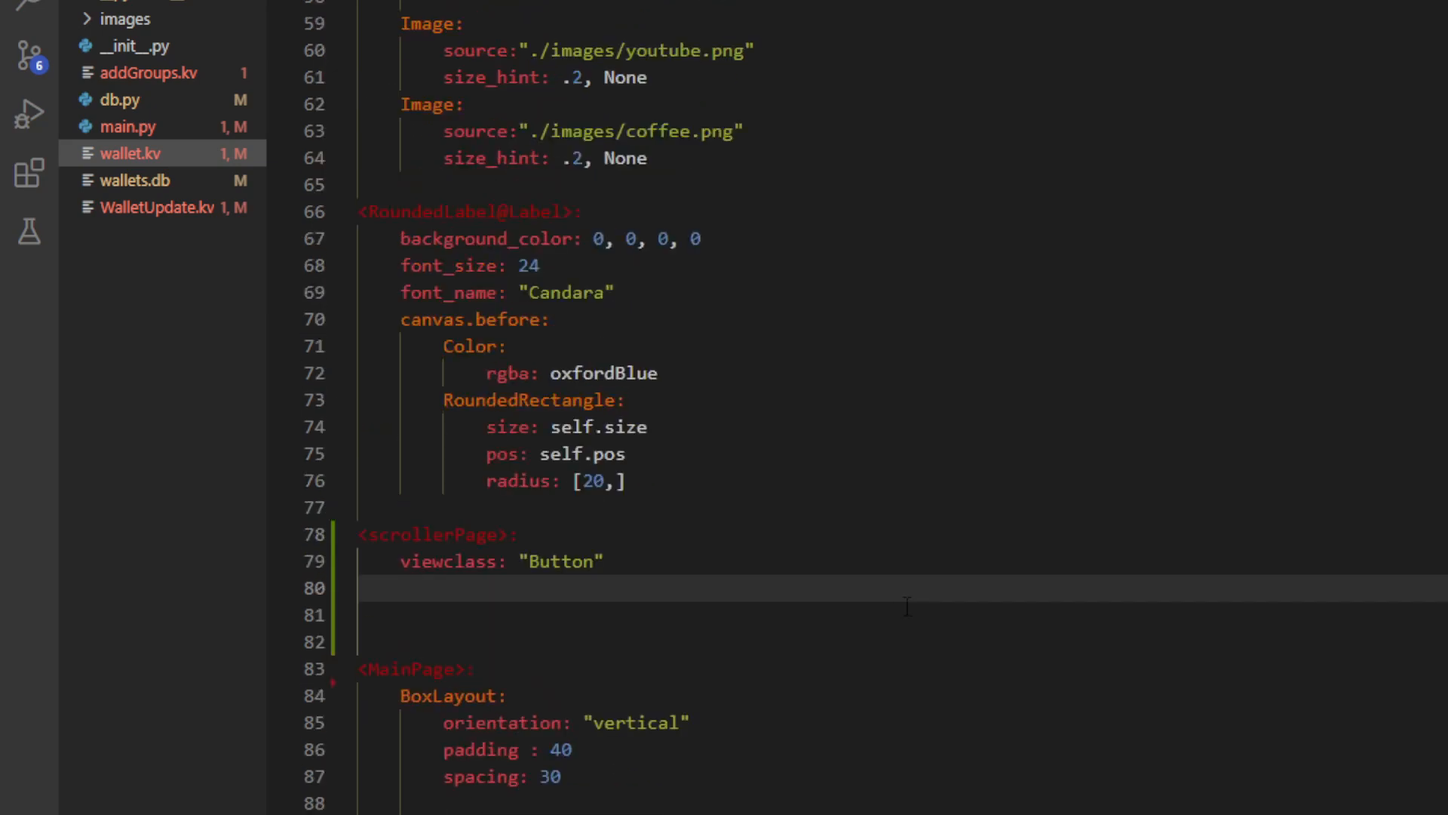
# - Scroll down through wallet.kv past the new scrollerPage rule
pyautogui.scroll(-3)
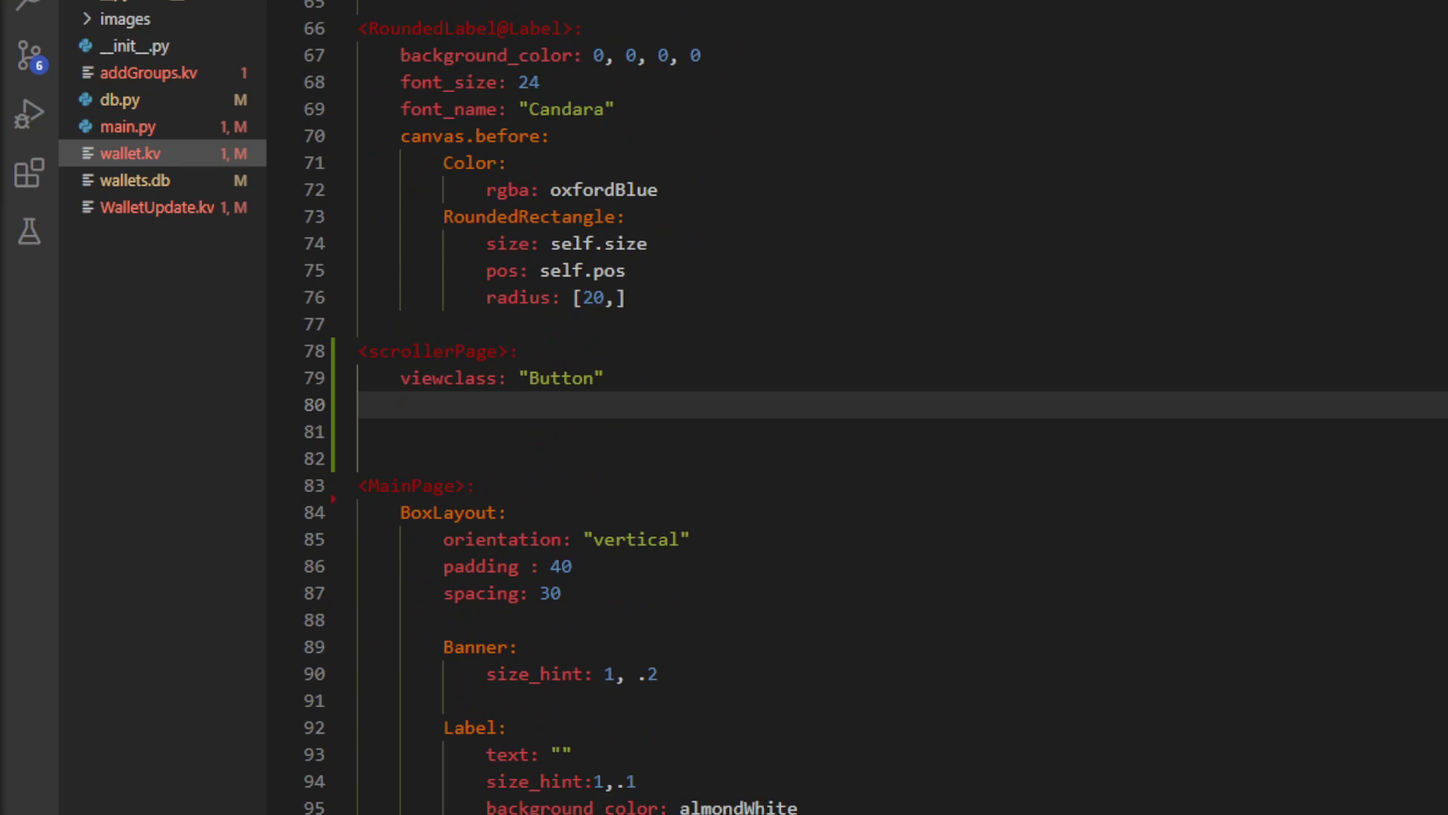
pyautogui.moveTo(468, 469)
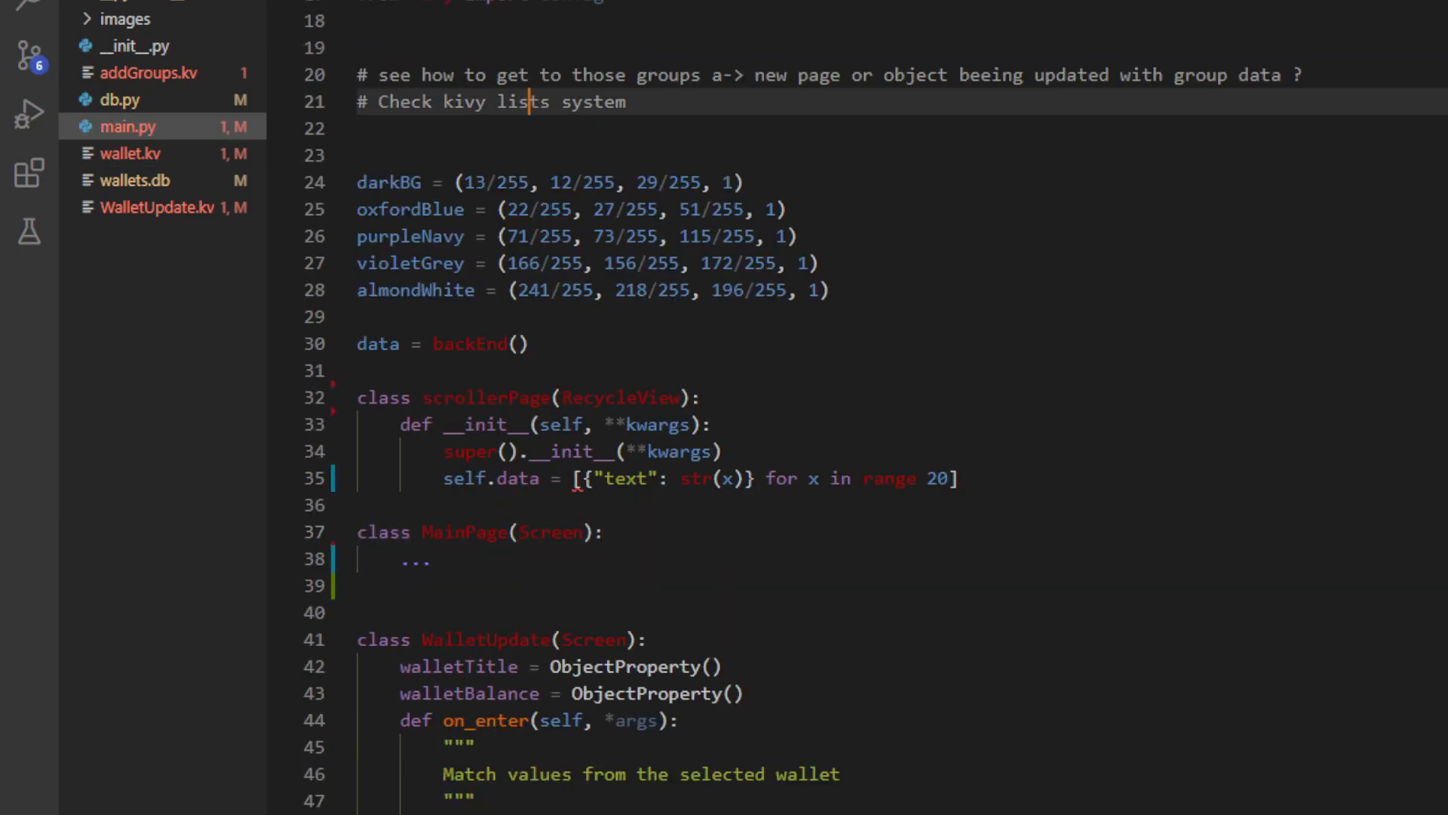
# - Insert 'scrollerPage:' beneath the newGroupBtn button block in the MainPage rule
pyautogui.click(109, 154)
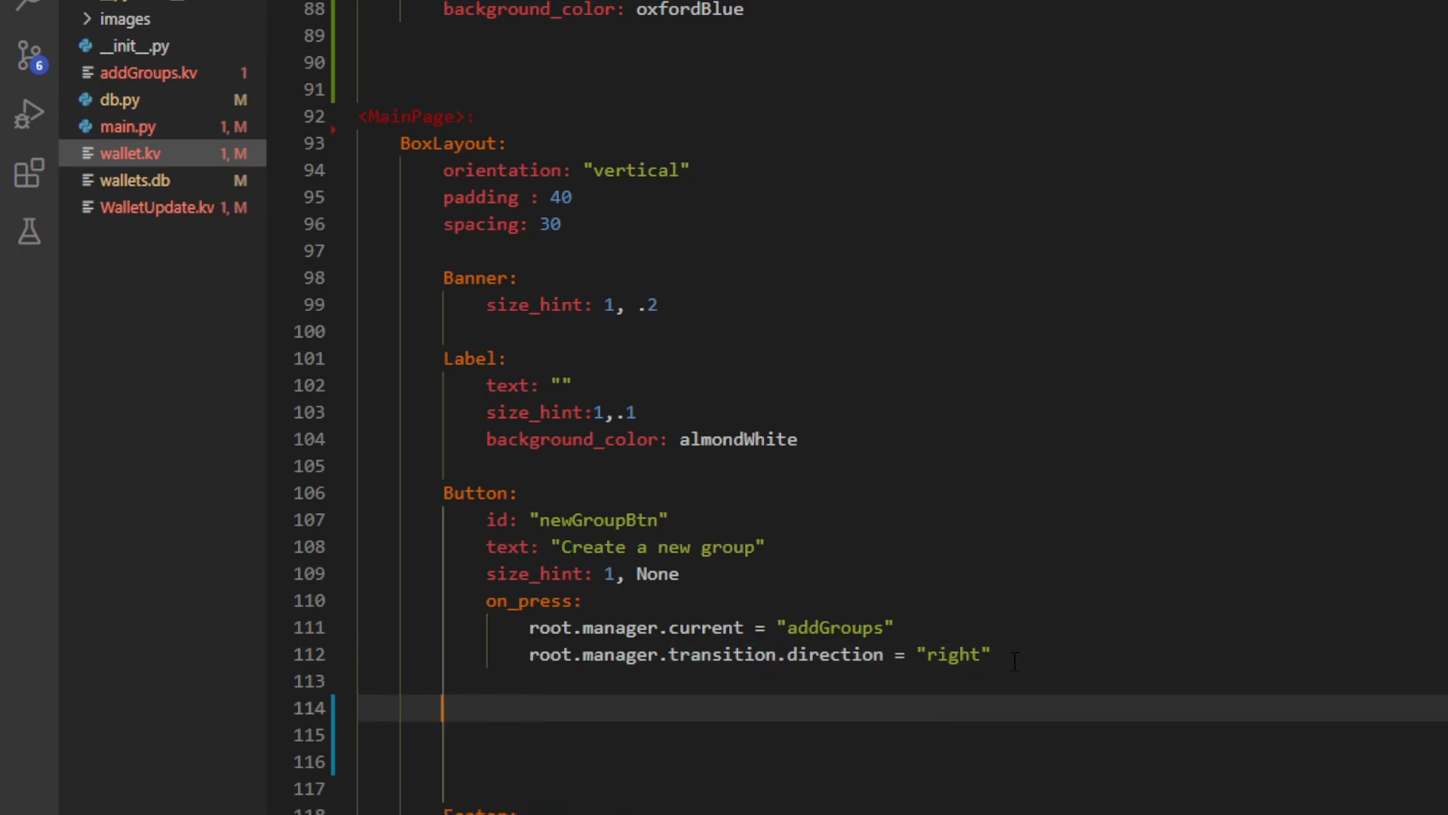
pyautogui.write('scrol')
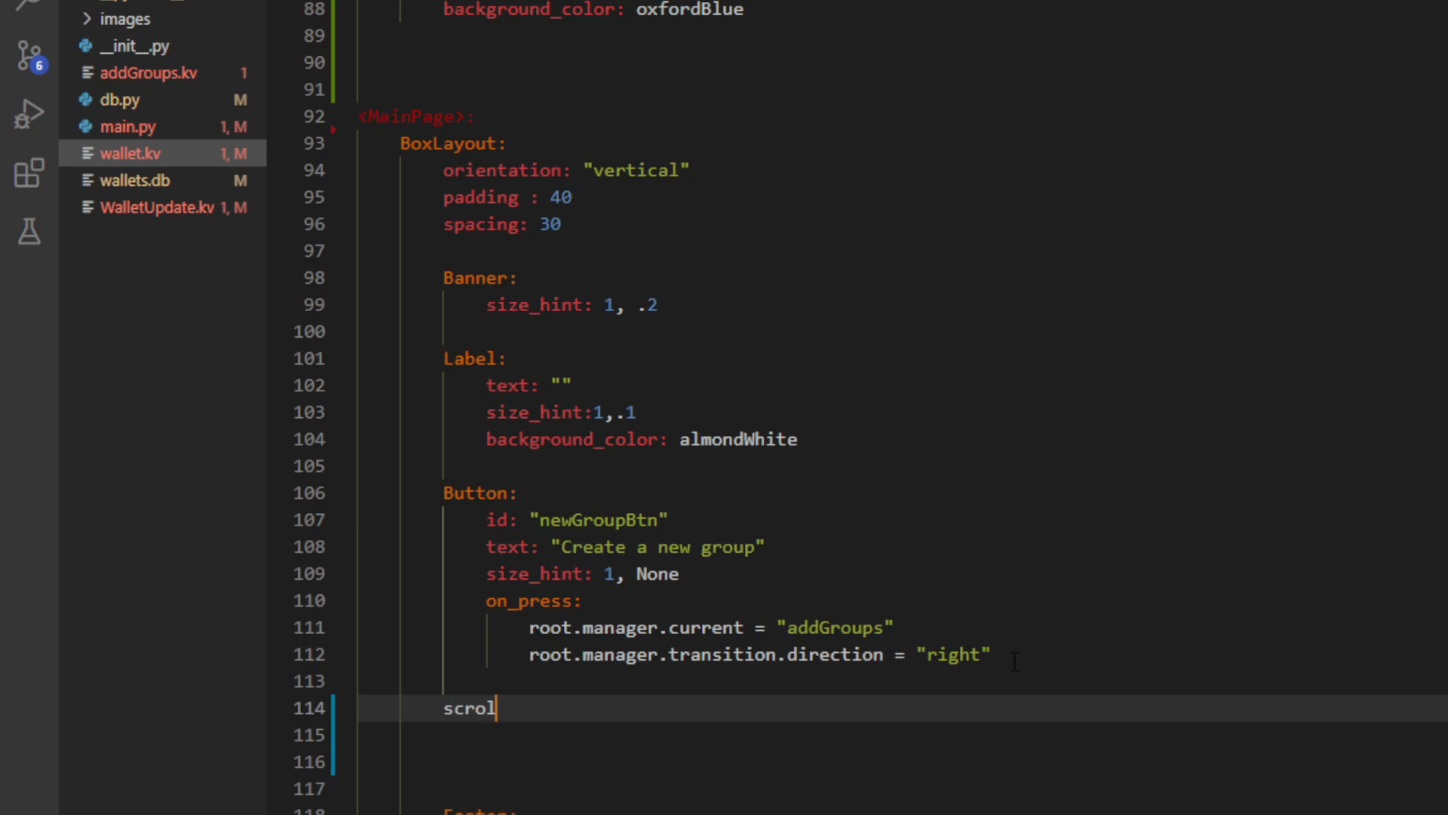
pyautogui.write('lerPage:')
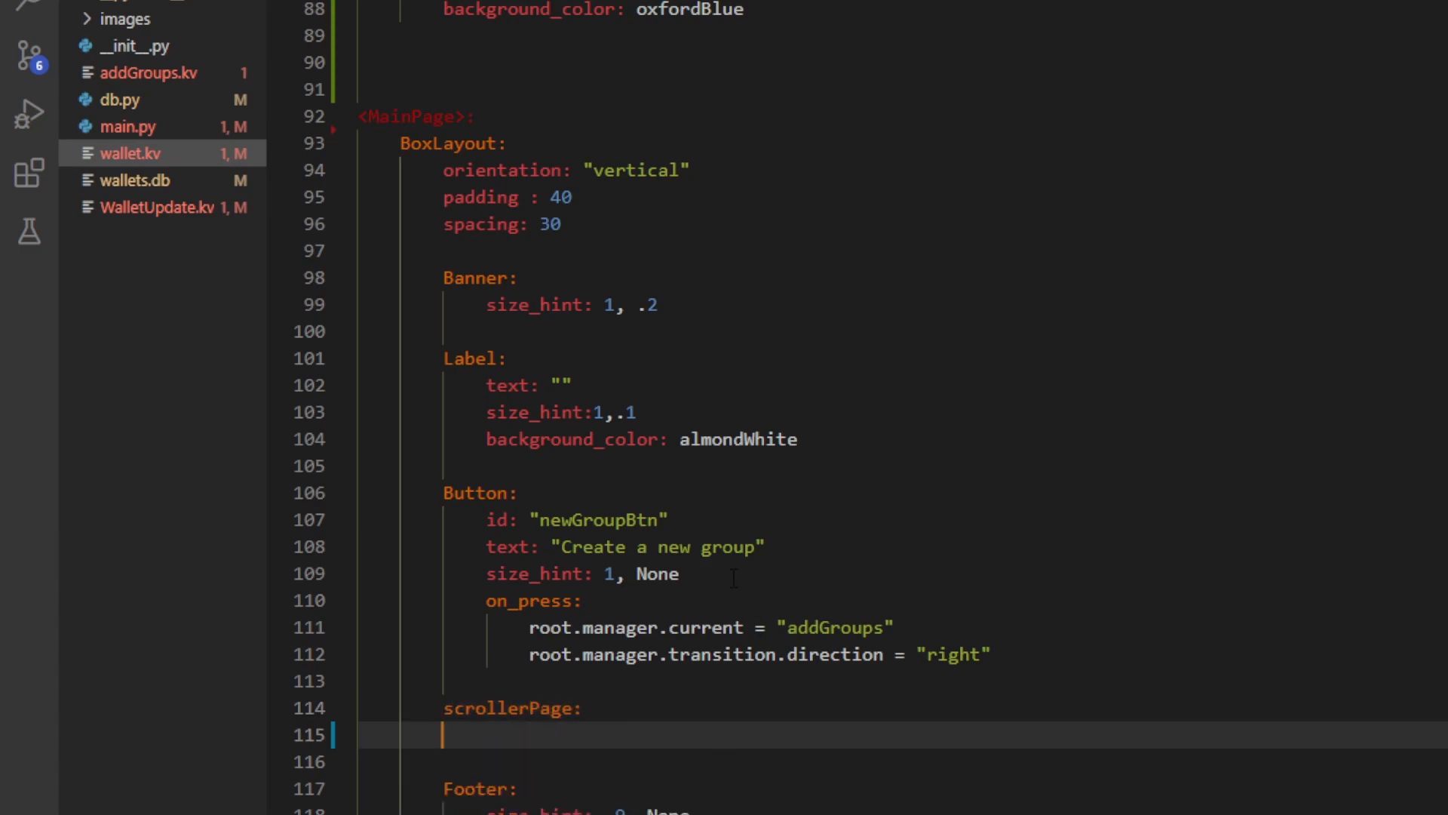
pyautogui.click(127, 126)
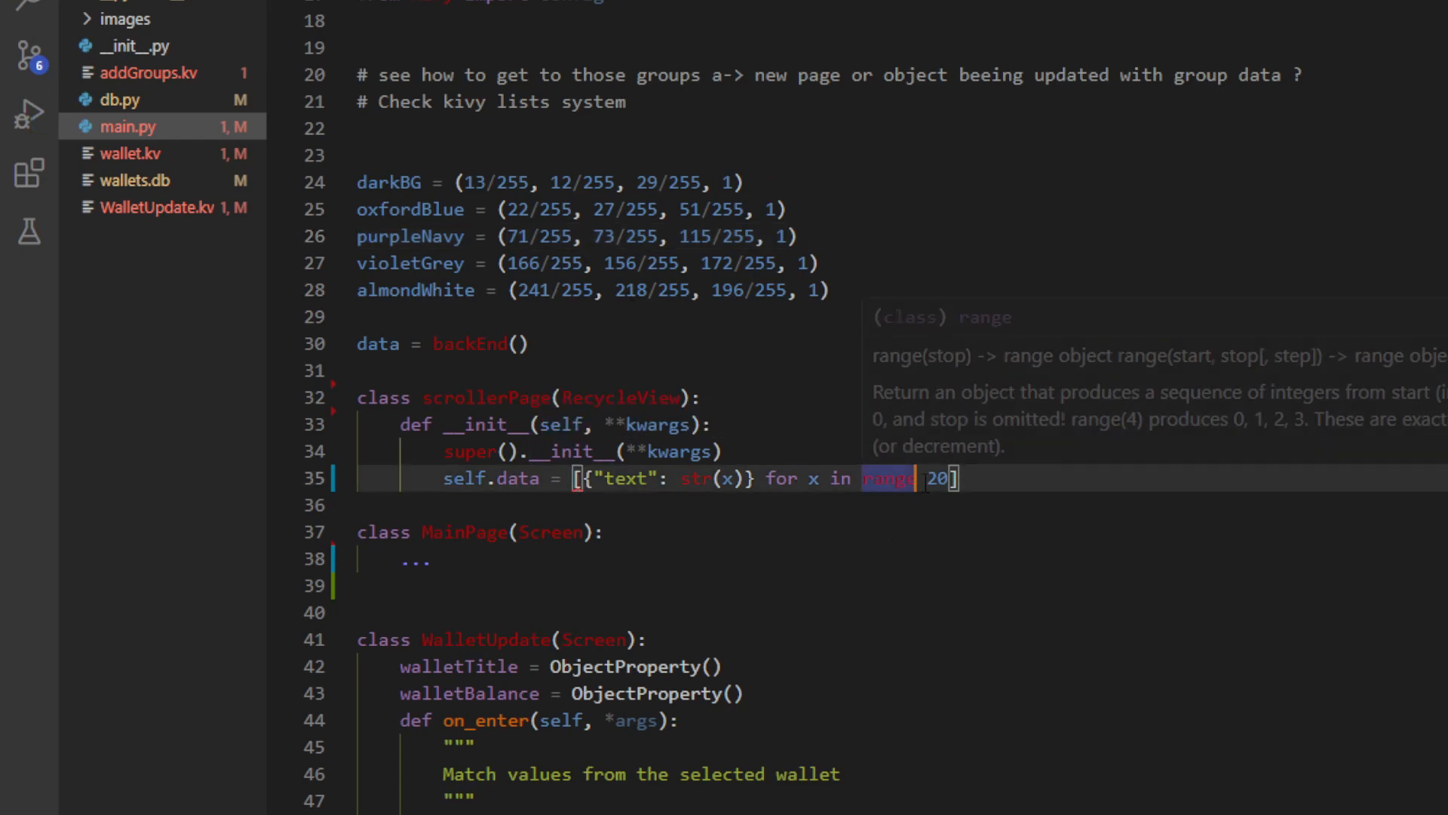
# - Add the missing parenthesis so main.py line 35 reads range(20)
pyautogui.write('(')
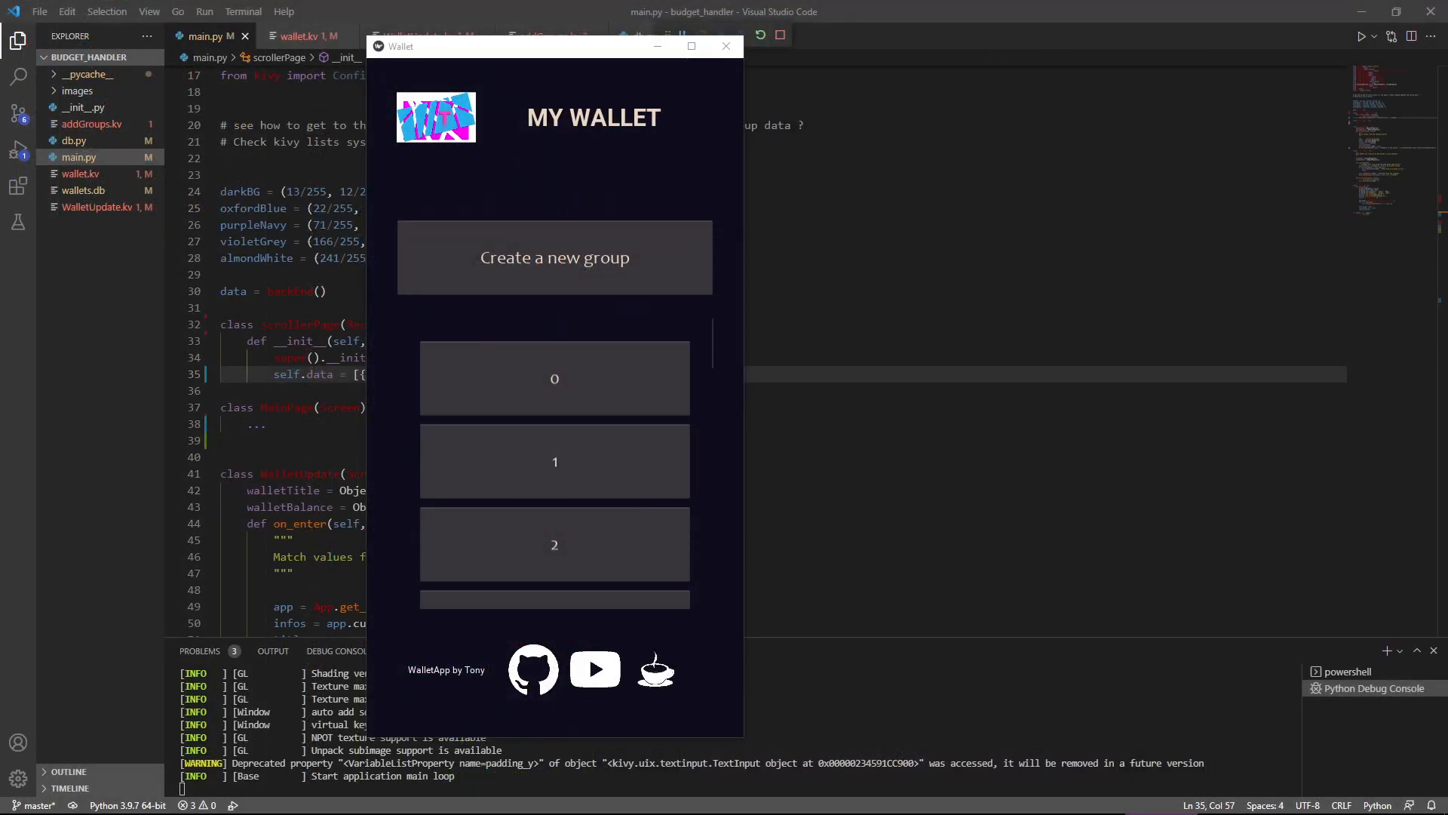
pyautogui.moveTo(602, 369)
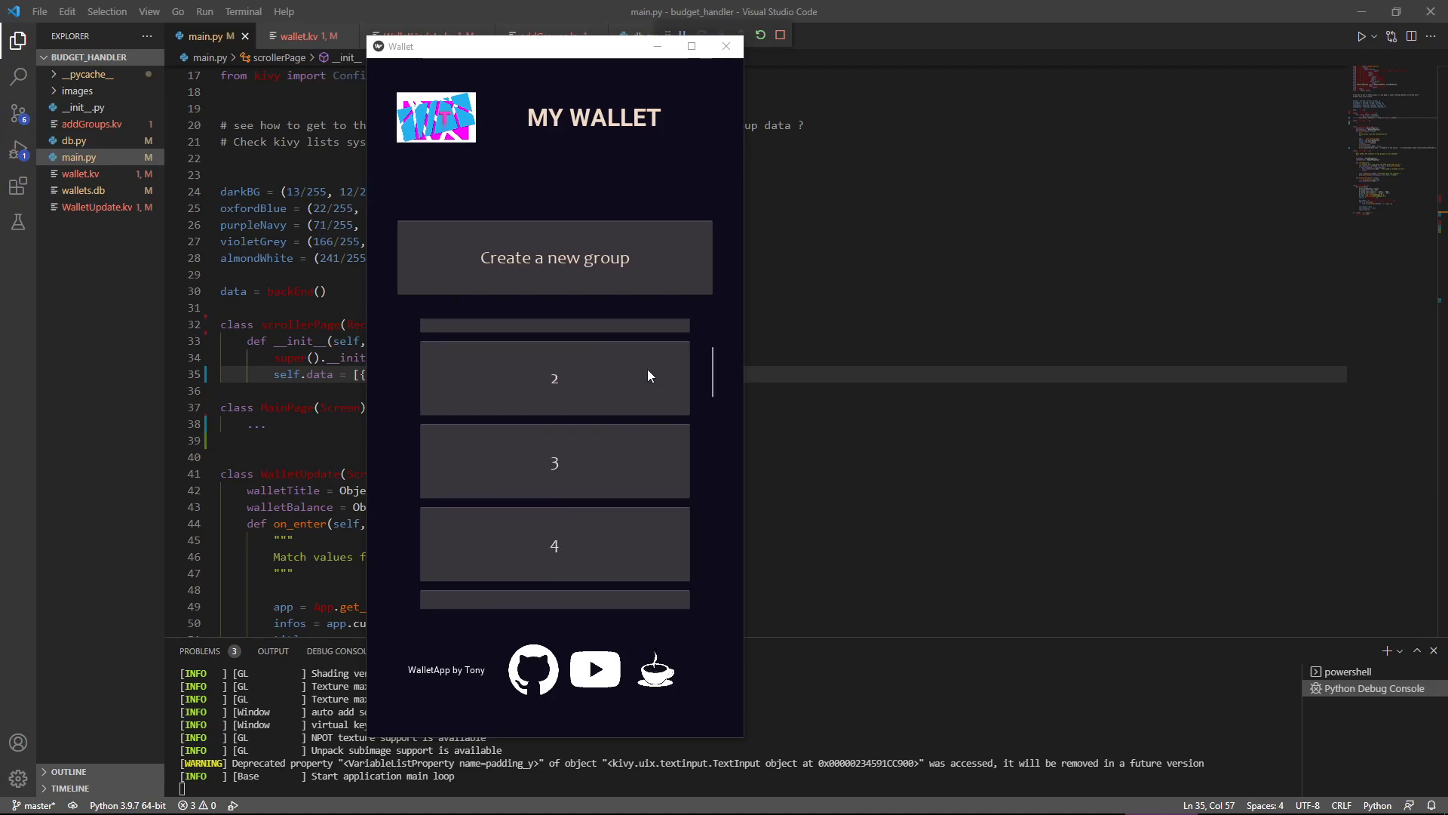
pyautogui.scroll(-3)
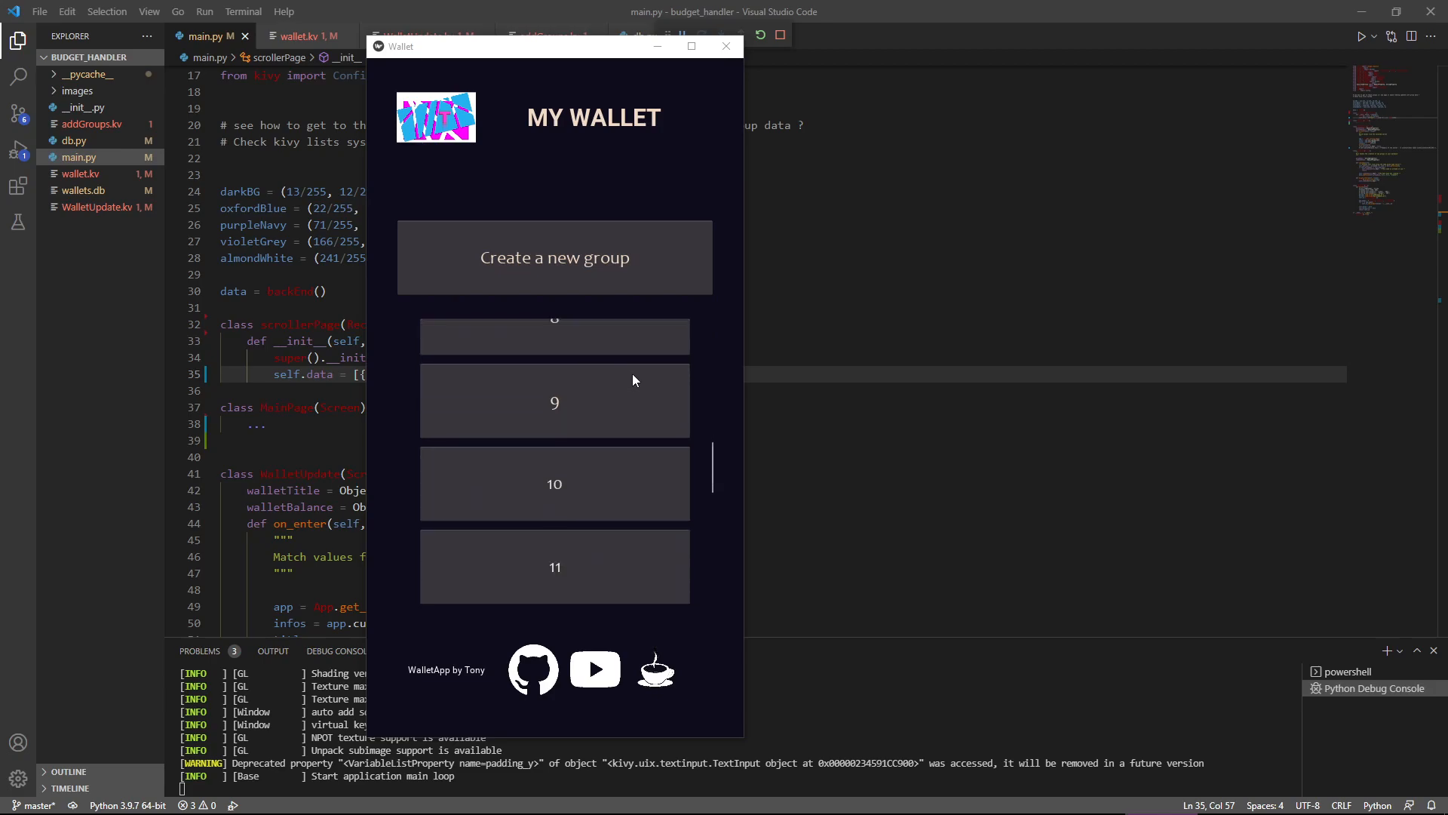
pyautogui.scroll(-3)
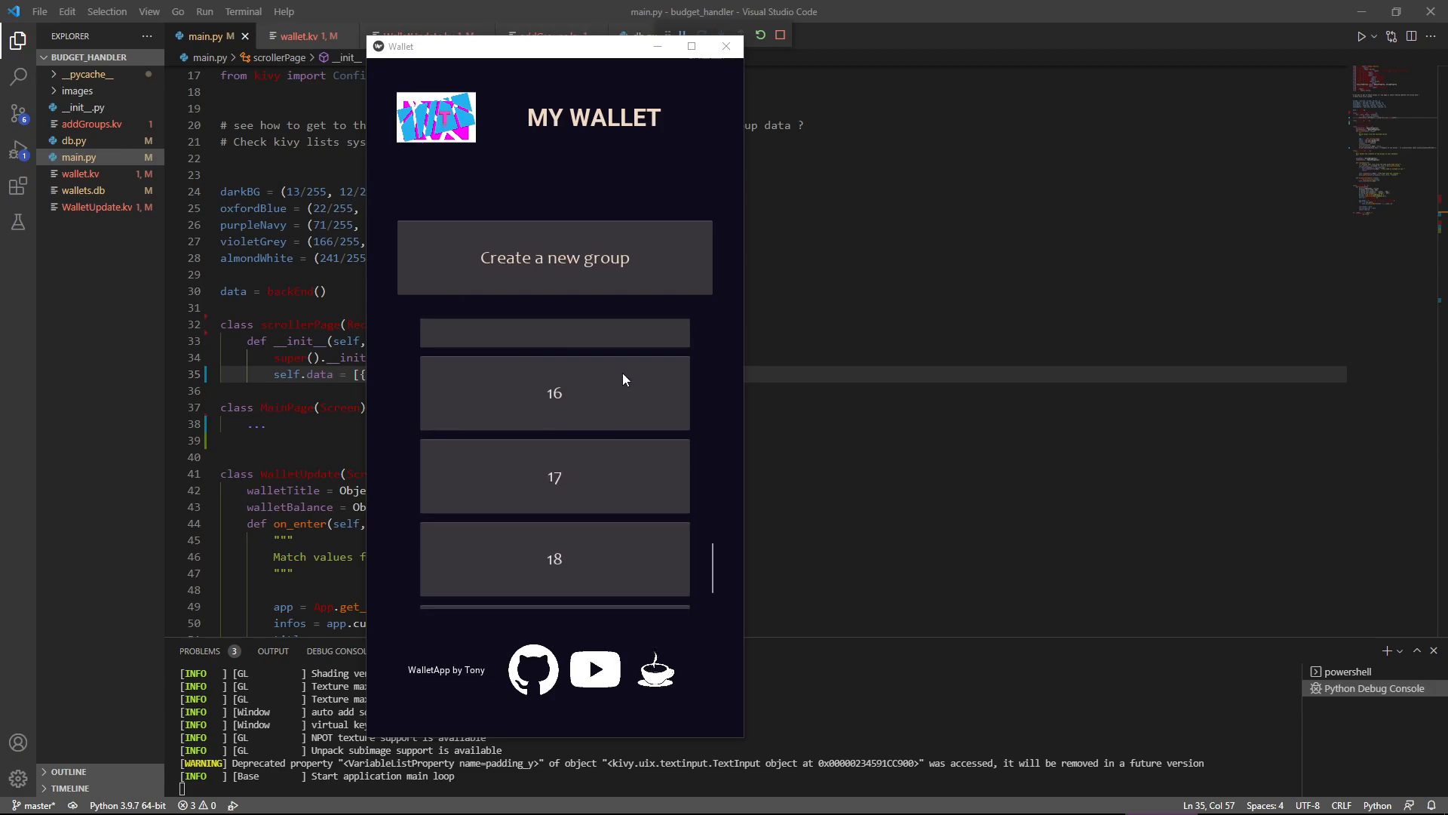
pyautogui.scroll(-3)
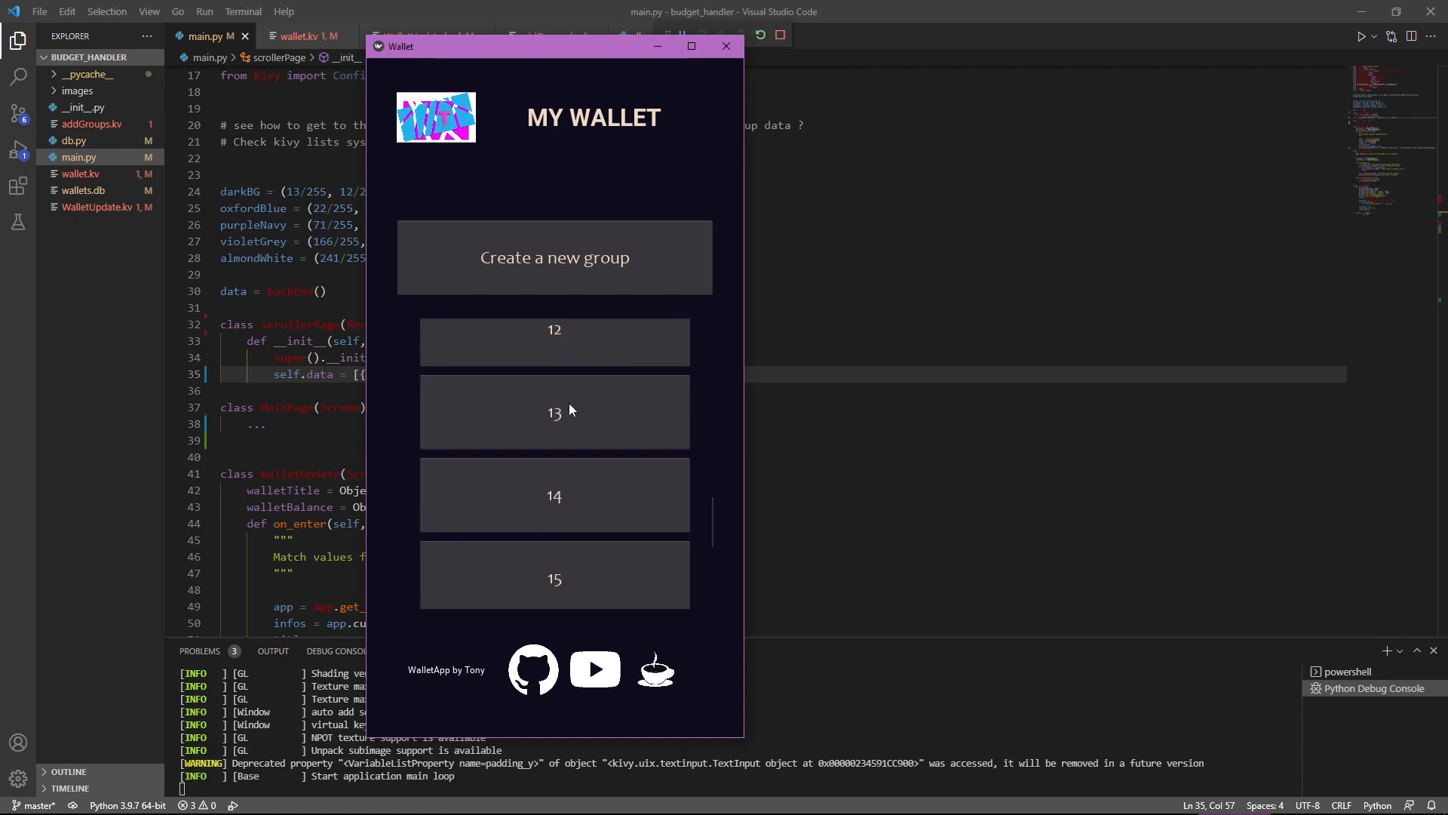
pyautogui.moveTo(573, 383)
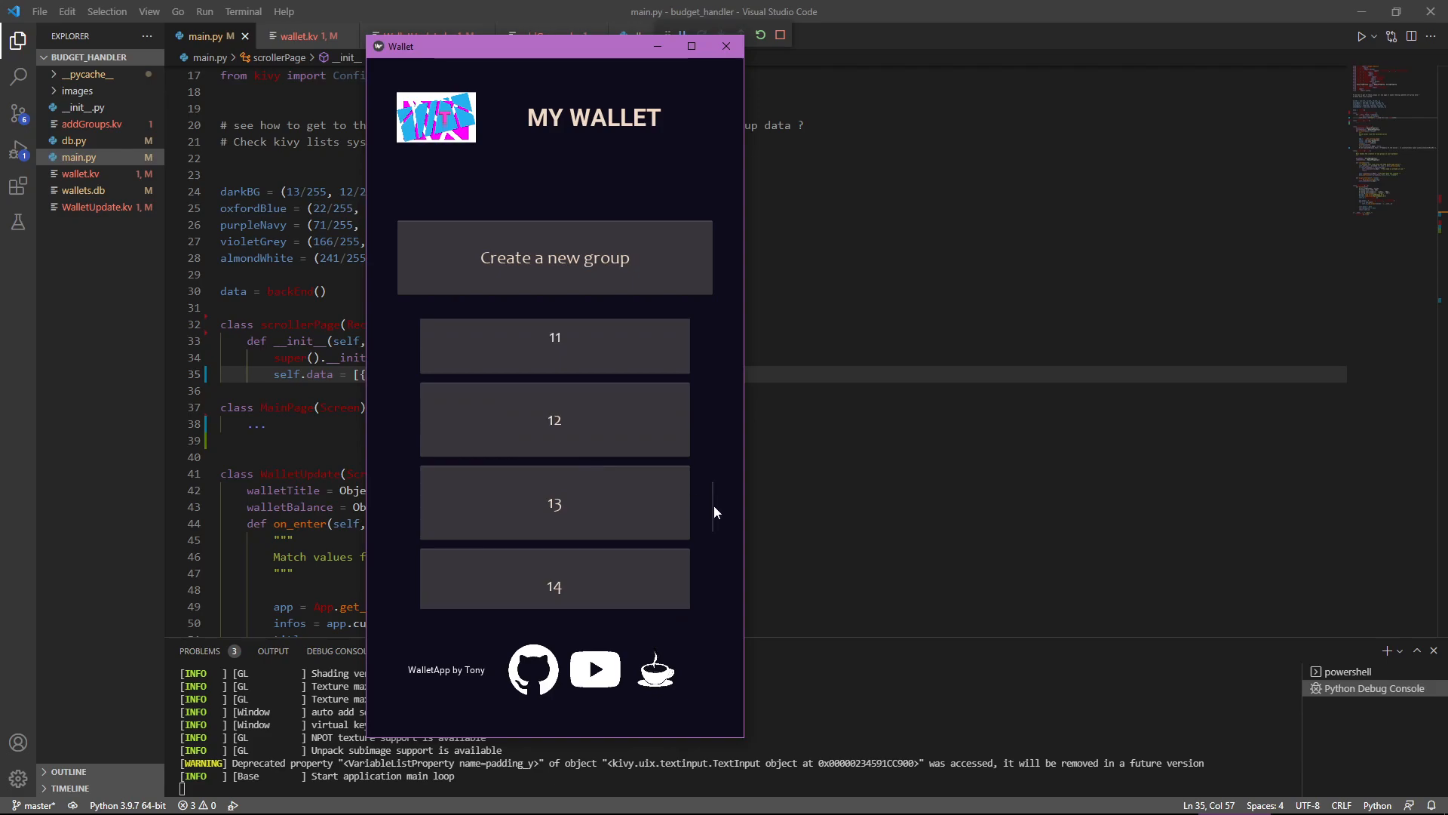
pyautogui.moveTo(703, 509)
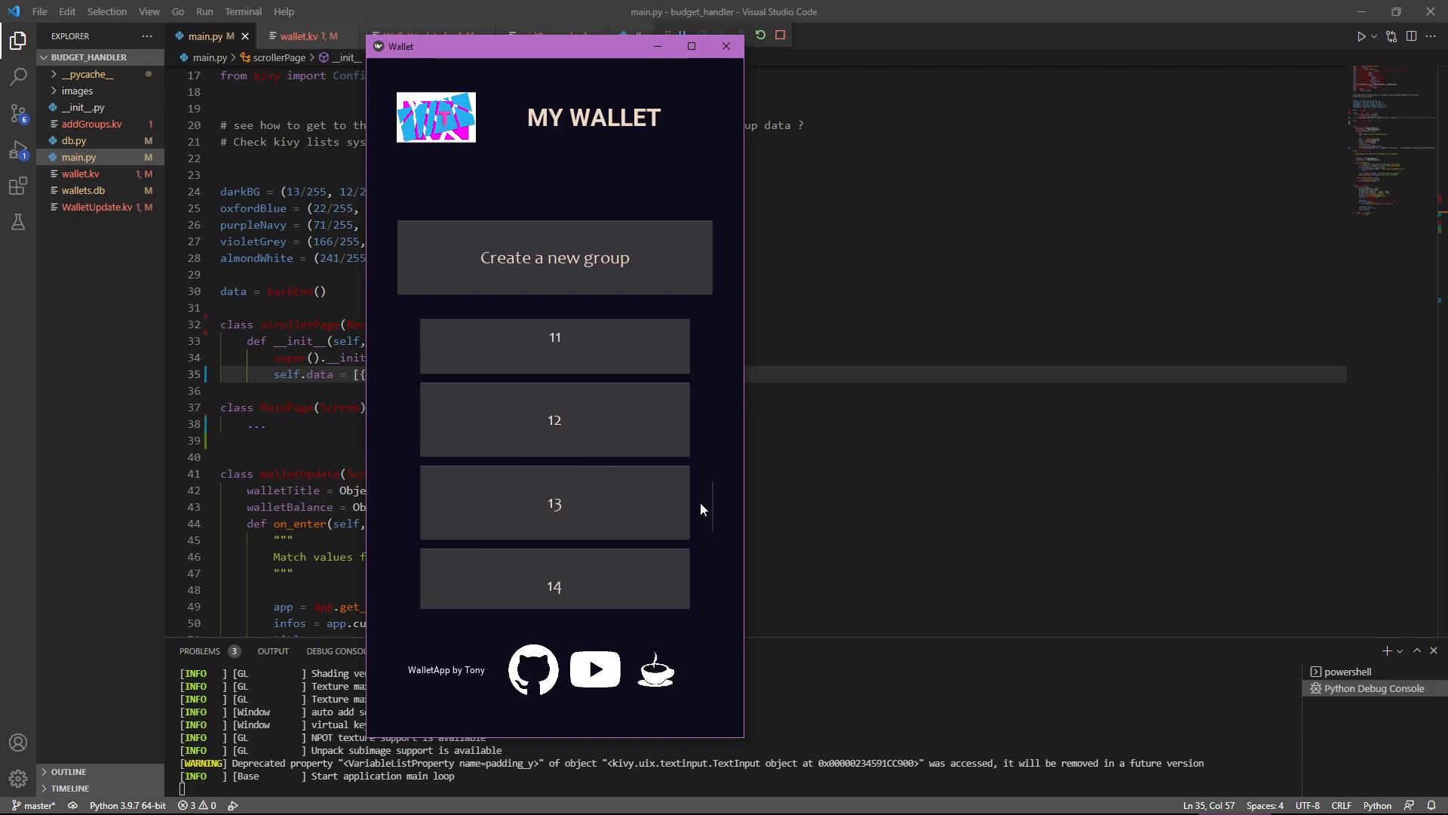
pyautogui.moveTo(656, 505)
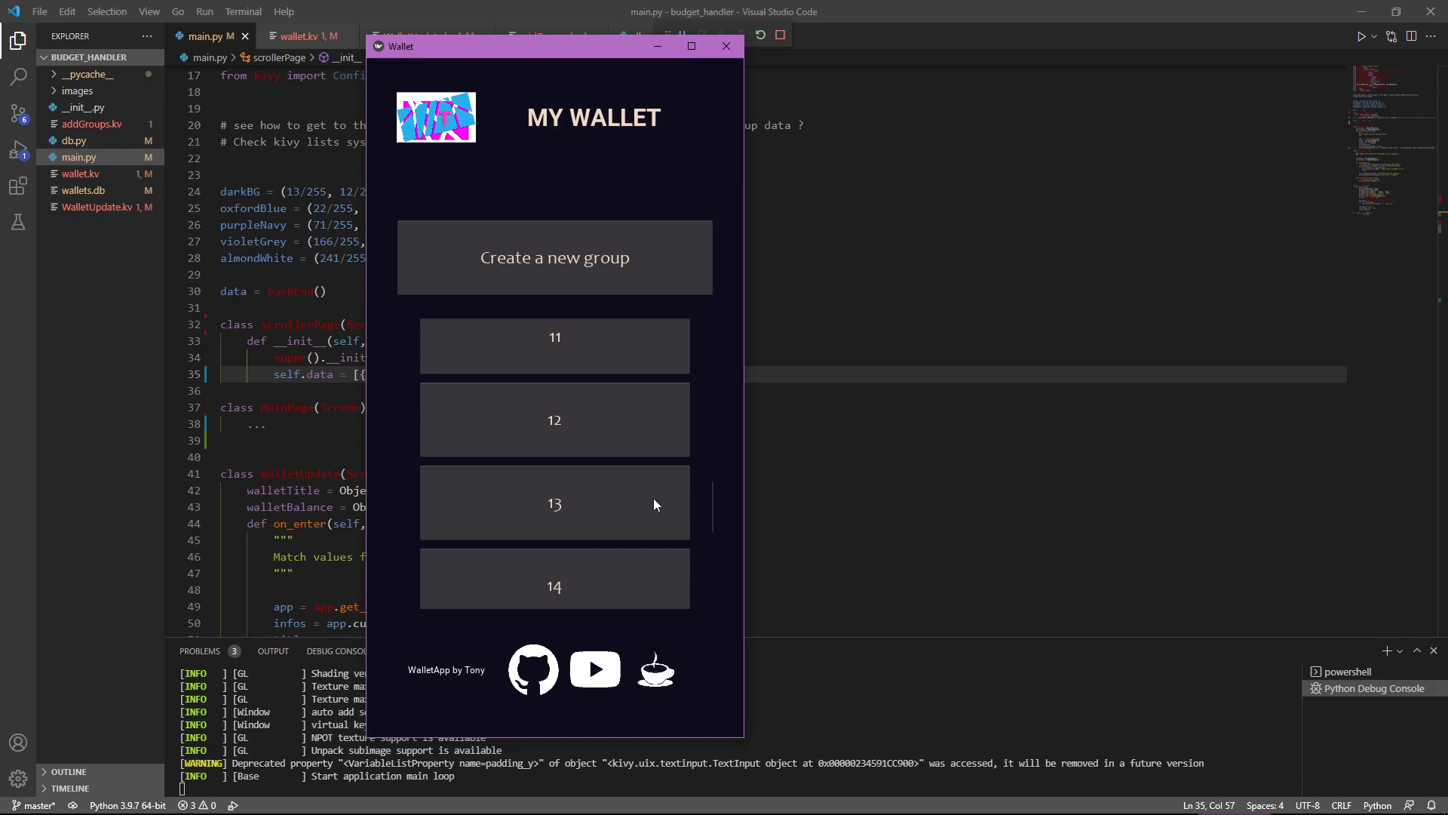
pyautogui.moveTo(594, 475)
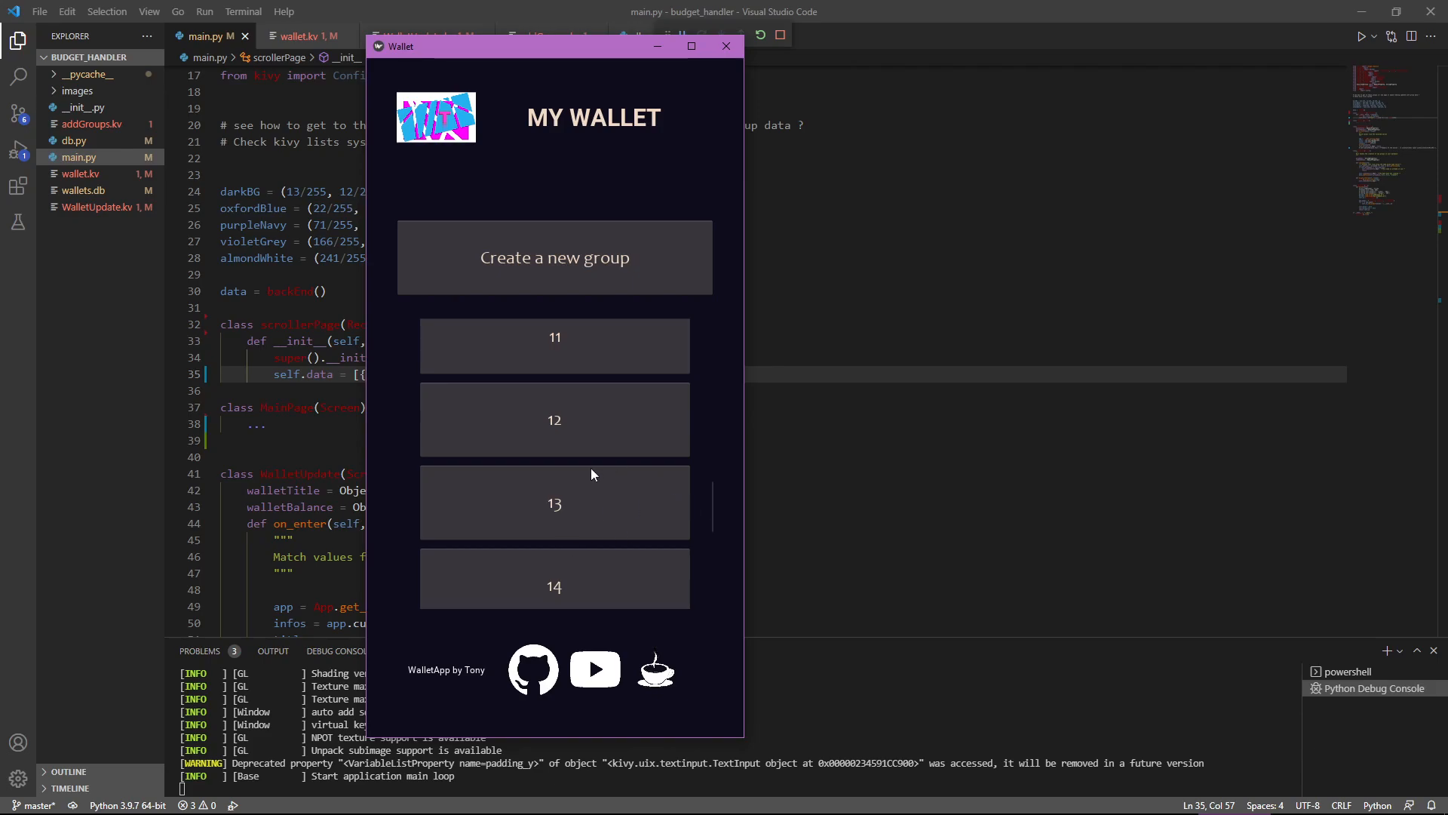
pyautogui.moveTo(720, 511)
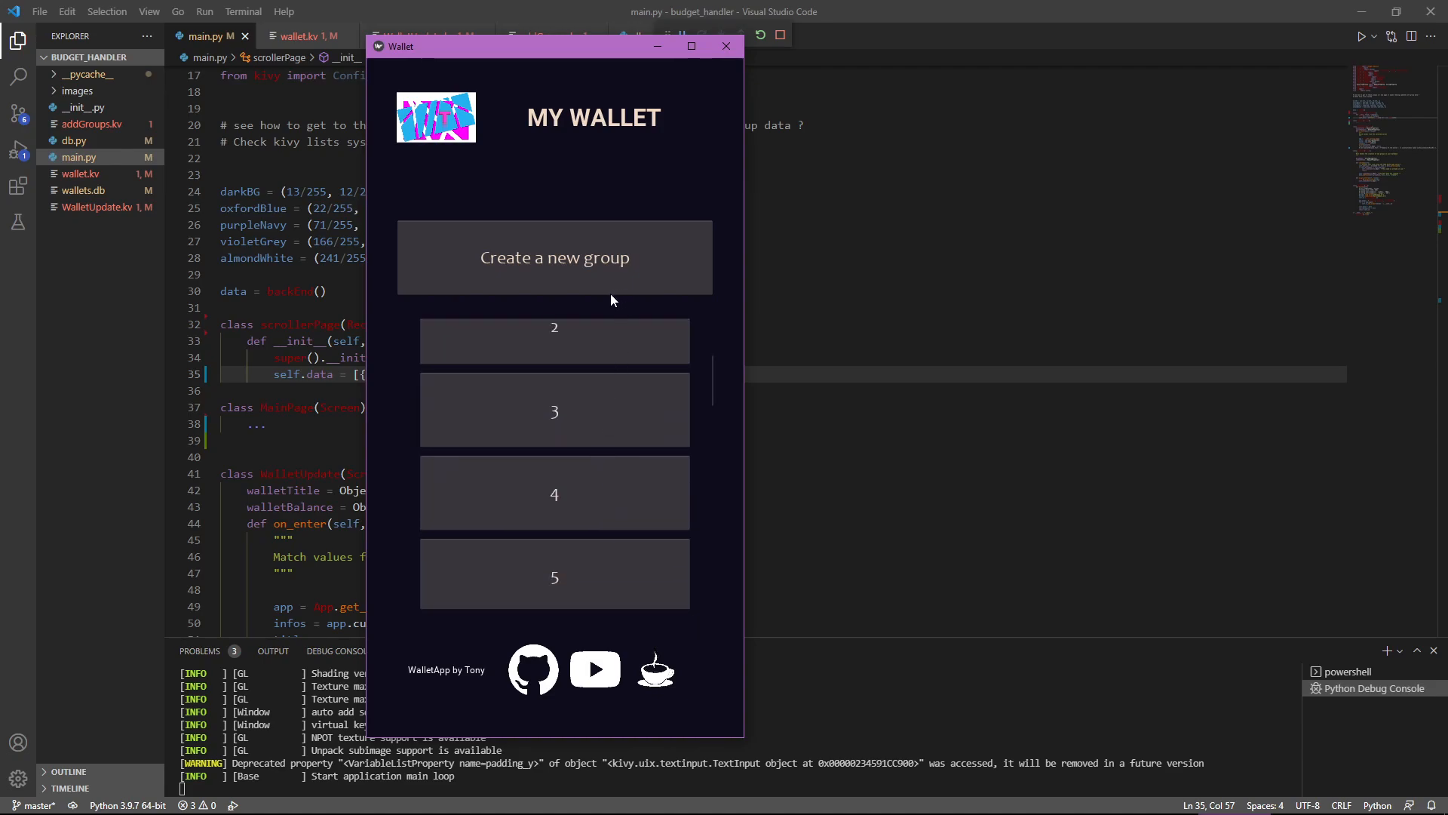
pyautogui.moveTo(574, 78)
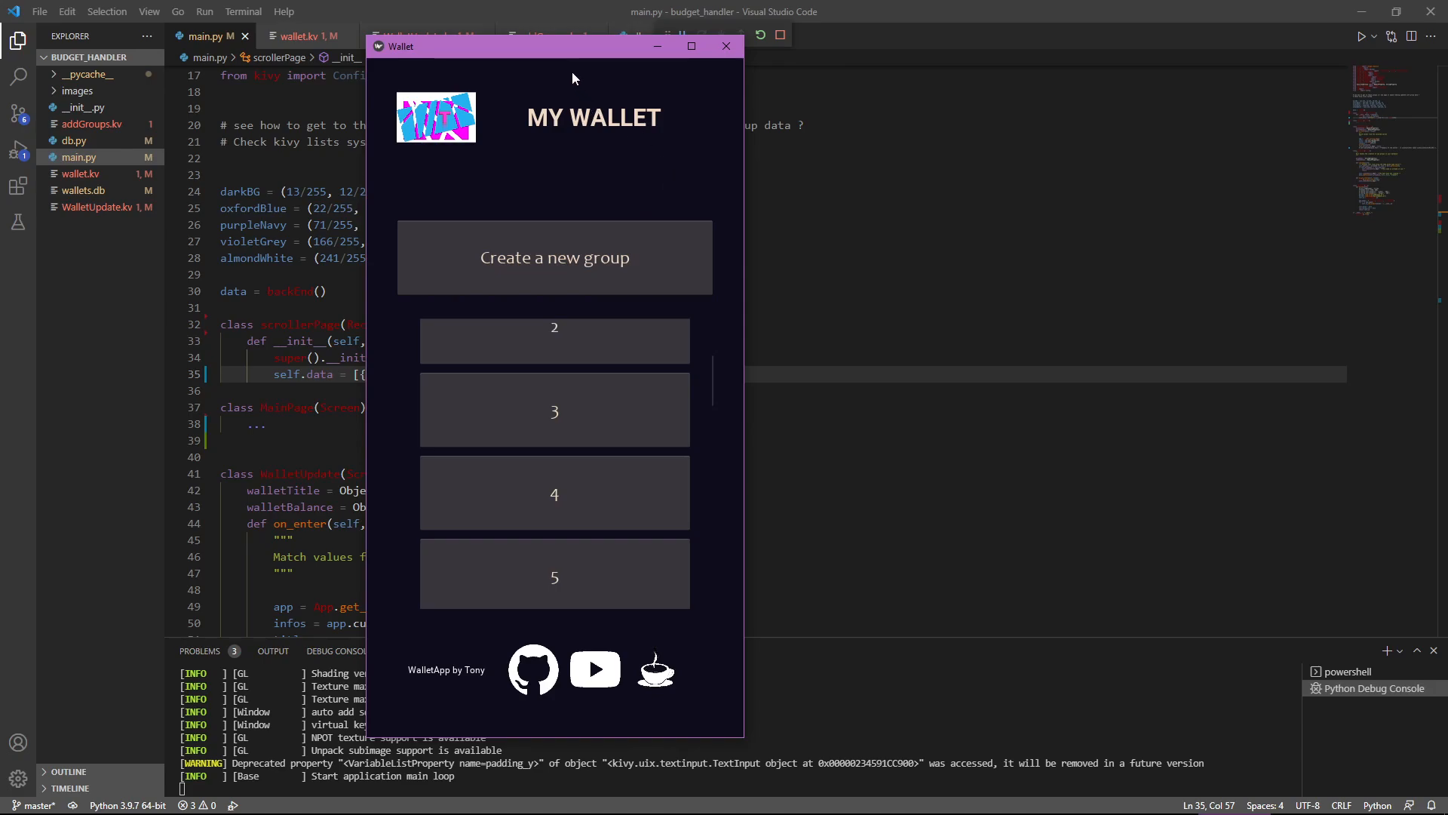